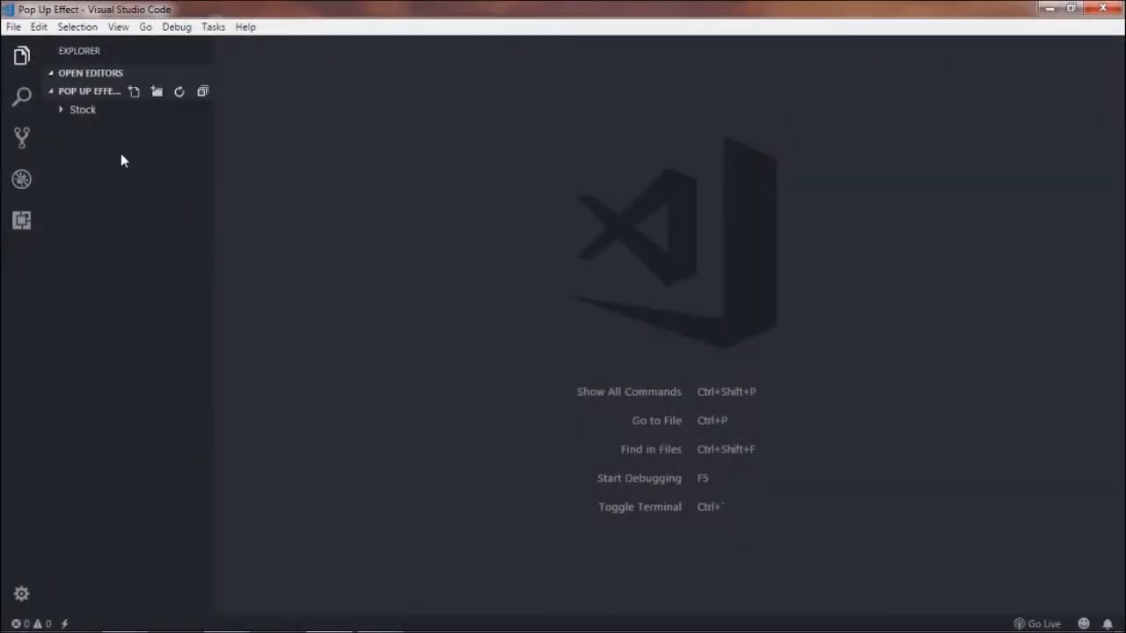
pyautogui.moveTo(109, 137)
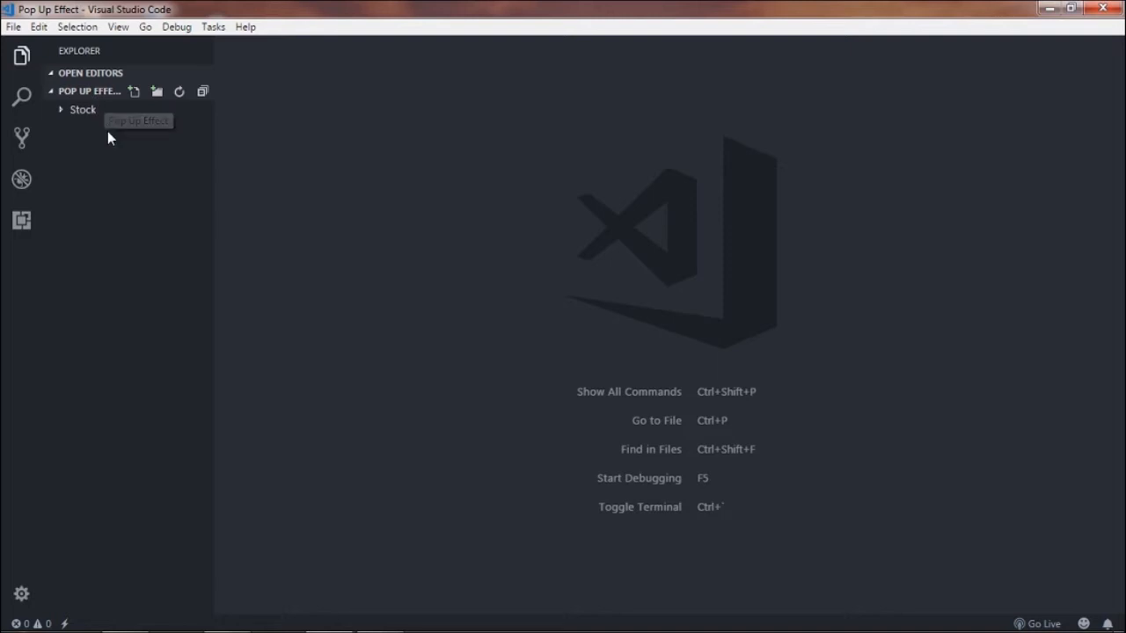
pyautogui.moveTo(58, 111)
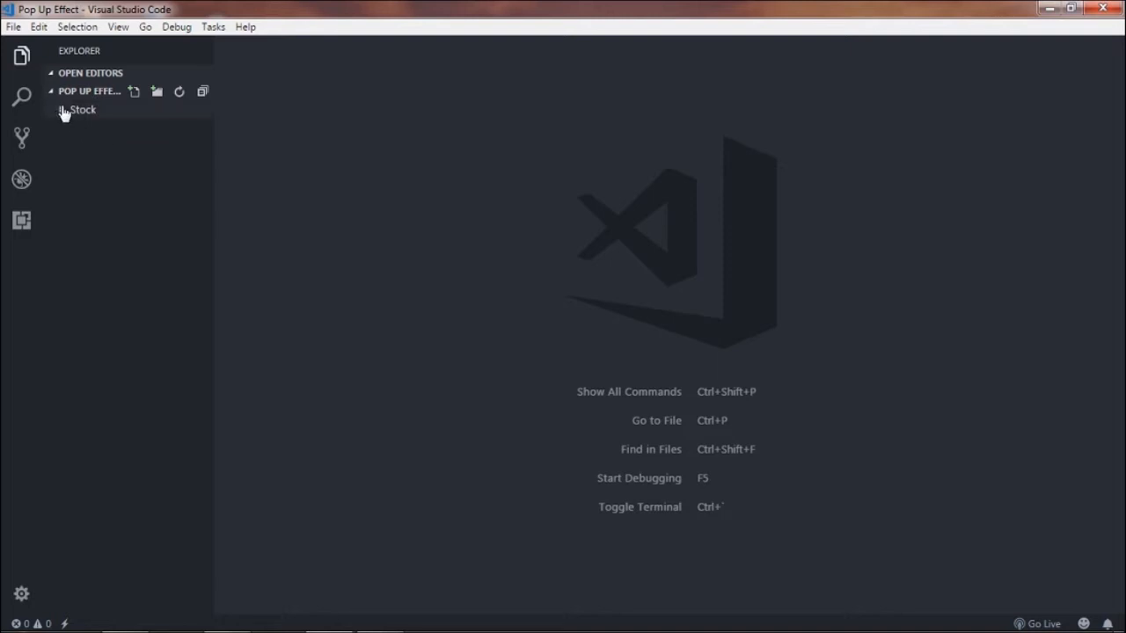
# Create Index.html in the project folder after peeking at the Stock folder, and open it for editing
pyautogui.click(81, 109)
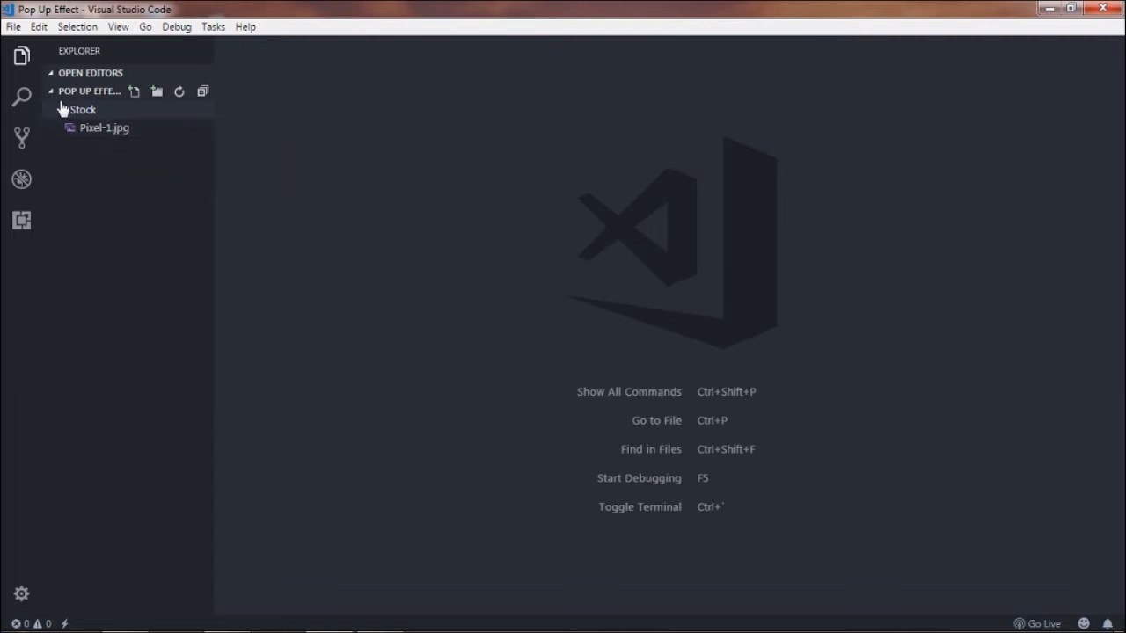
pyautogui.click(81, 109)
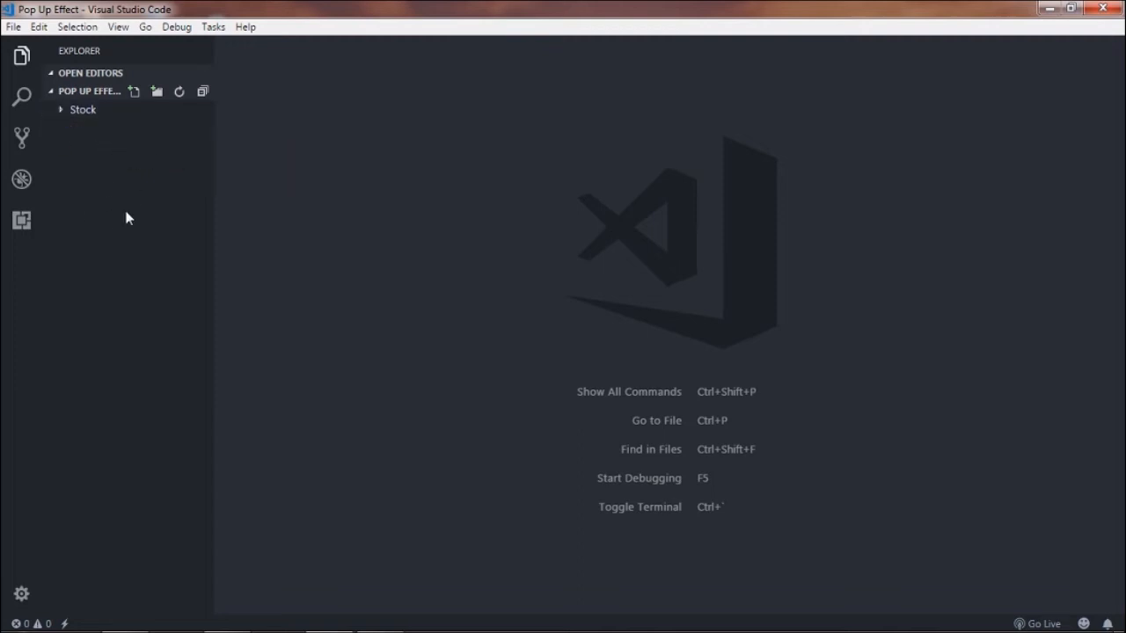
pyautogui.click(134, 91)
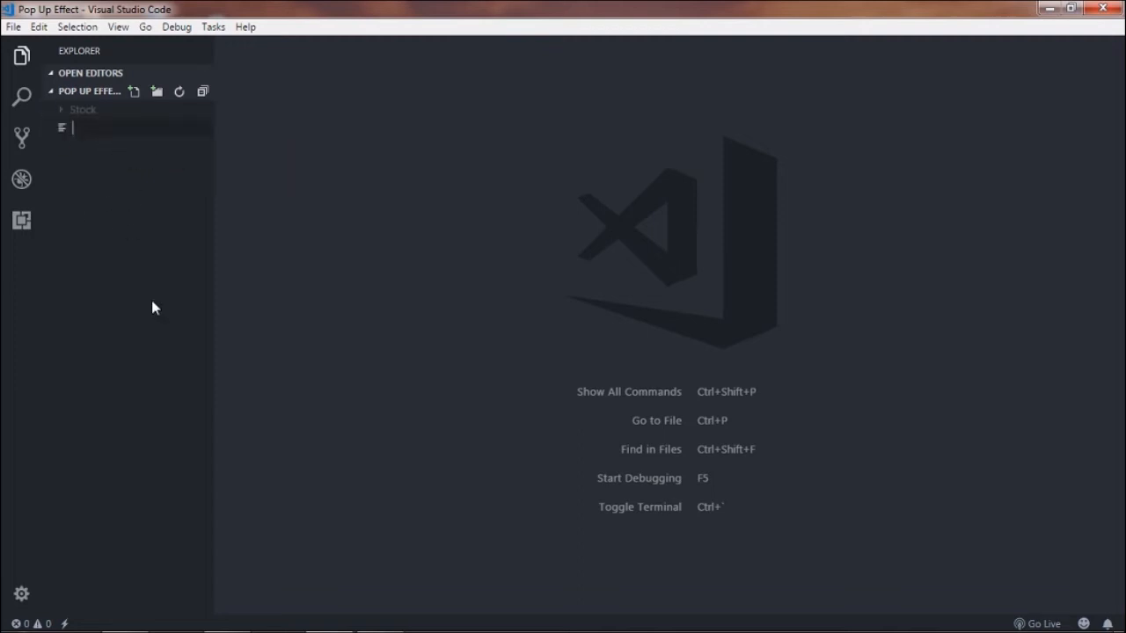
pyautogui.write('Index.html')
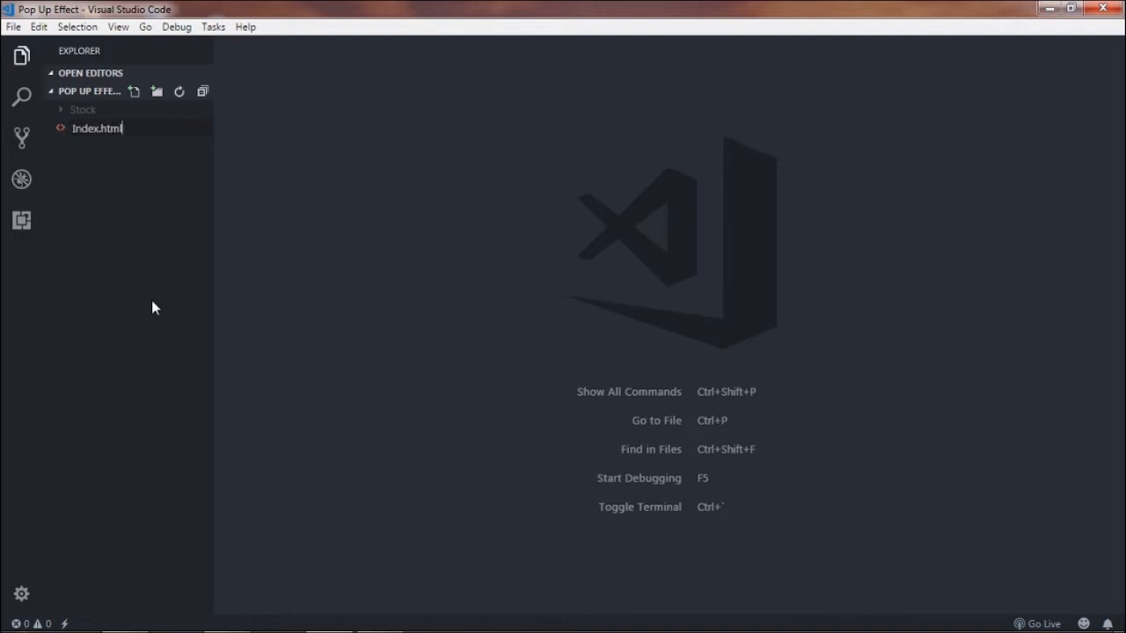
pyautogui.doubleClick(96, 127)
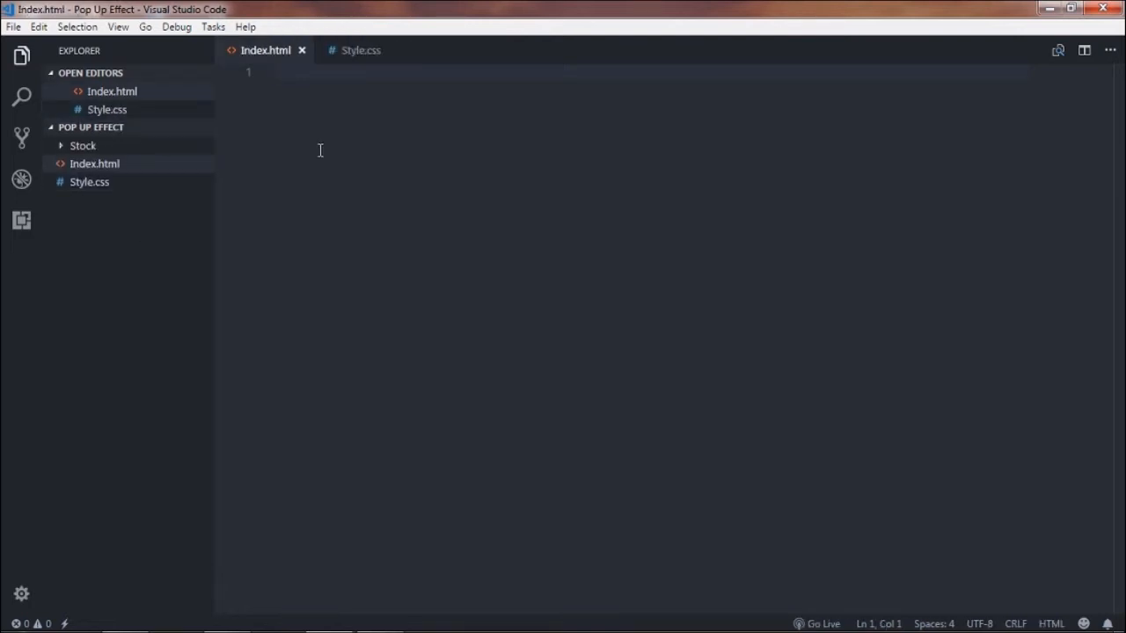
# Expand the HTML boilerplate, title it Pop Up Effect and link Style.css in the head
pyautogui.write('@')
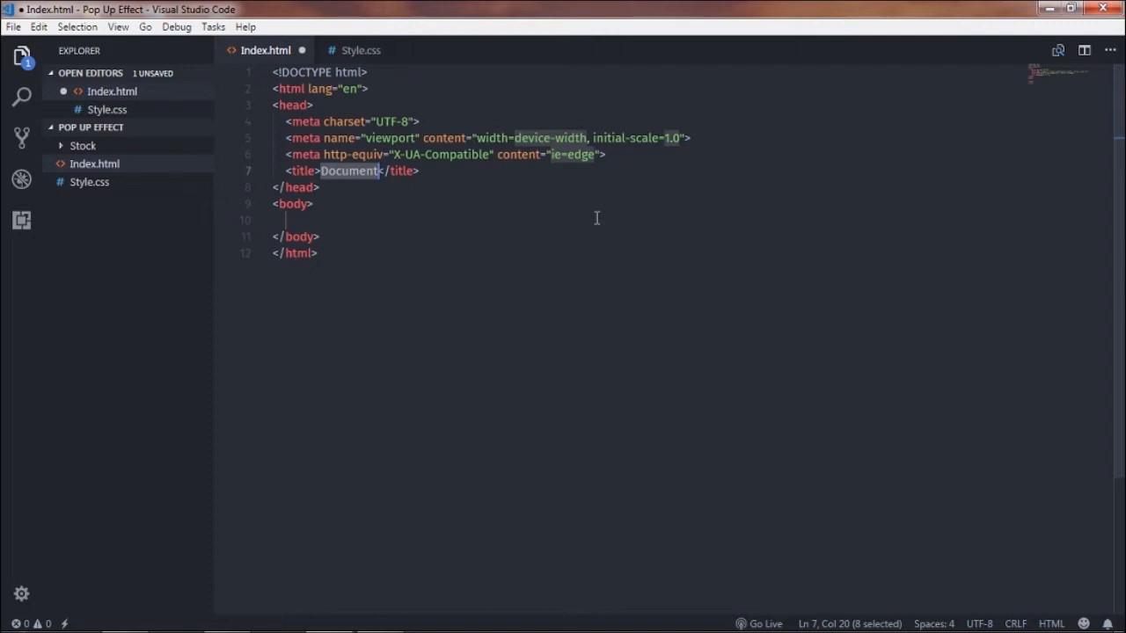
pyautogui.write('Pup Up Effe')
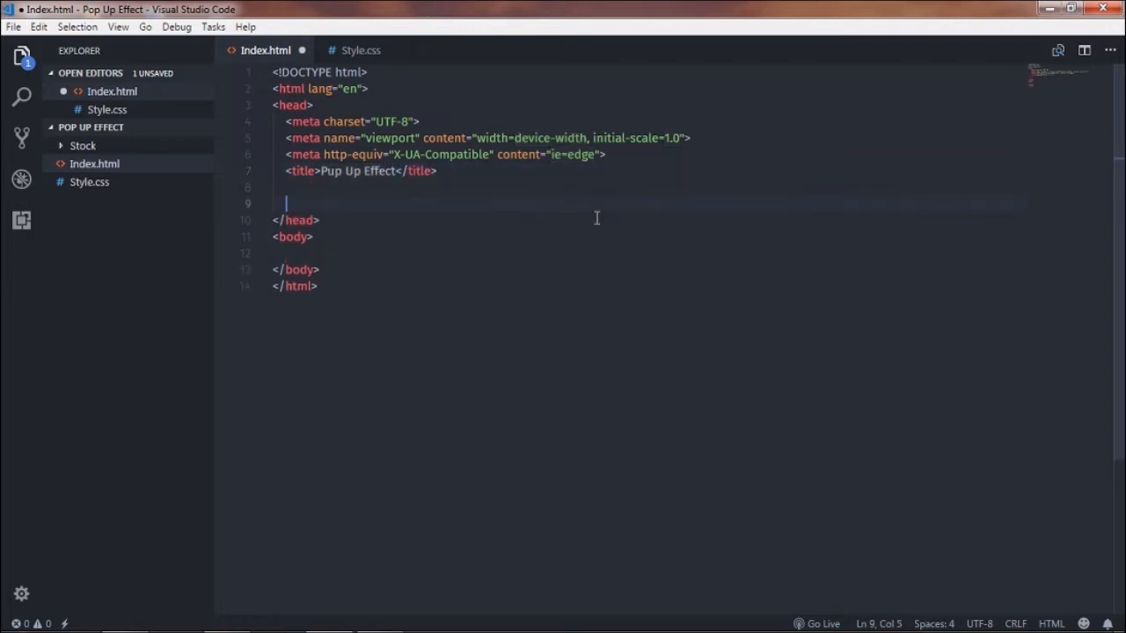
pyautogui.write('link rel="stylesheet" href="S">')
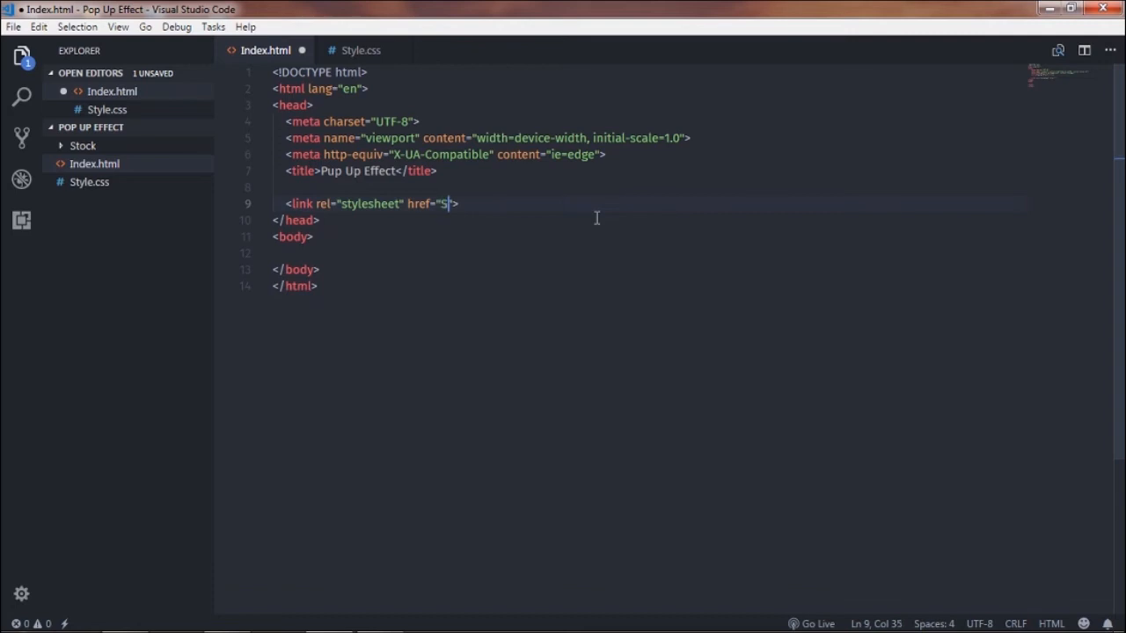
pyautogui.press('Backspace')
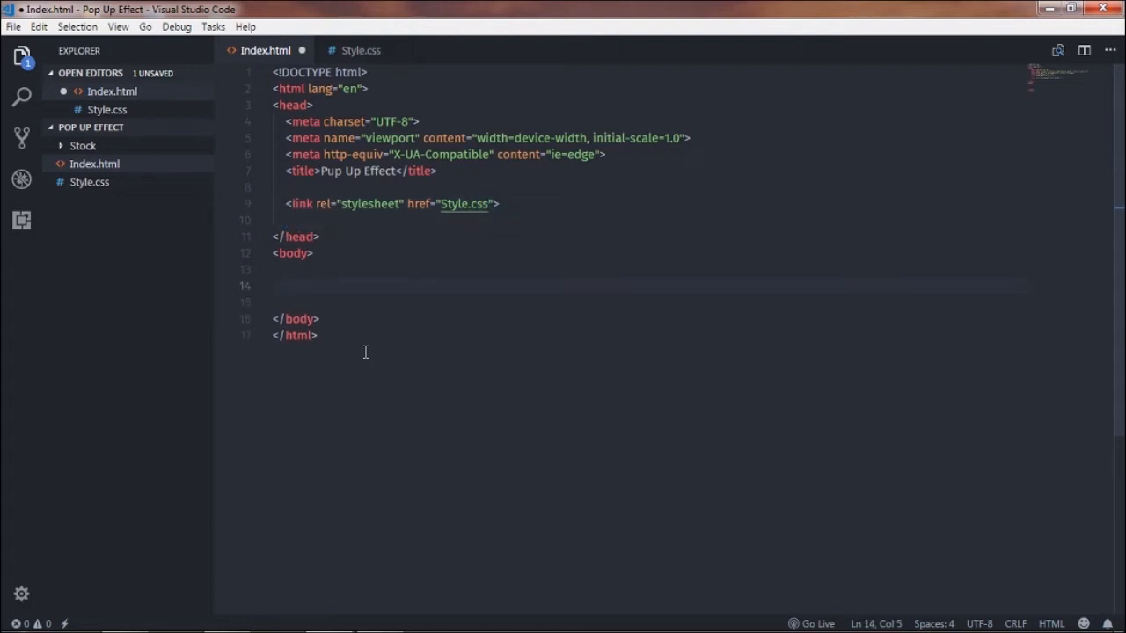
# Add a div.flex containing an img with src Stock/Pixel-1.jpg via Emmet
pyautogui.write('.flex')
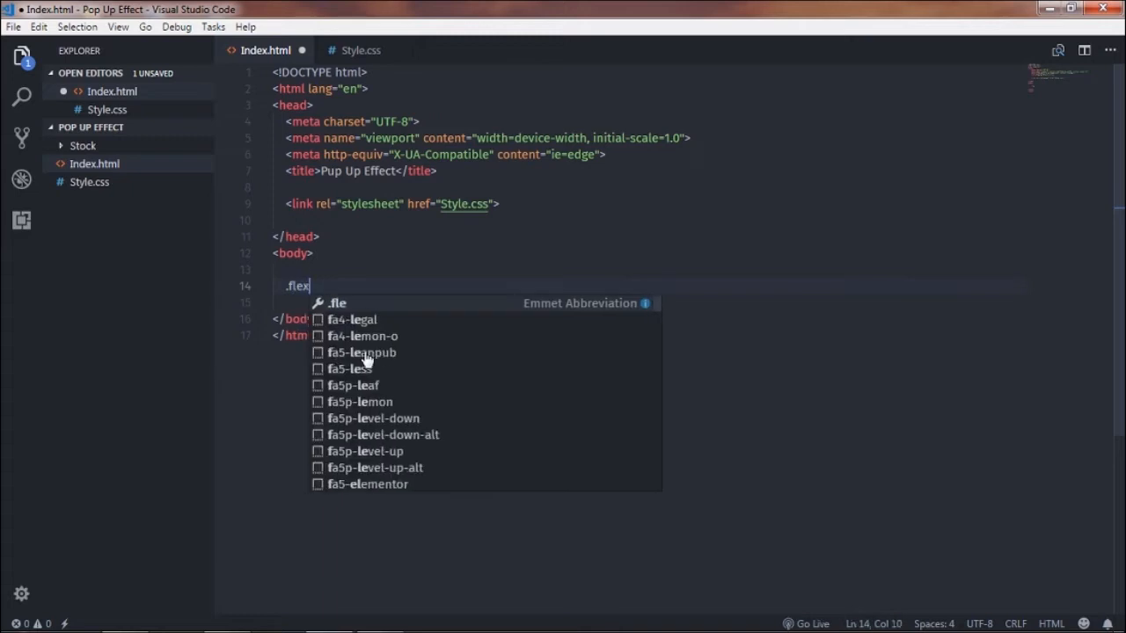
pyautogui.press('Tab')
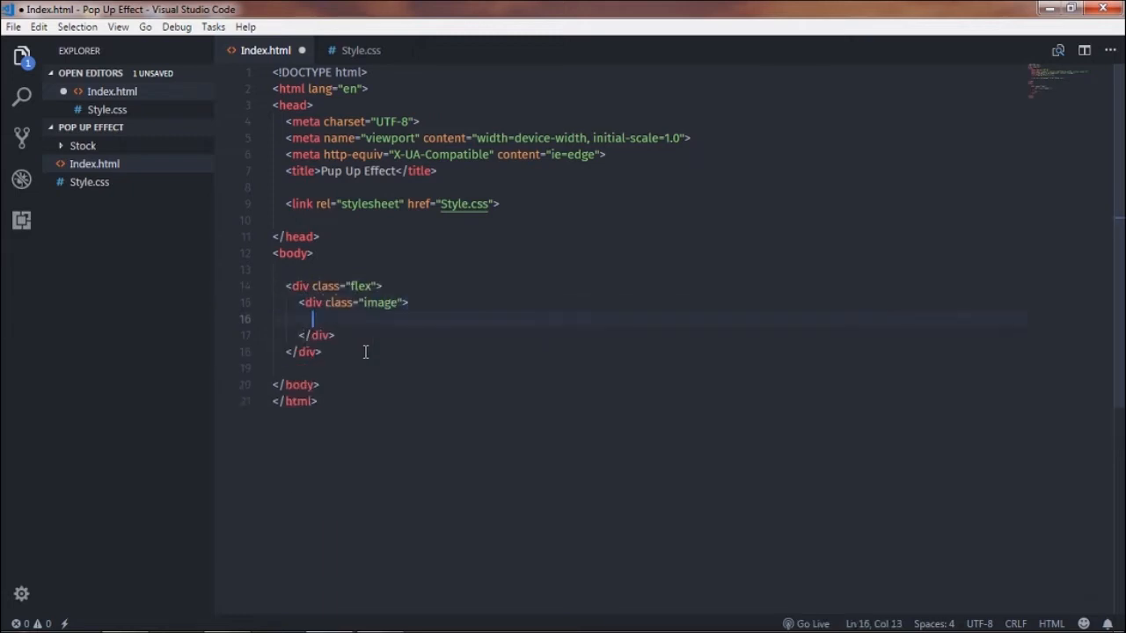
pyautogui.write('im')
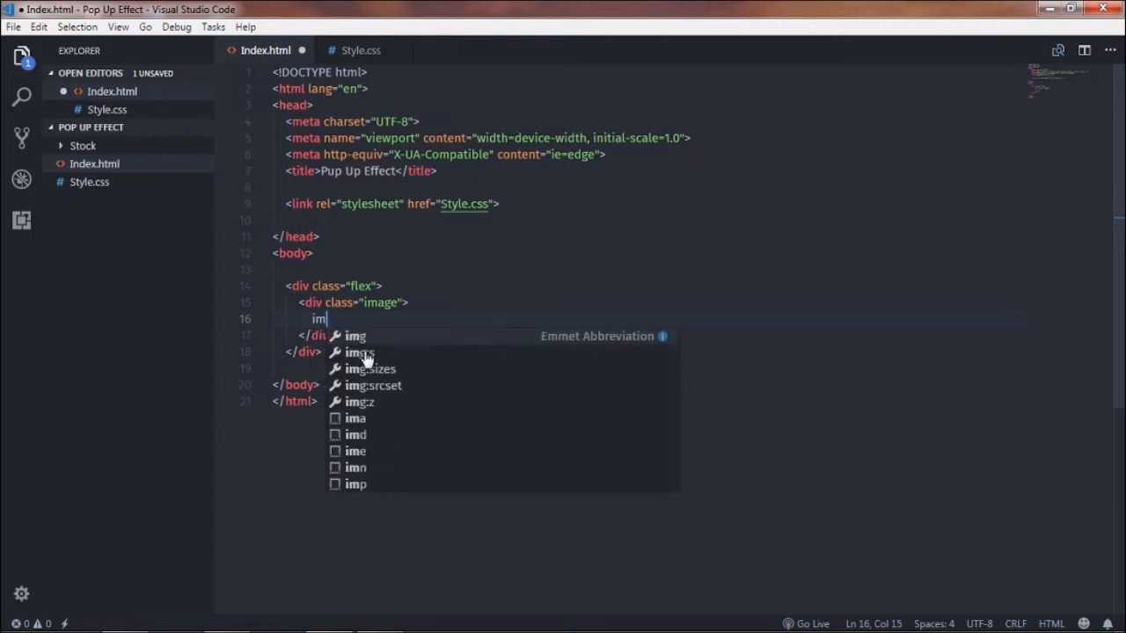
pyautogui.press('Tab')
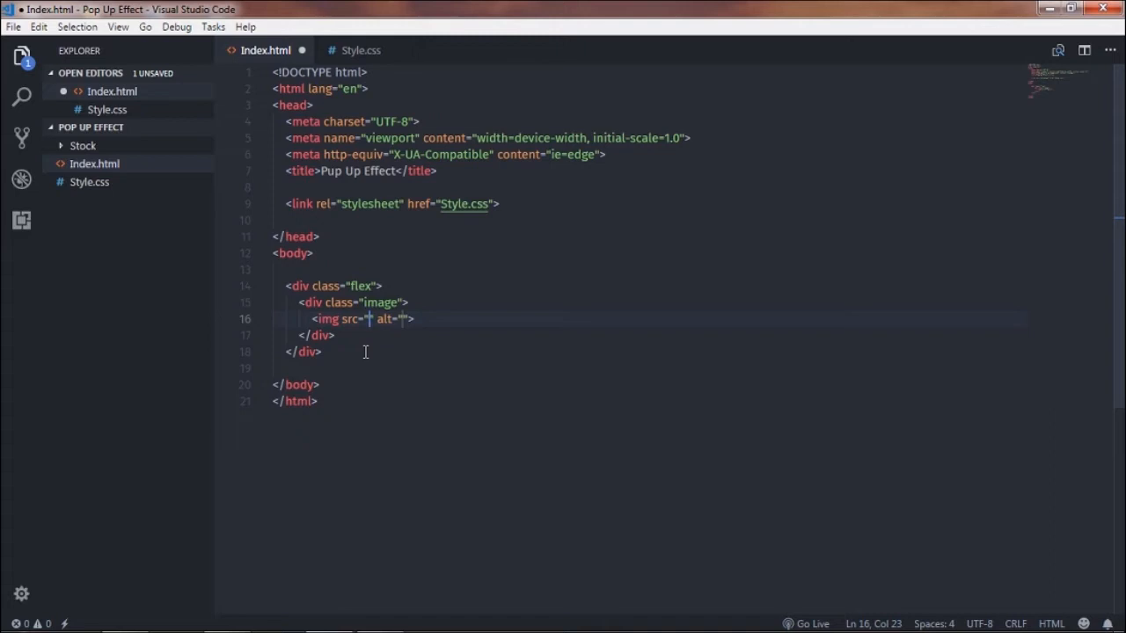
pyautogui.write('Stock/')
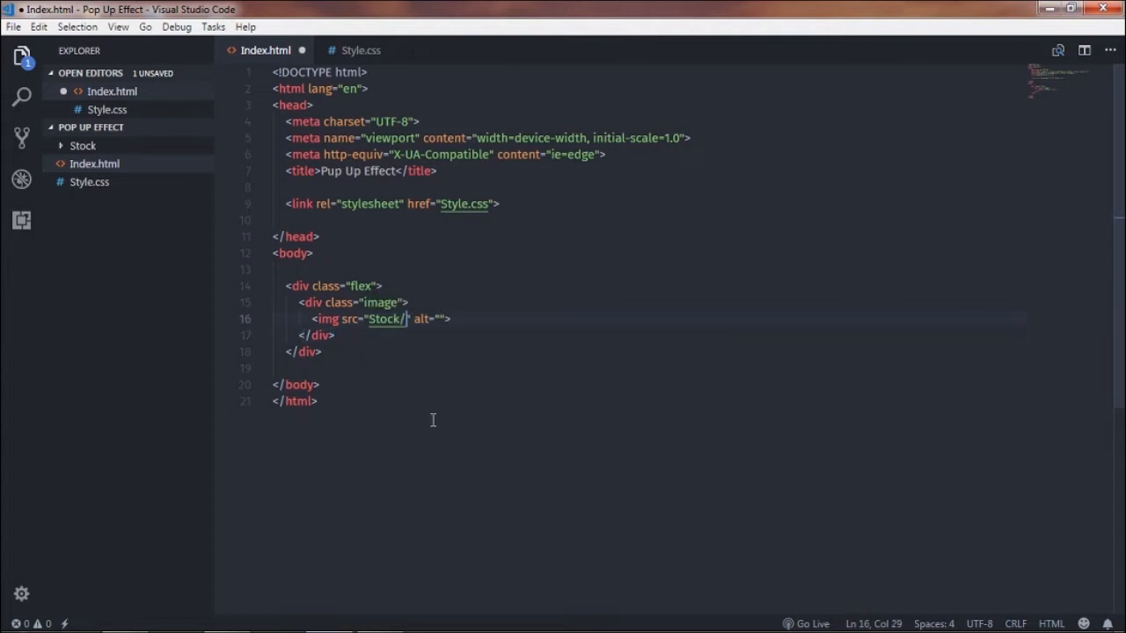
pyautogui.write('Pixel-1.jpg')
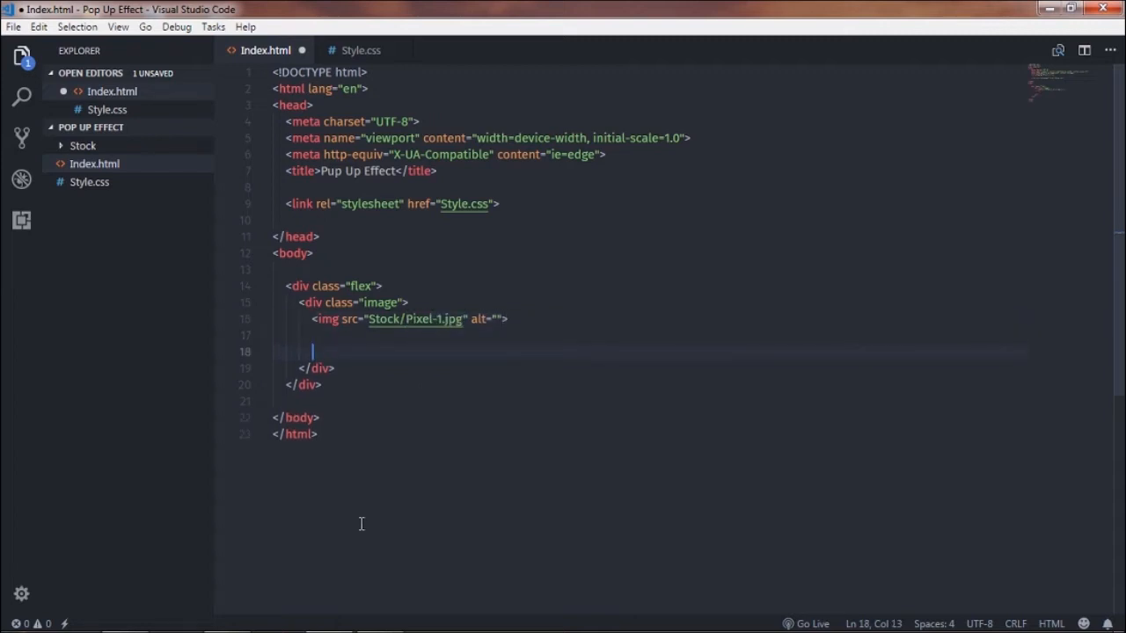
# Add an empty div.social-icons after the image
pyautogui.write('.sco')
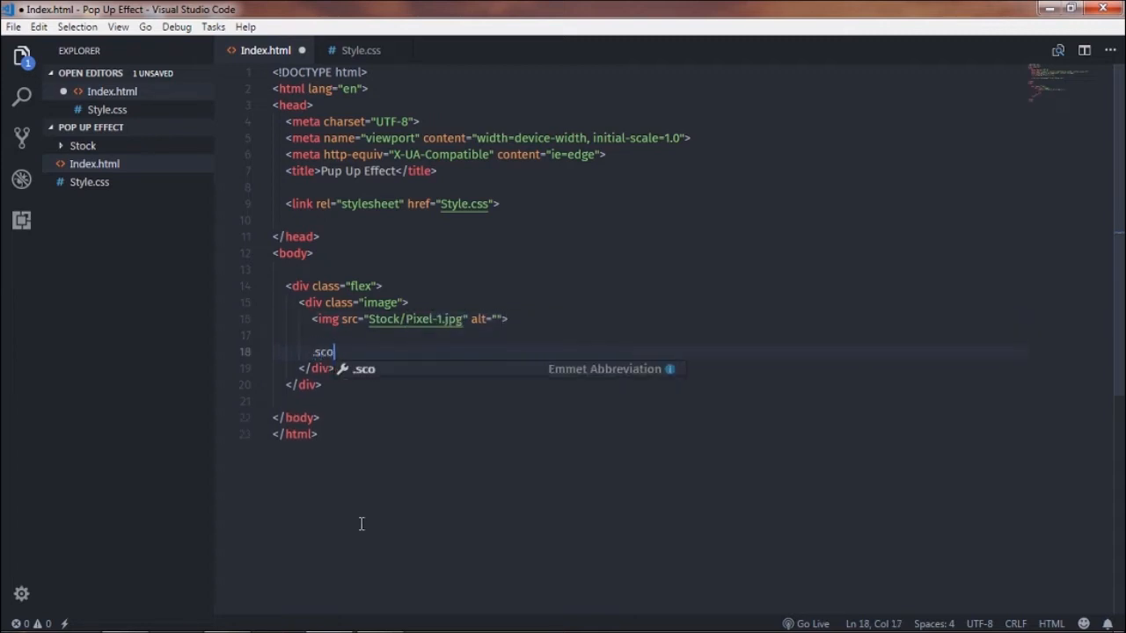
pyautogui.write('cial-icon')
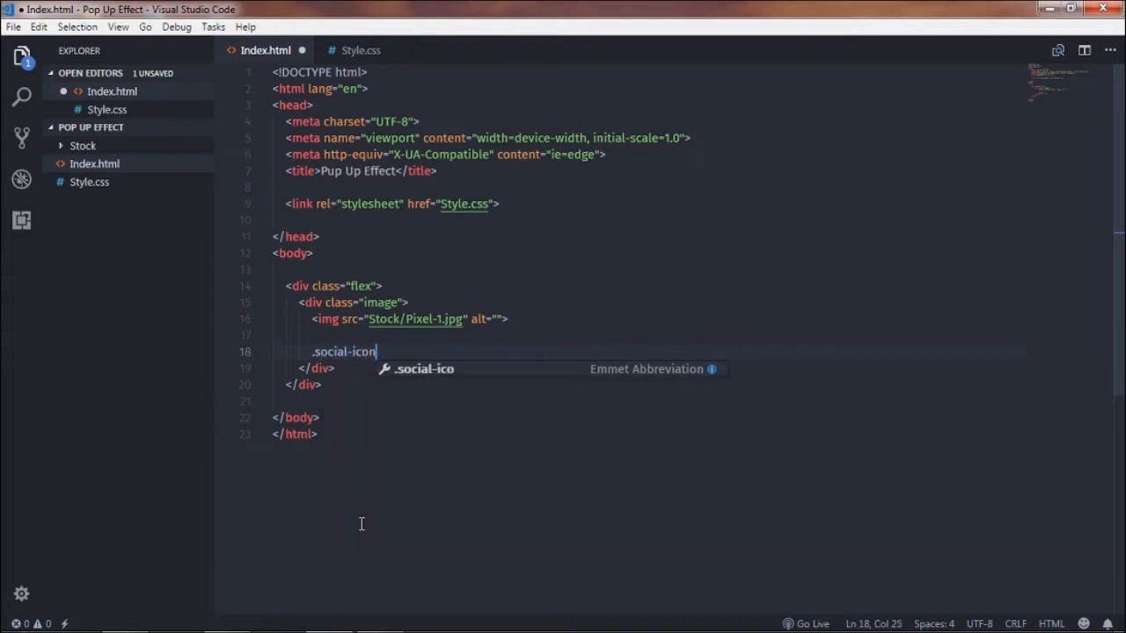
pyautogui.press('Tab')
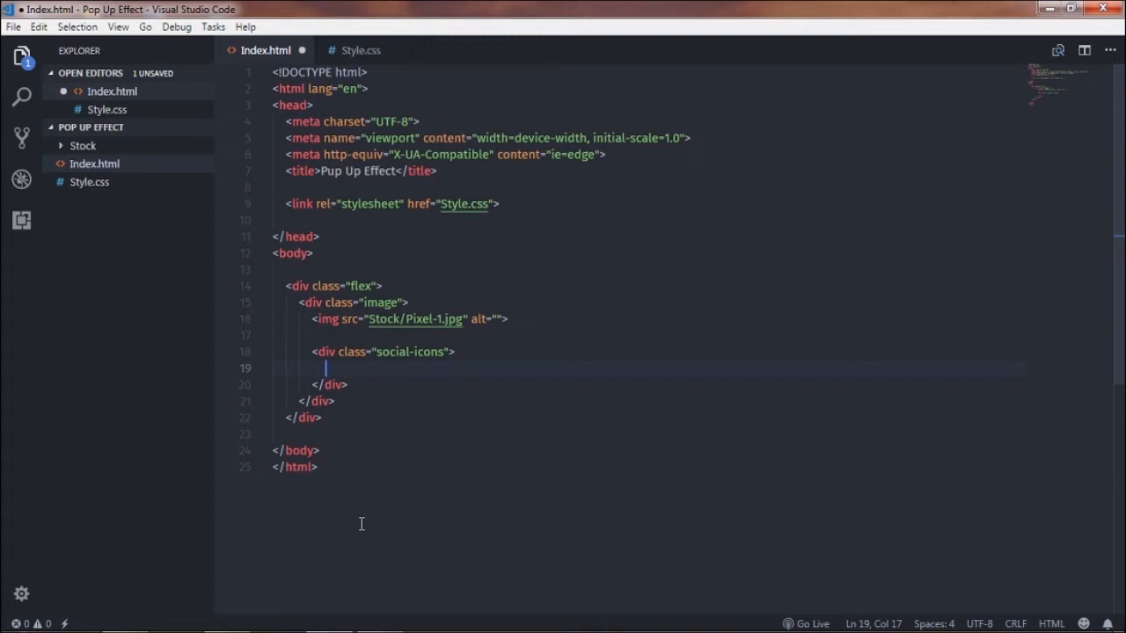
pyautogui.moveTo(376, 262)
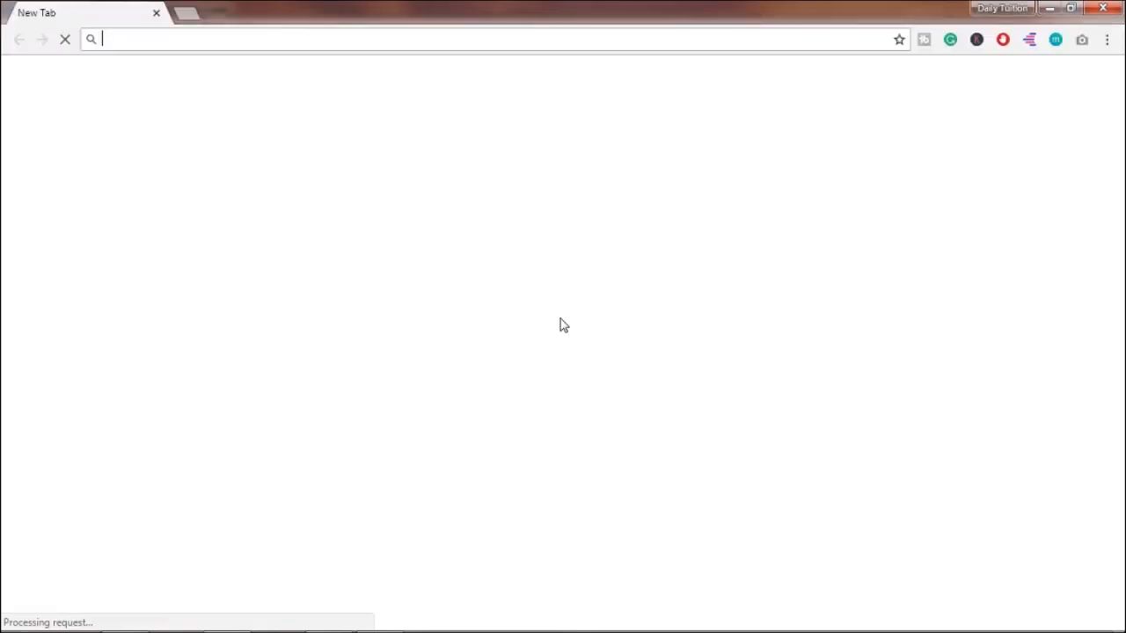
# Visit fontawesome.com, go to Getting Started and copy the free CDN stylesheet link
pyautogui.write('fontawesome.com')
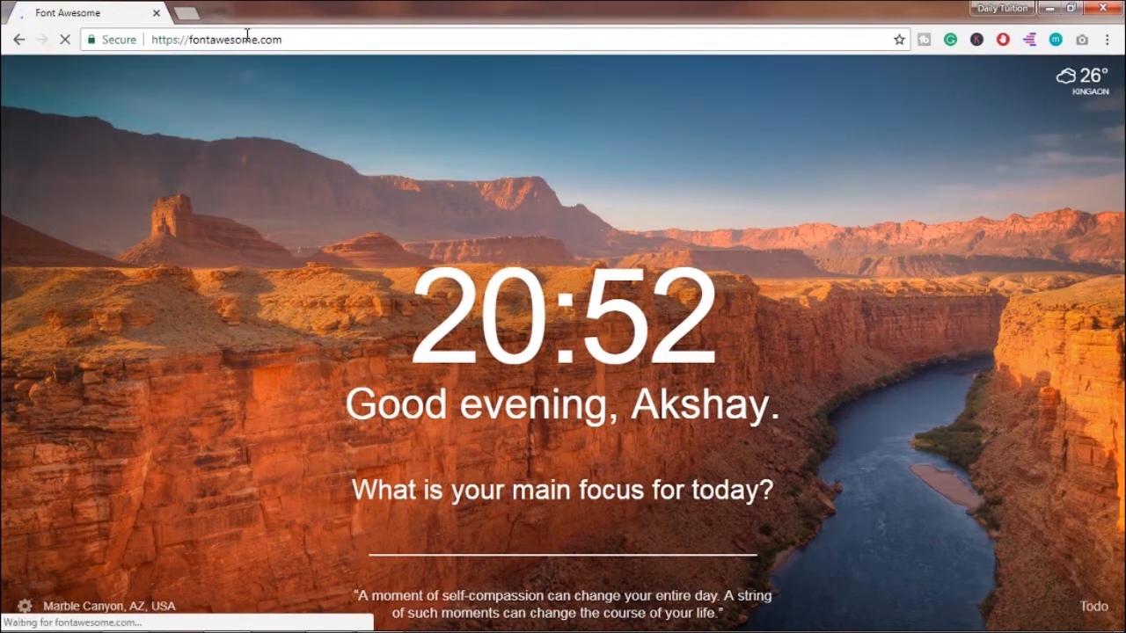
pyautogui.click(591, 95)
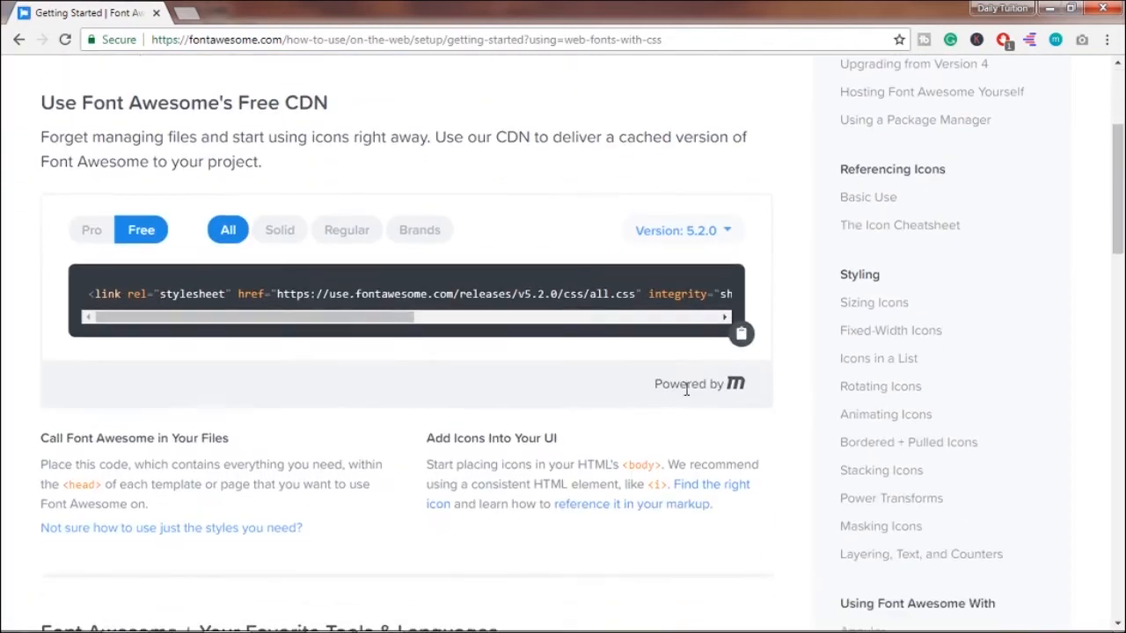
pyautogui.click(743, 334)
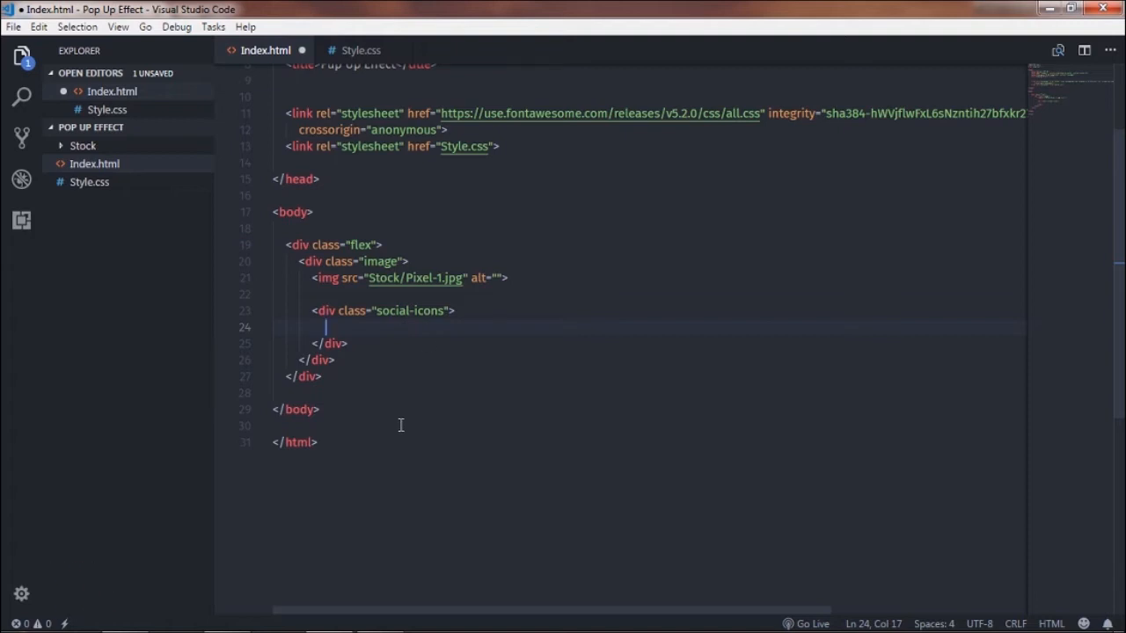
# Add an <i class="fab fa-facebook-f"> icon element inside the social-icons div
pyautogui.write('i.')
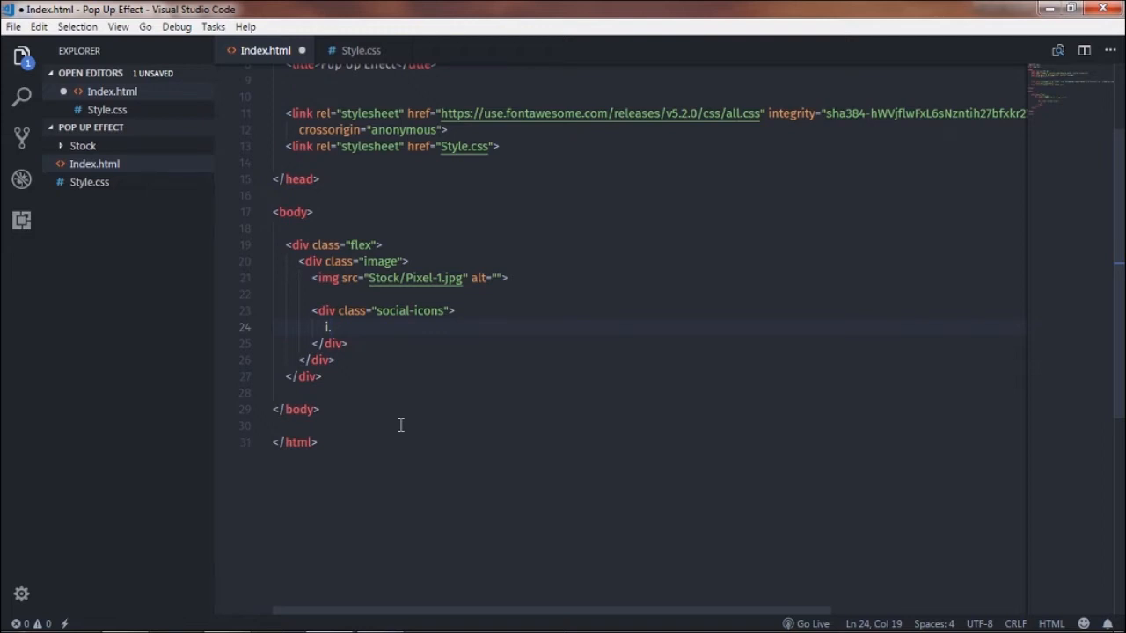
pyautogui.write('fab.')
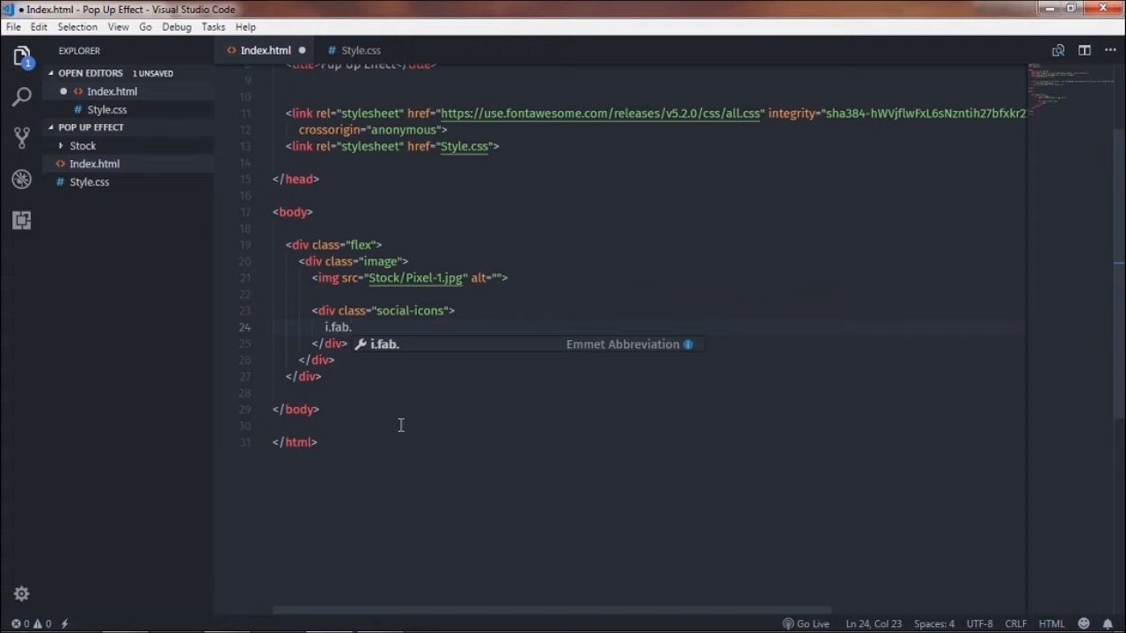
pyautogui.write('.fa-')
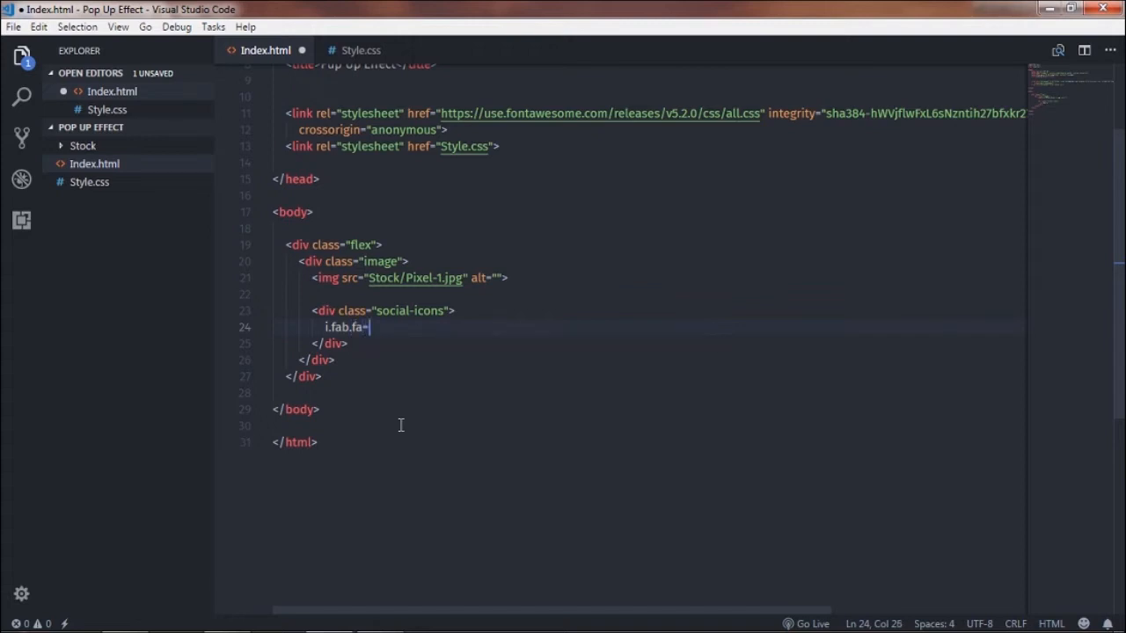
pyautogui.write('faceb')
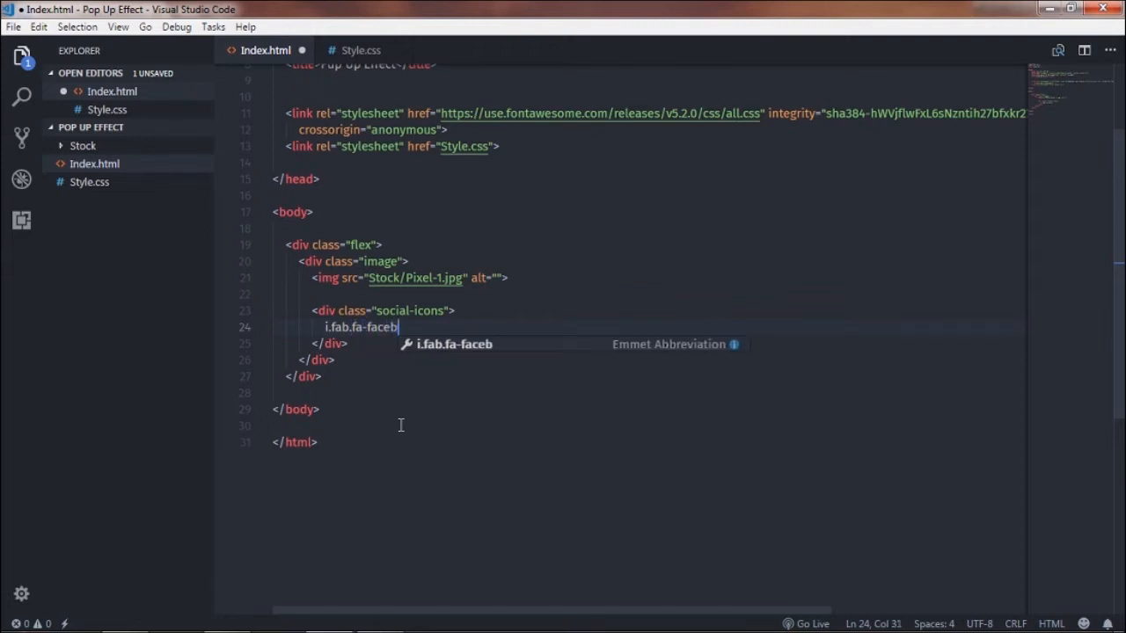
pyautogui.write('ook-f')
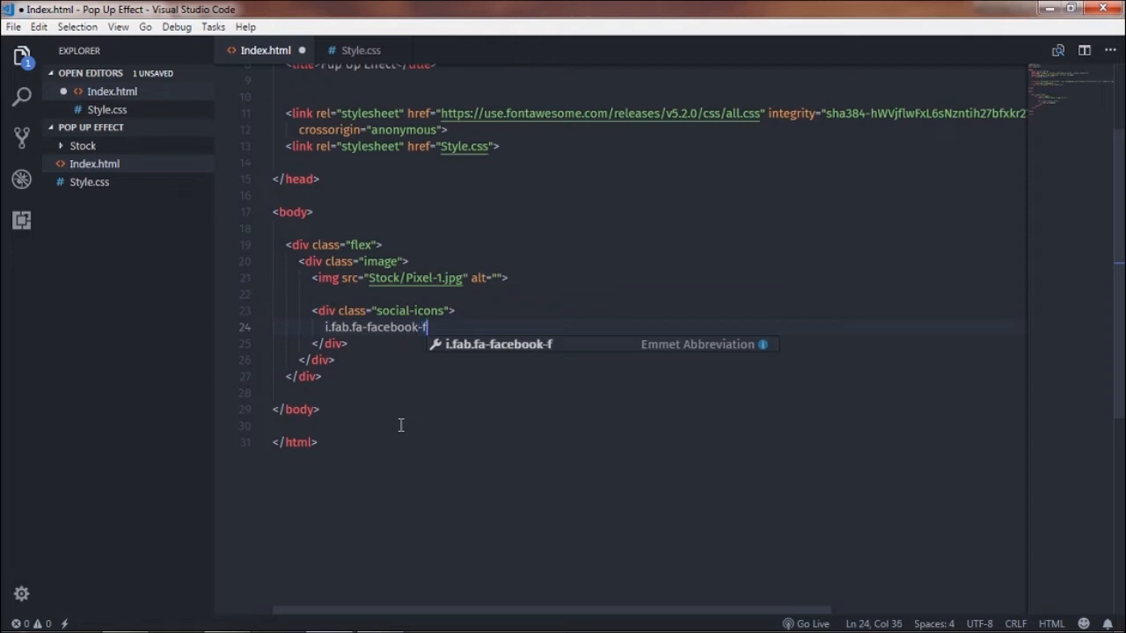
pyautogui.press('Tab')
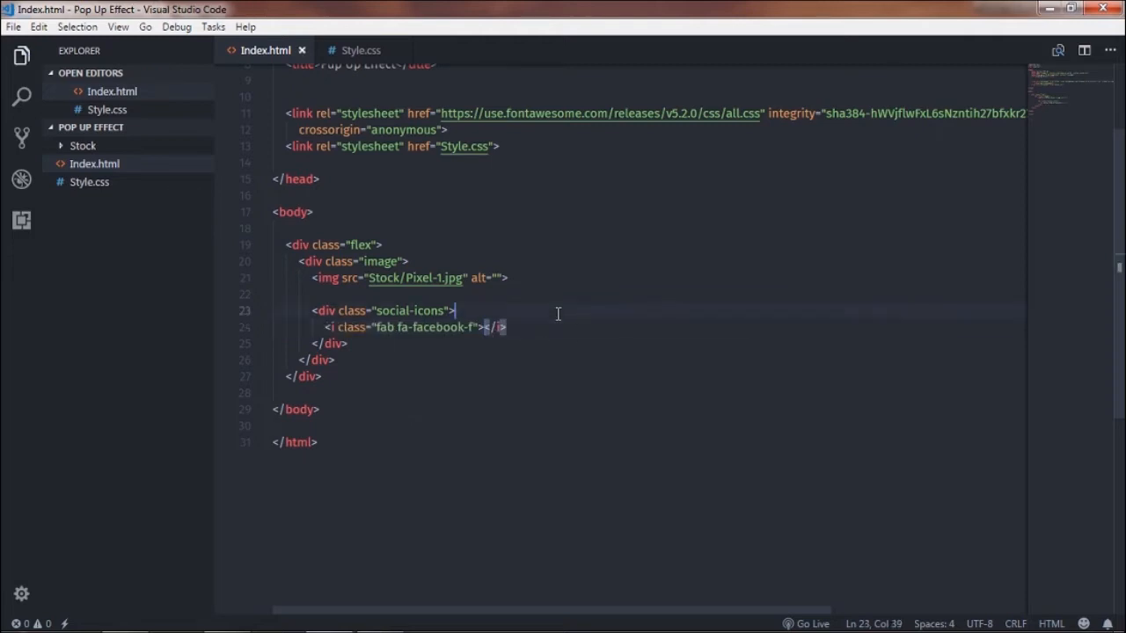
# Serve Index.html with Live Server to preview it in Chrome
pyautogui.rightClick(558, 313)
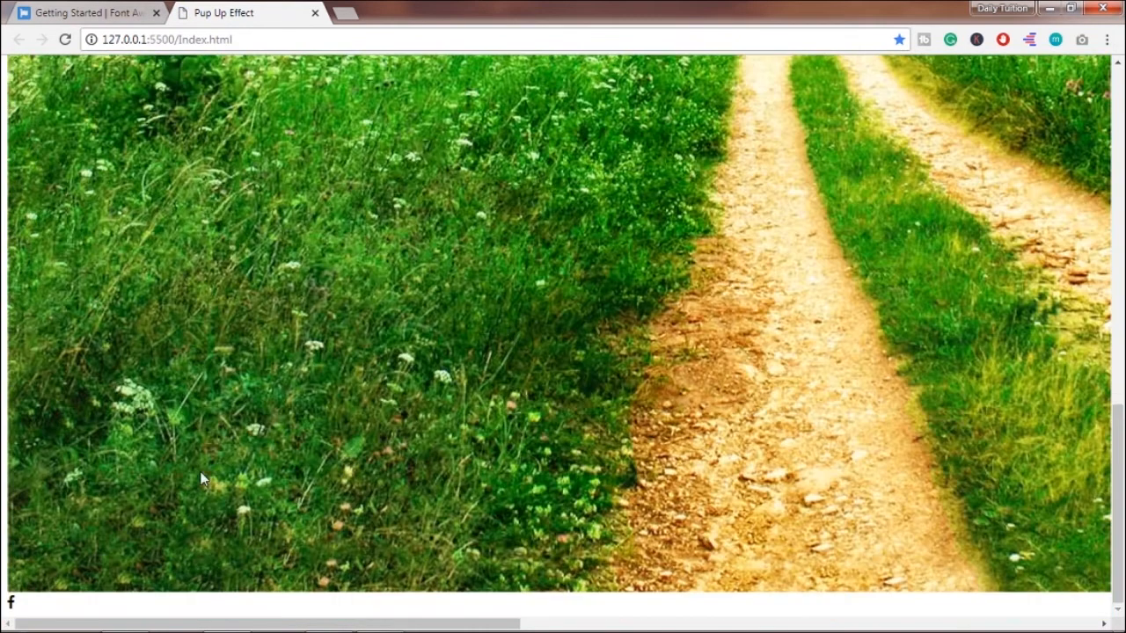
pyautogui.moveTo(598, 296)
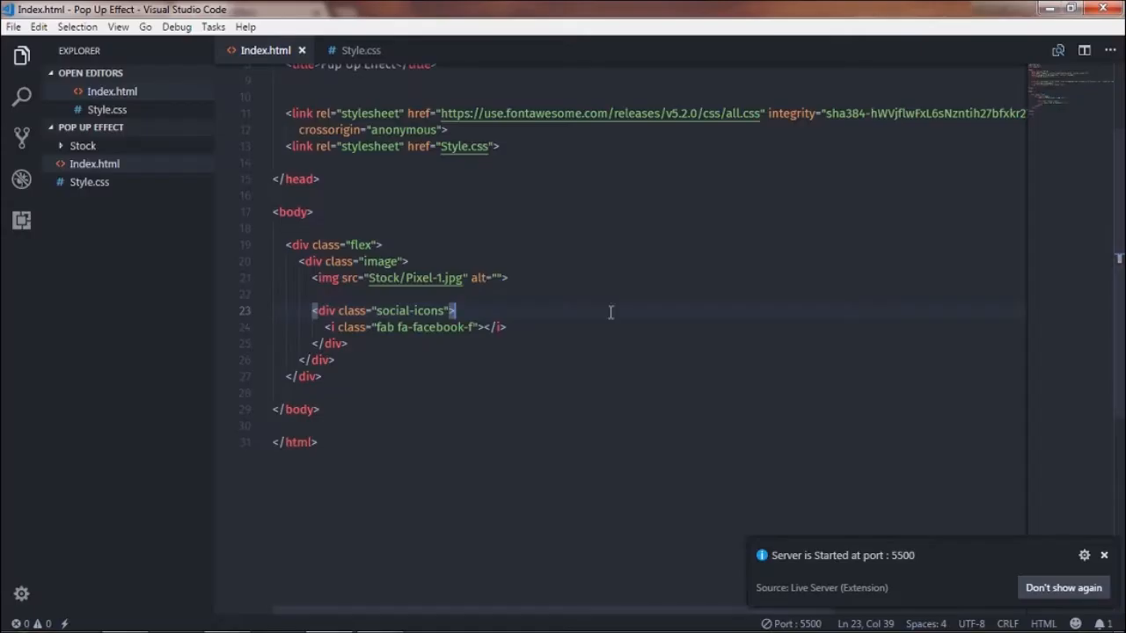
# In Style.css add .flex img { width: 100%; height: 100%; }
pyautogui.click(359, 49)
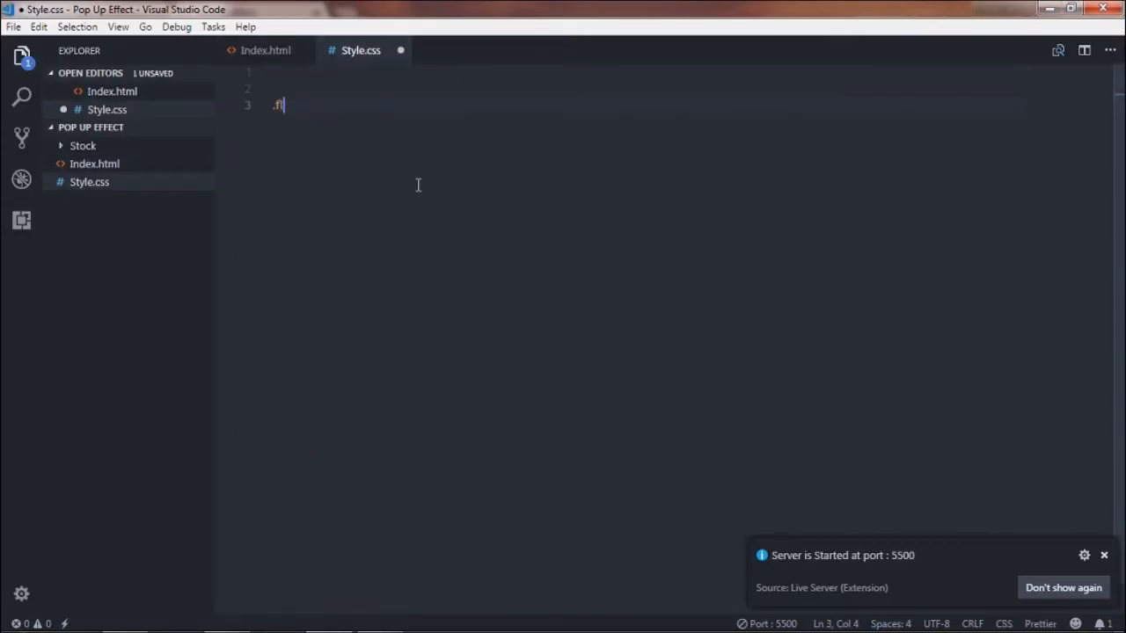
pyautogui.write('lex img{')
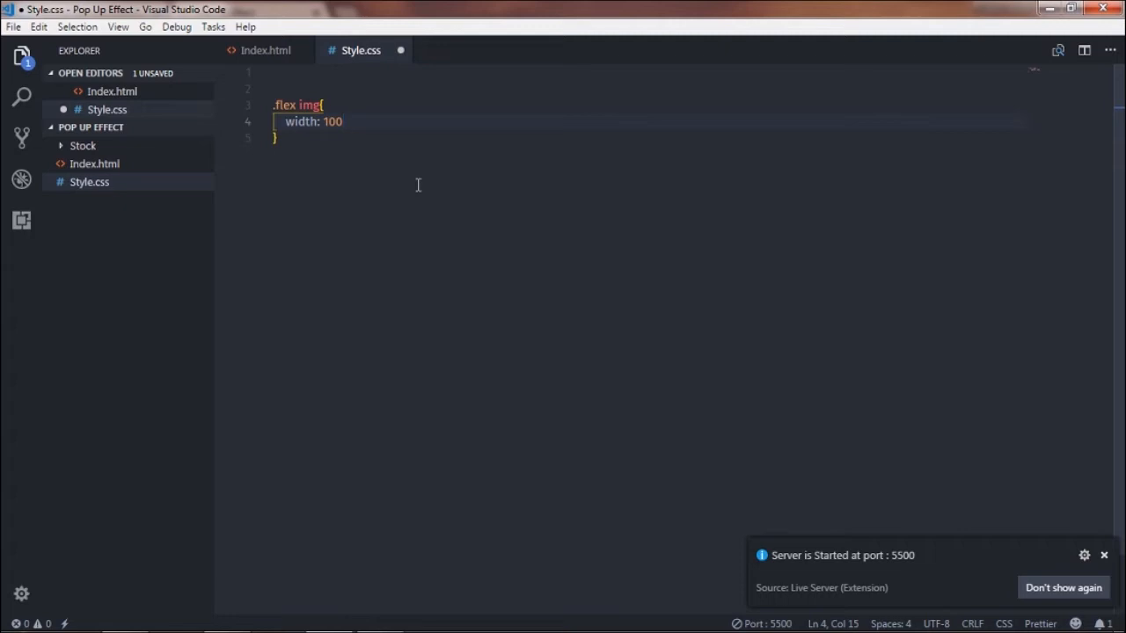
pyautogui.write('%;')
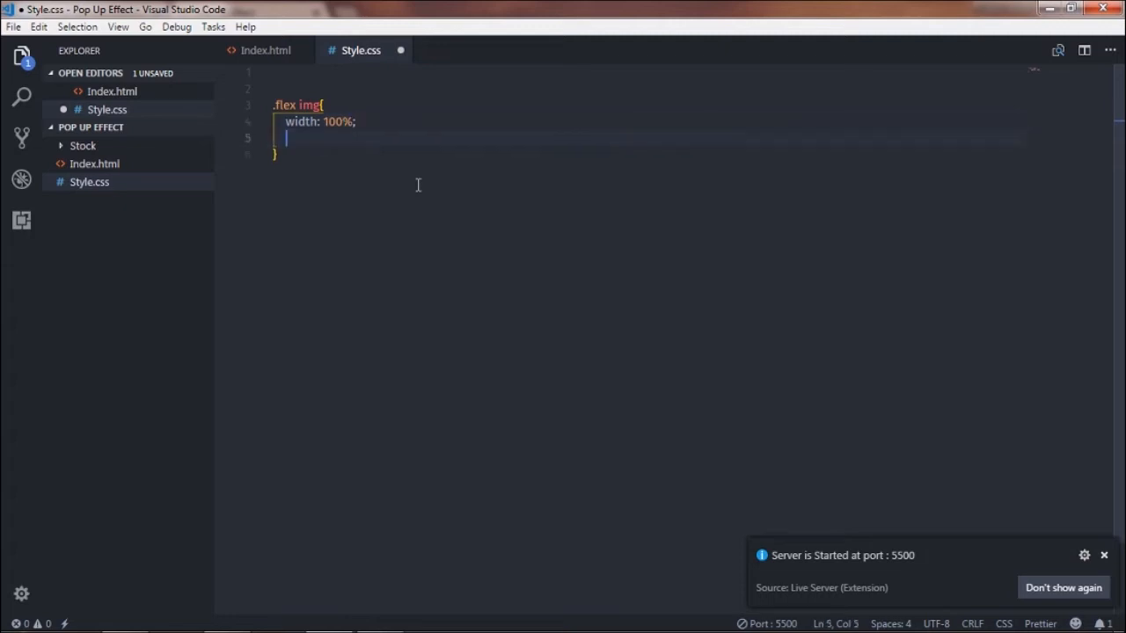
pyautogui.write('height: 1')
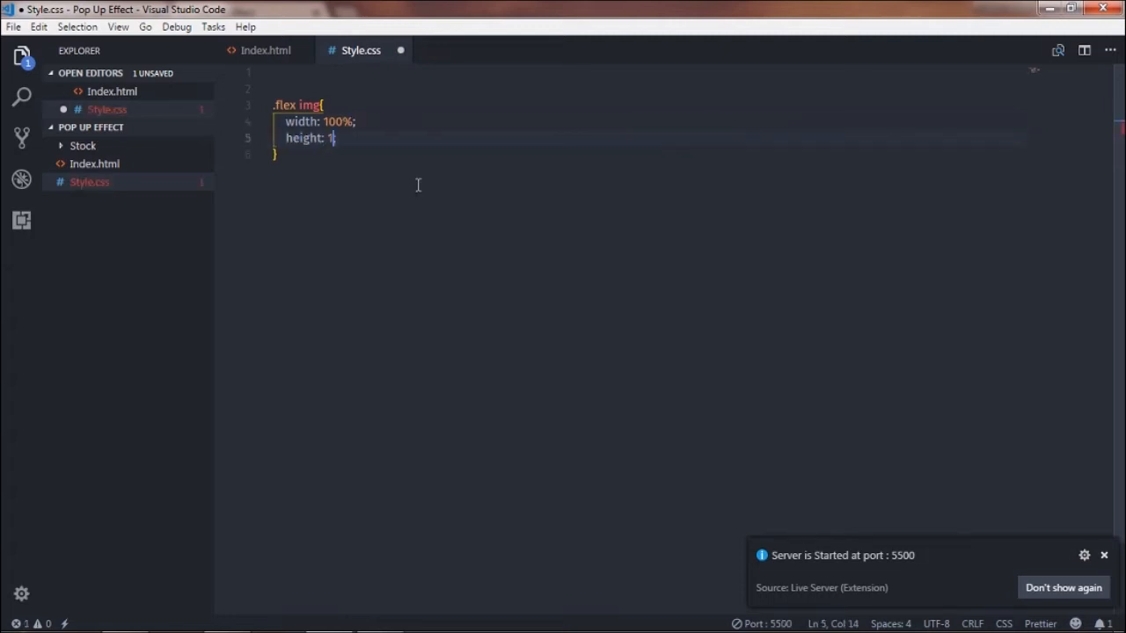
pyautogui.write('00%;')
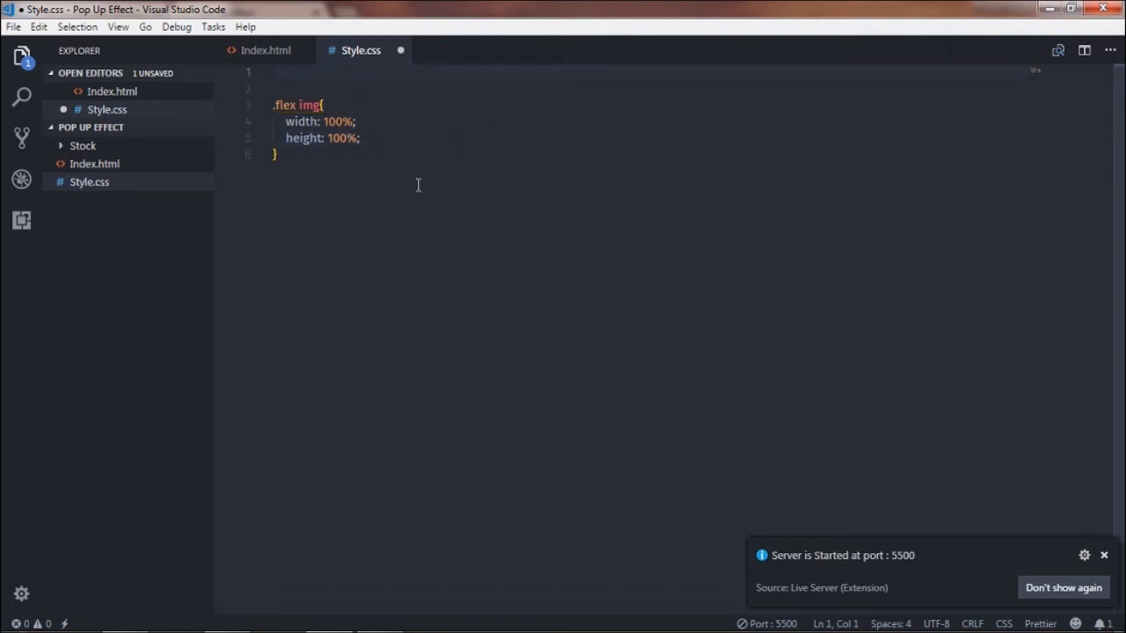
# Add an html, body rule with height: 100%
pyautogui.write('html,')
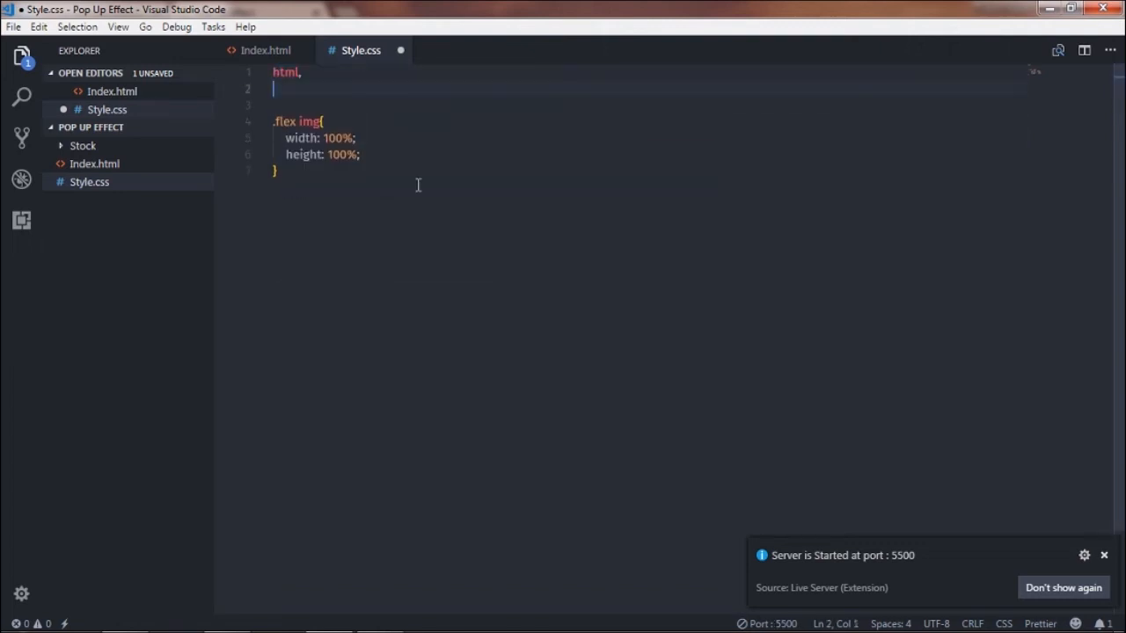
pyautogui.write('body{')
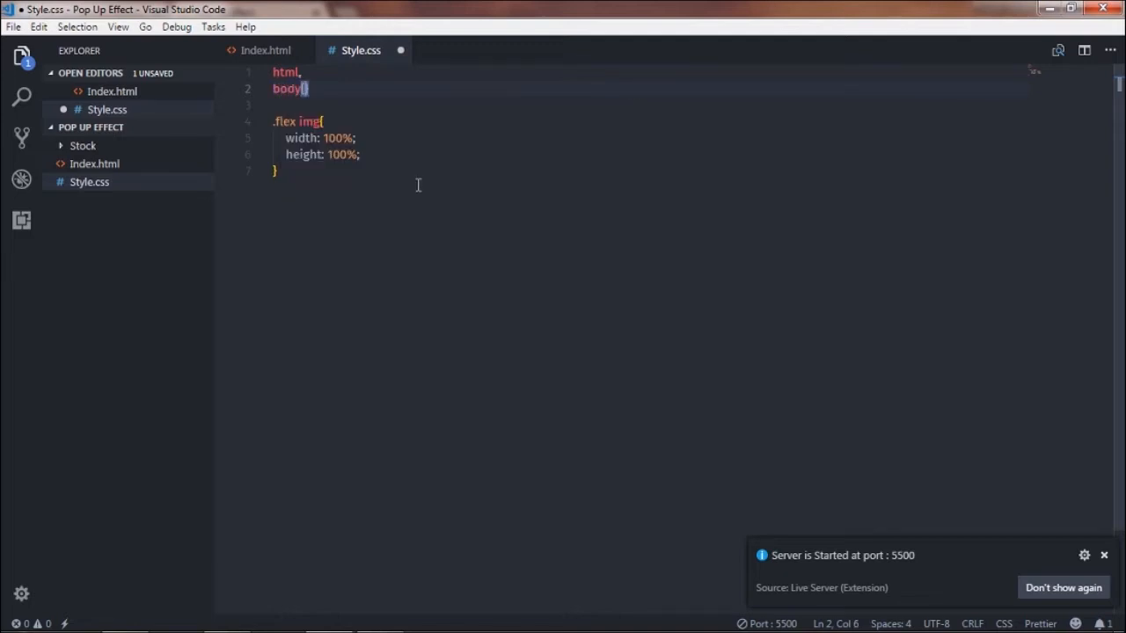
pyautogui.press('Enter')
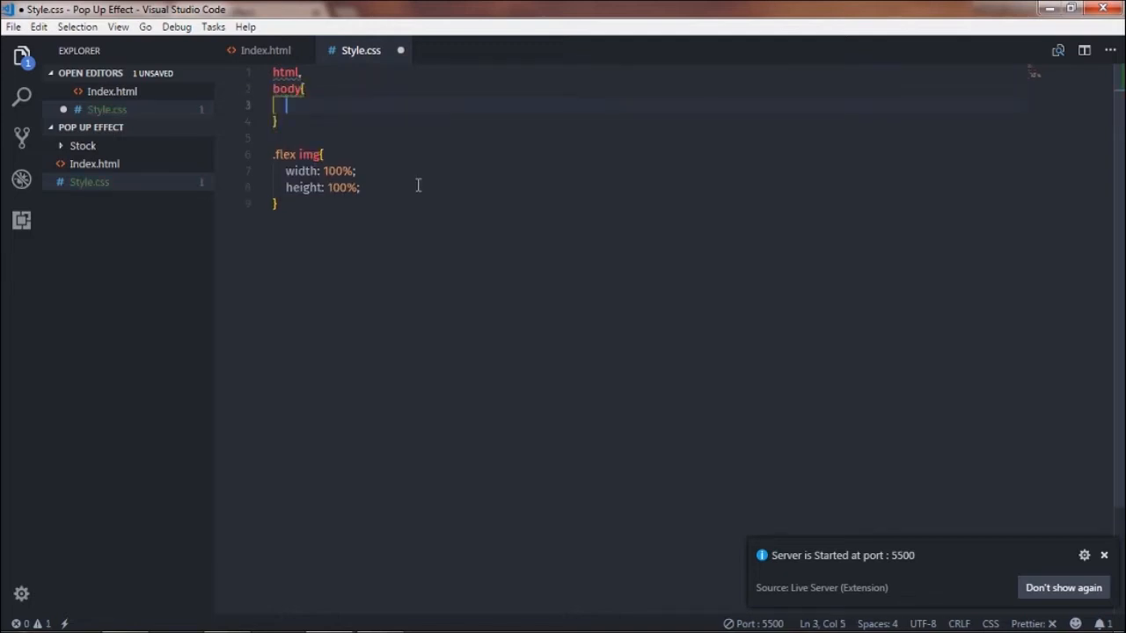
pyautogui.write('height: 1')
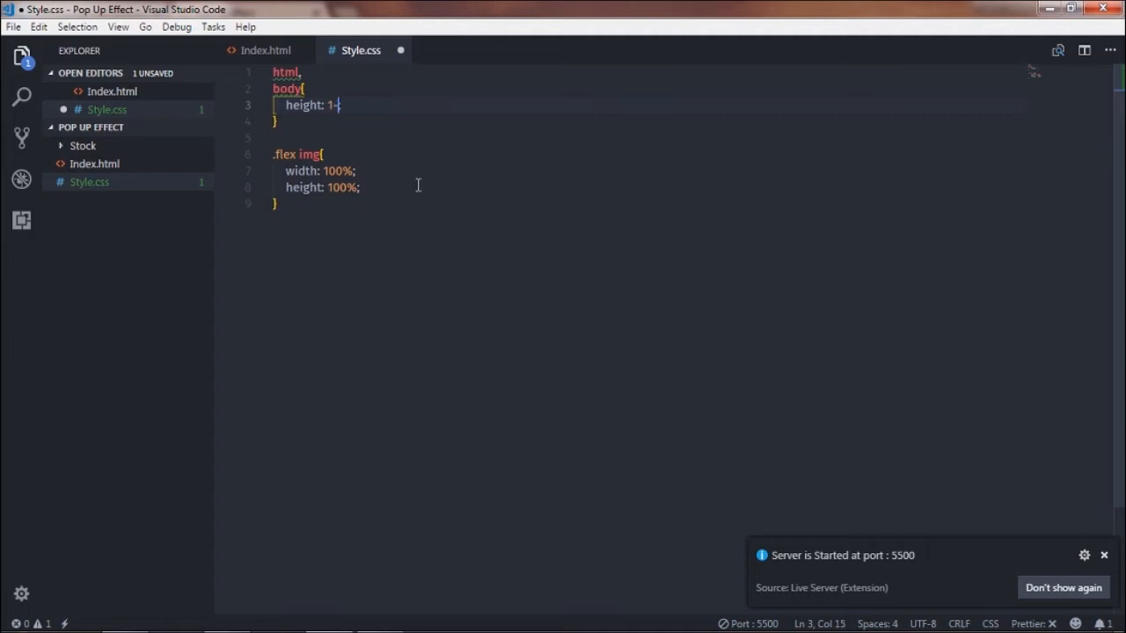
pyautogui.write('00')
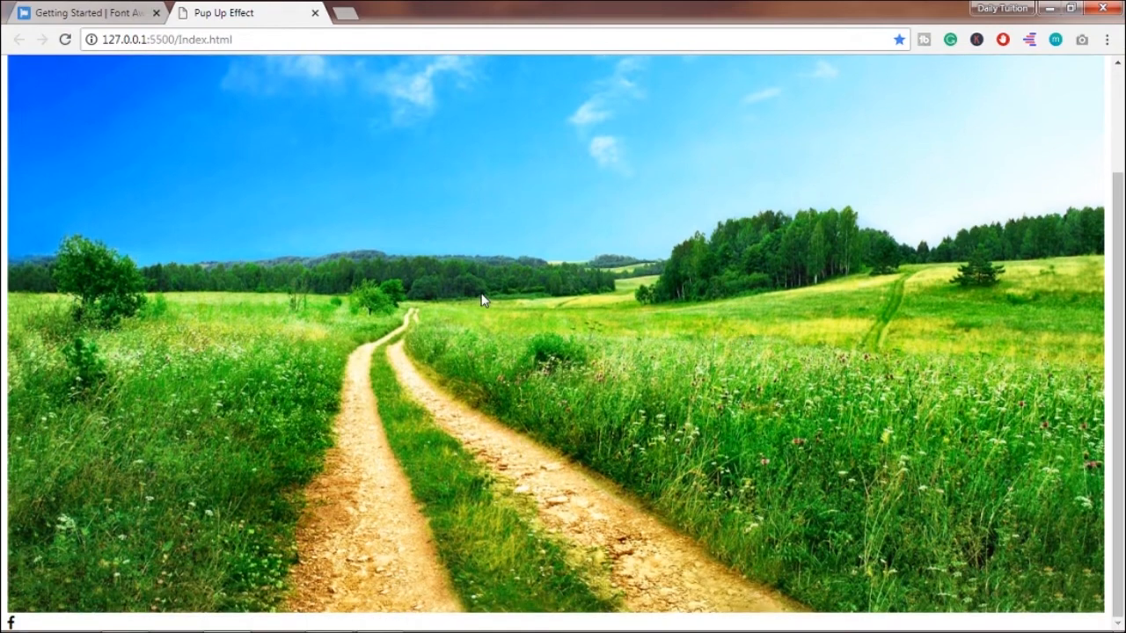
pyautogui.moveTo(70, 496)
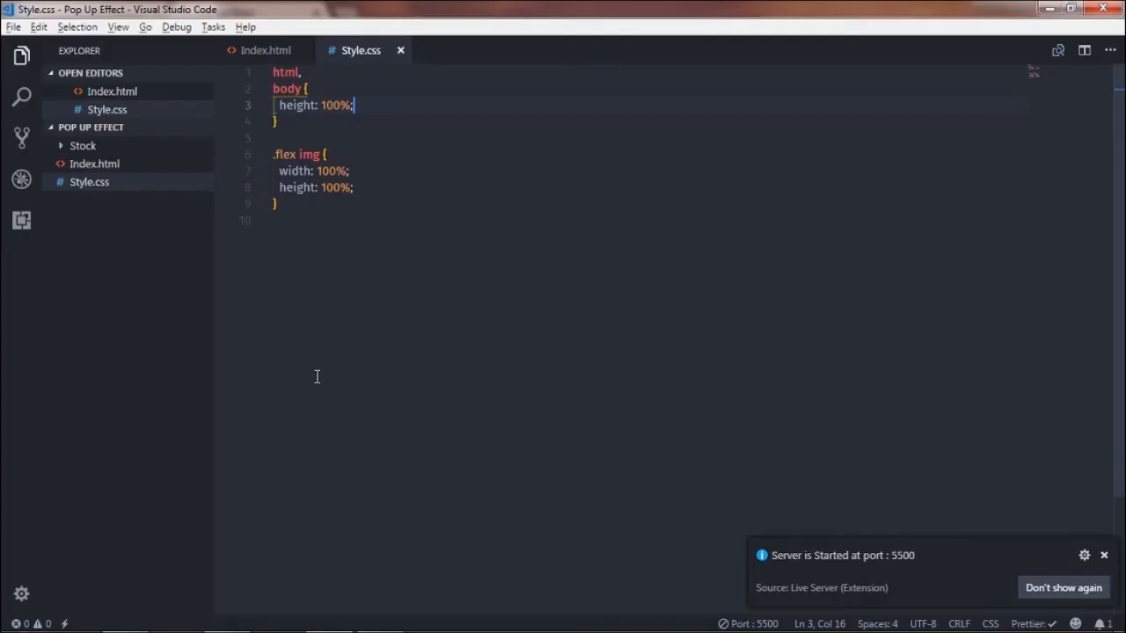
# Return to the Index.html markup after checking the preview
pyautogui.click(265, 50)
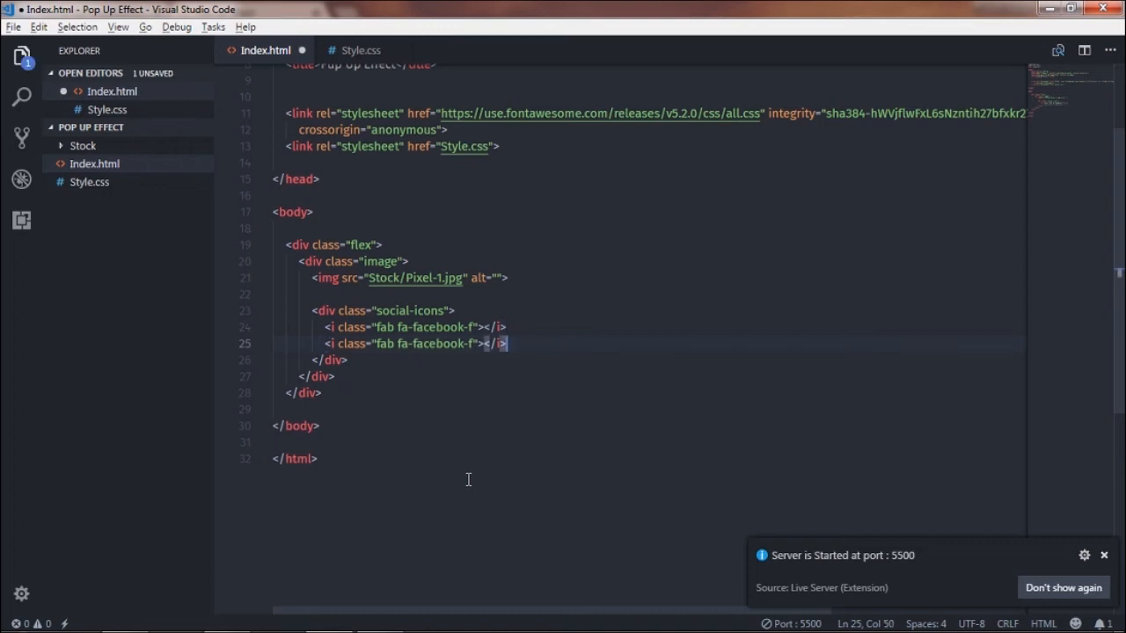
# Duplicate the Facebook icon line twice as fa-twitter and fa-youtube icons
pyautogui.press('Enter')
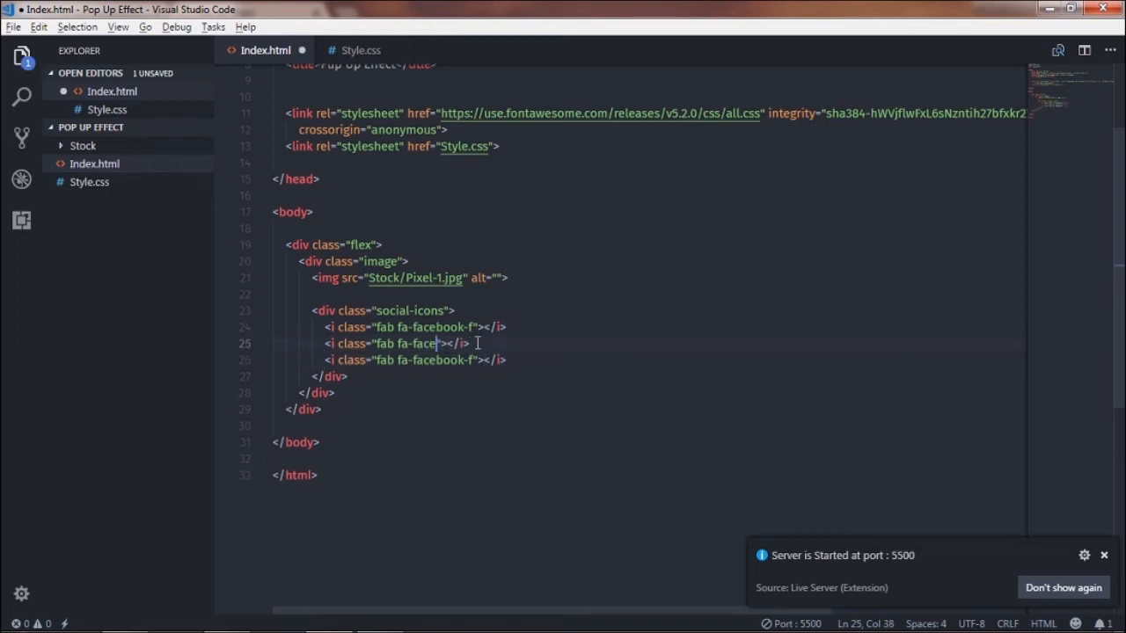
pyautogui.write('twitter')
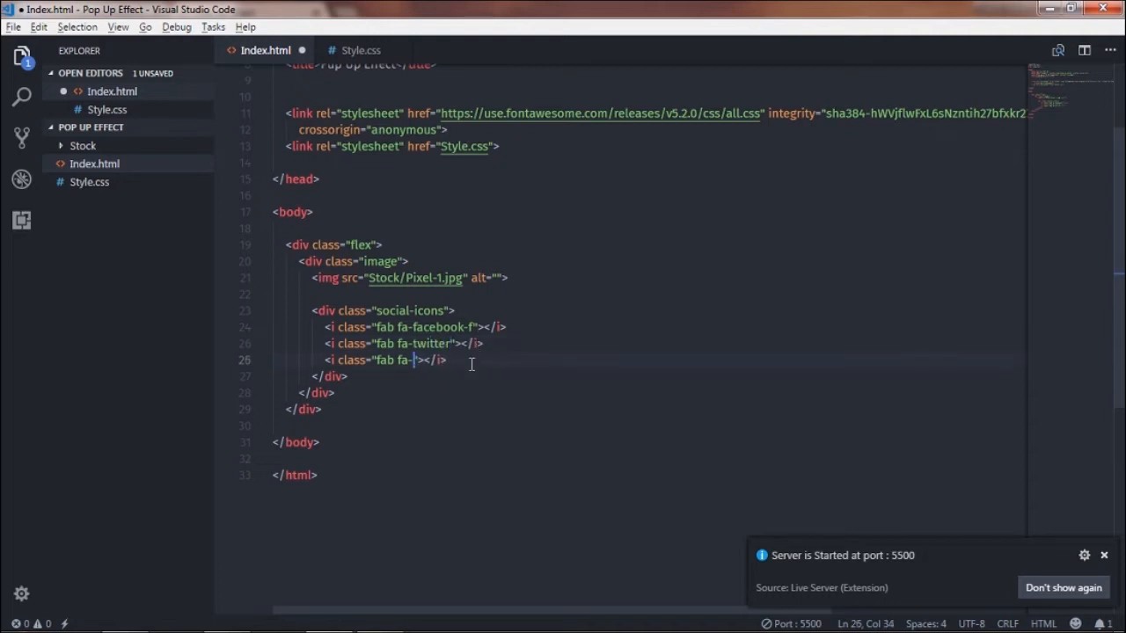
pyautogui.write('youtube')
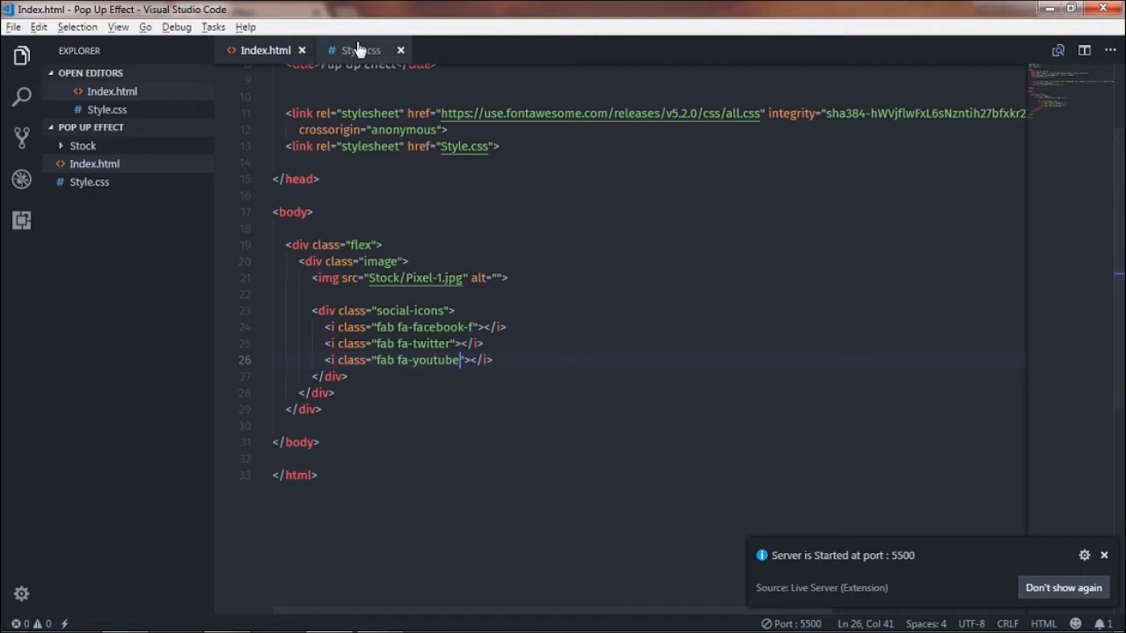
pyautogui.click(355, 49)
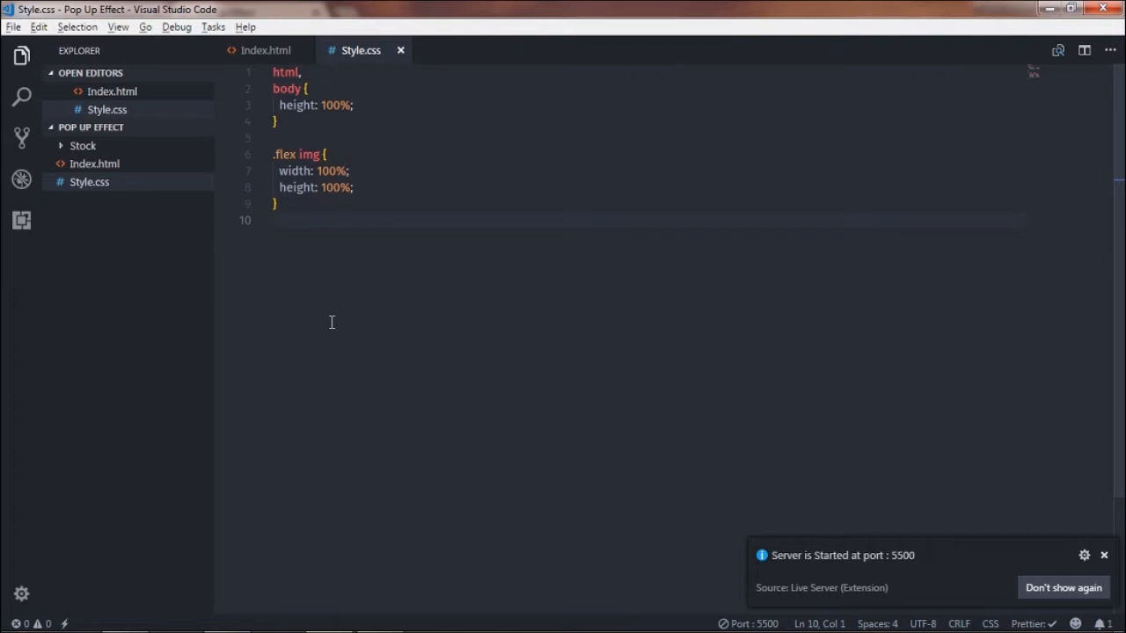
# Add a .flex rule with width: 34% and height: 40%
pyautogui.press('Enter')
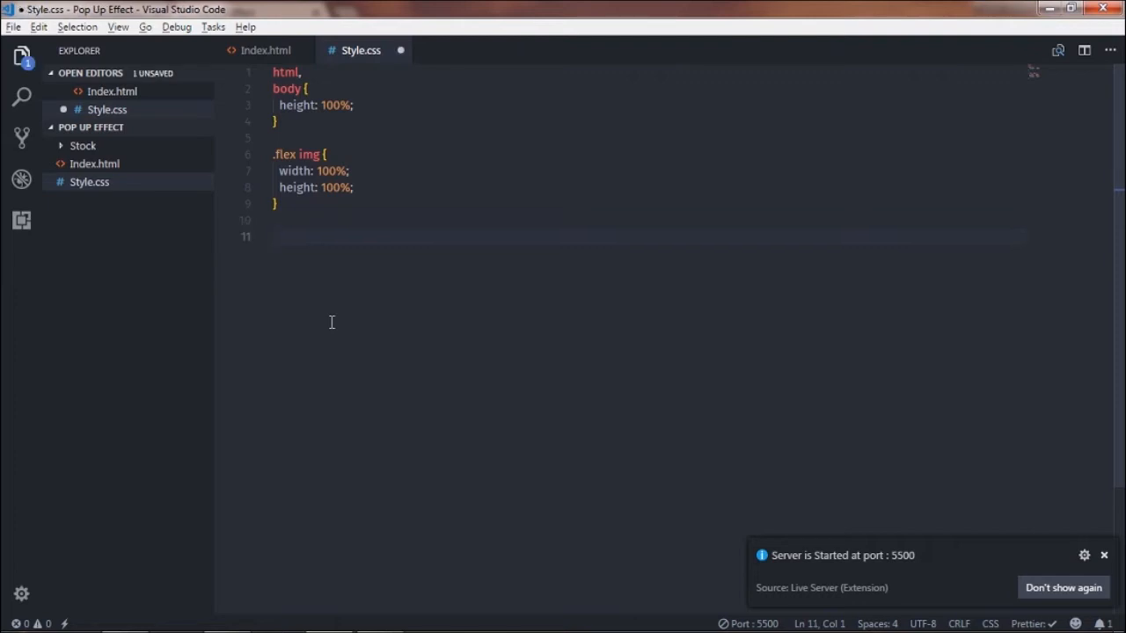
pyautogui.write('.flex{')
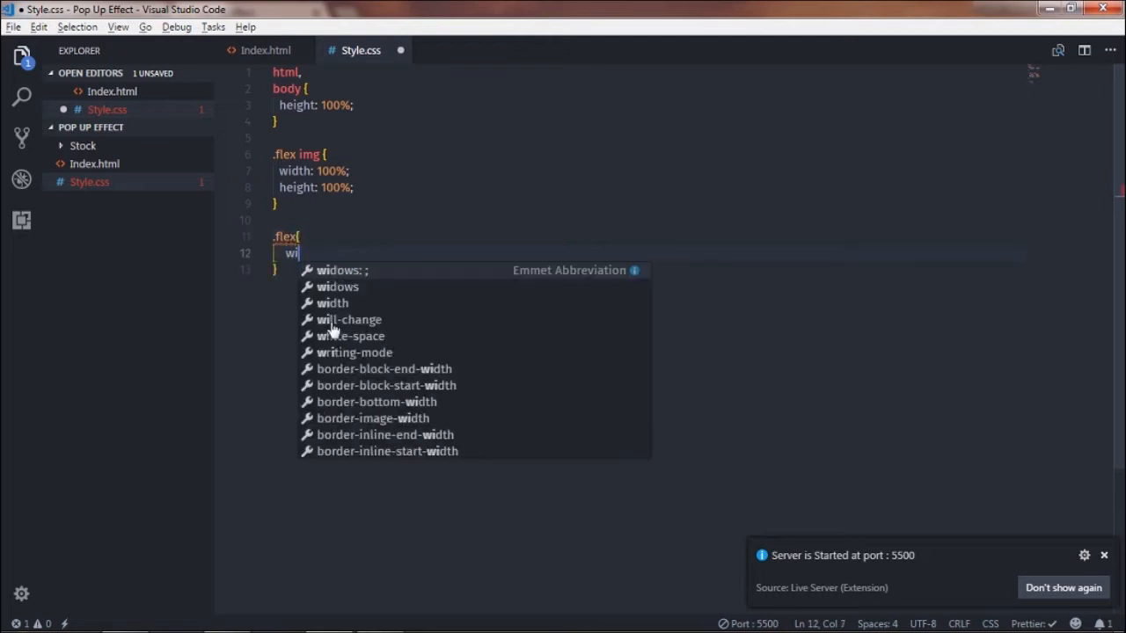
pyautogui.write('dth:')
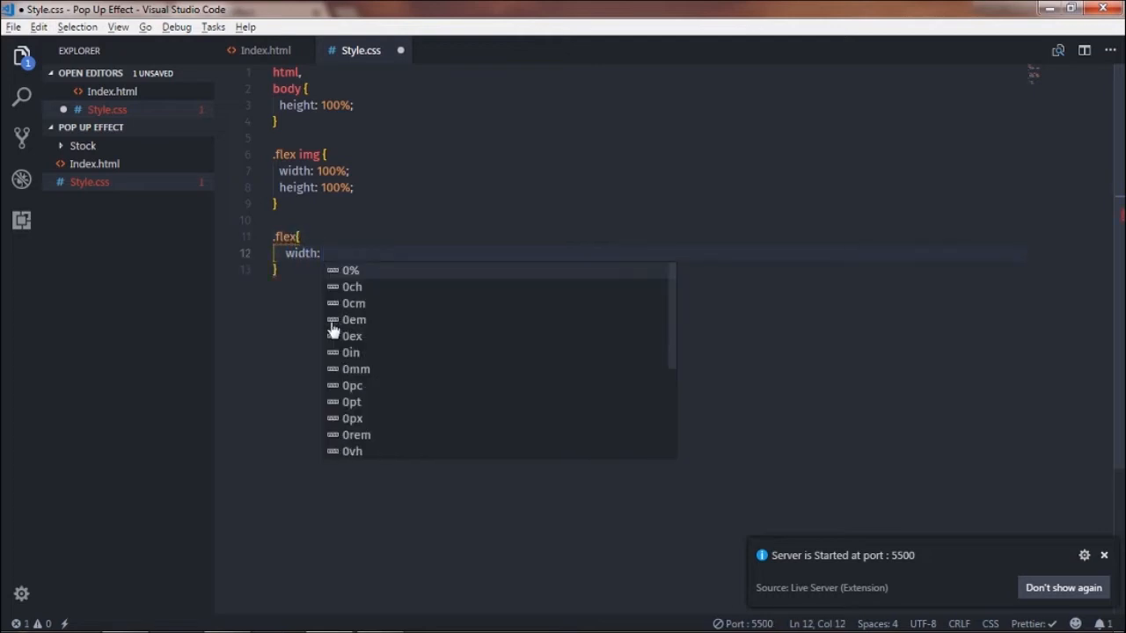
pyautogui.write('34%;')
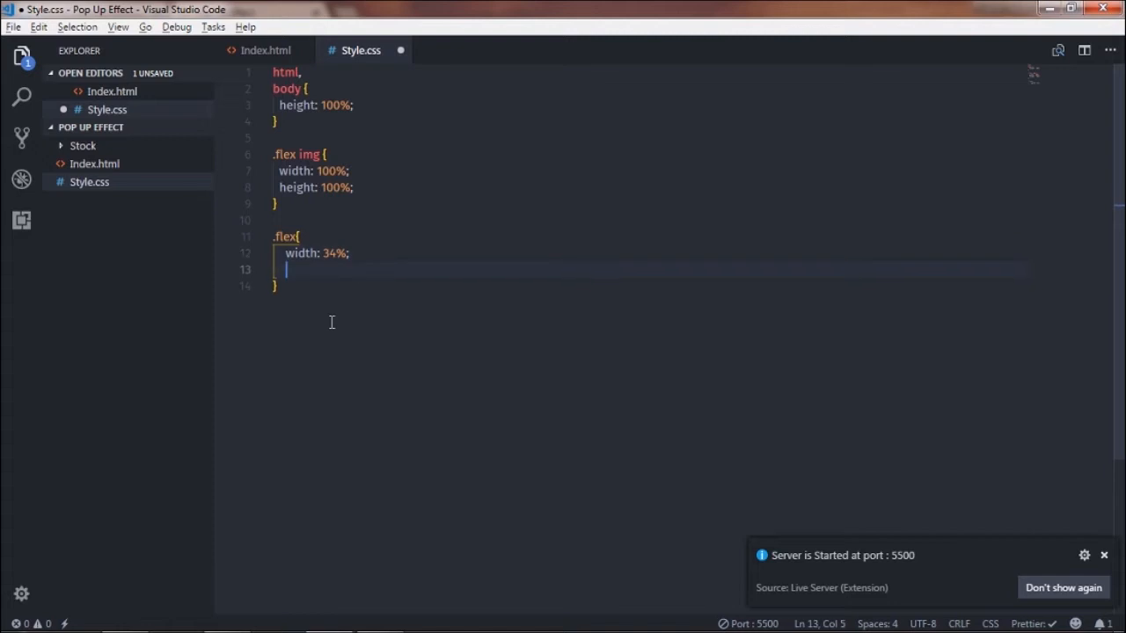
pyautogui.write('height: ;')
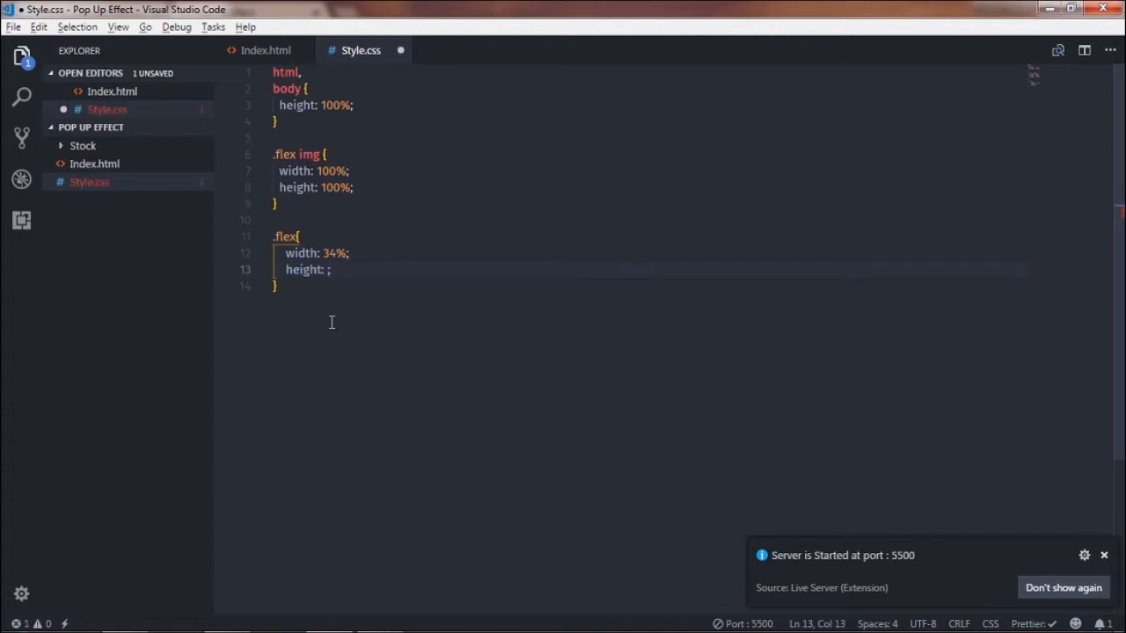
pyautogui.write('40%;')
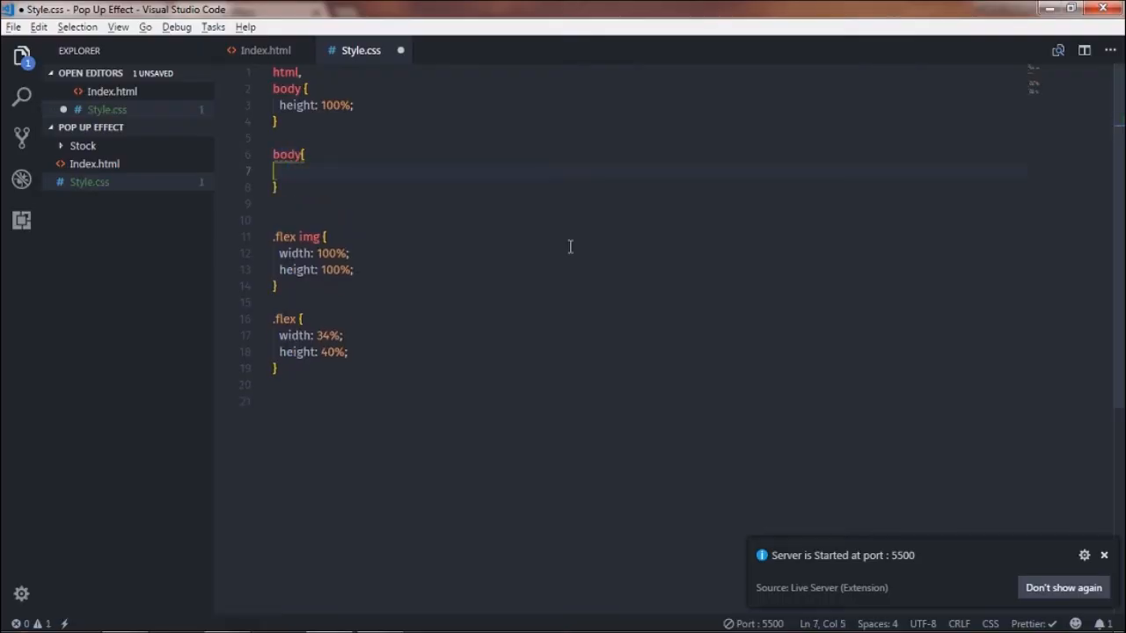
# Give the body rule display: flex with justify-content: center and align-items: center
pyautogui.write('display: flex;')
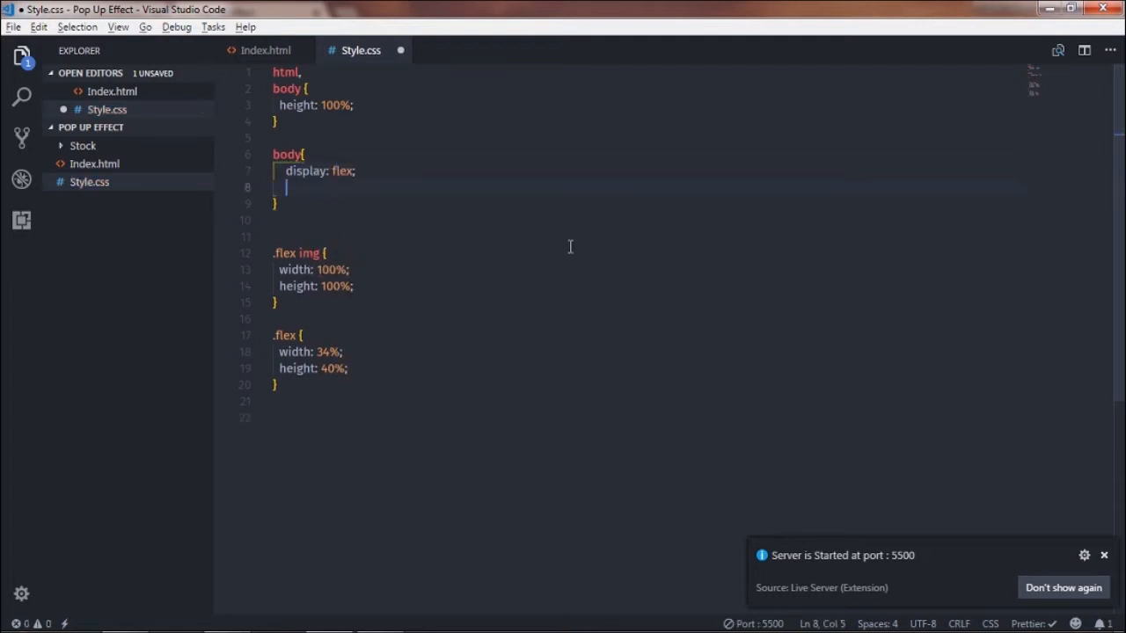
pyautogui.write('justify-content:')
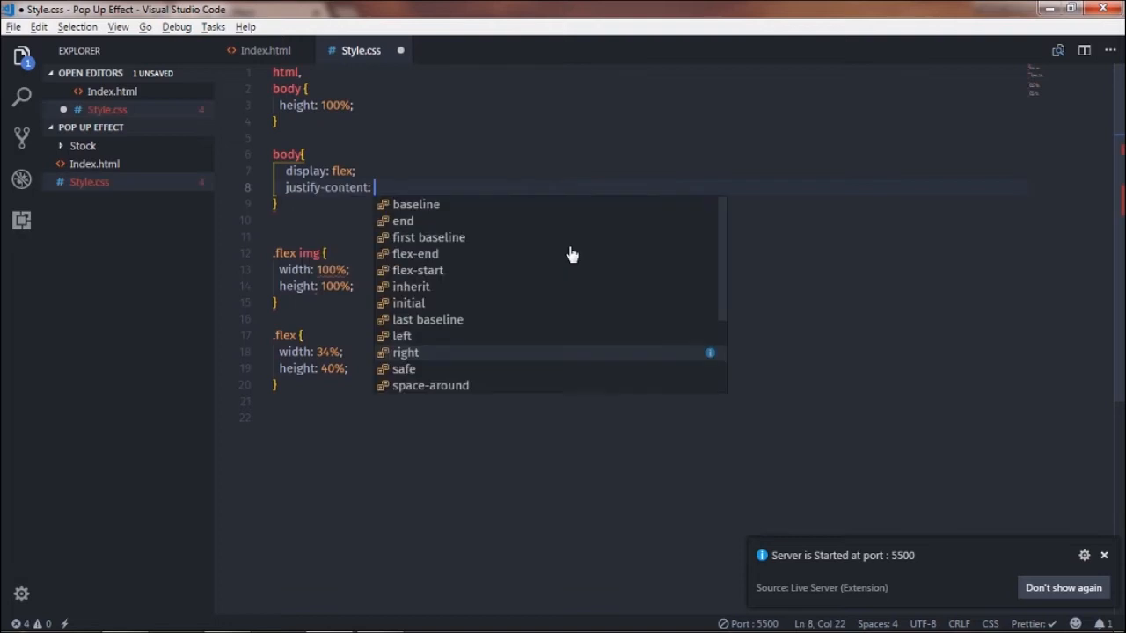
pyautogui.write('center;')
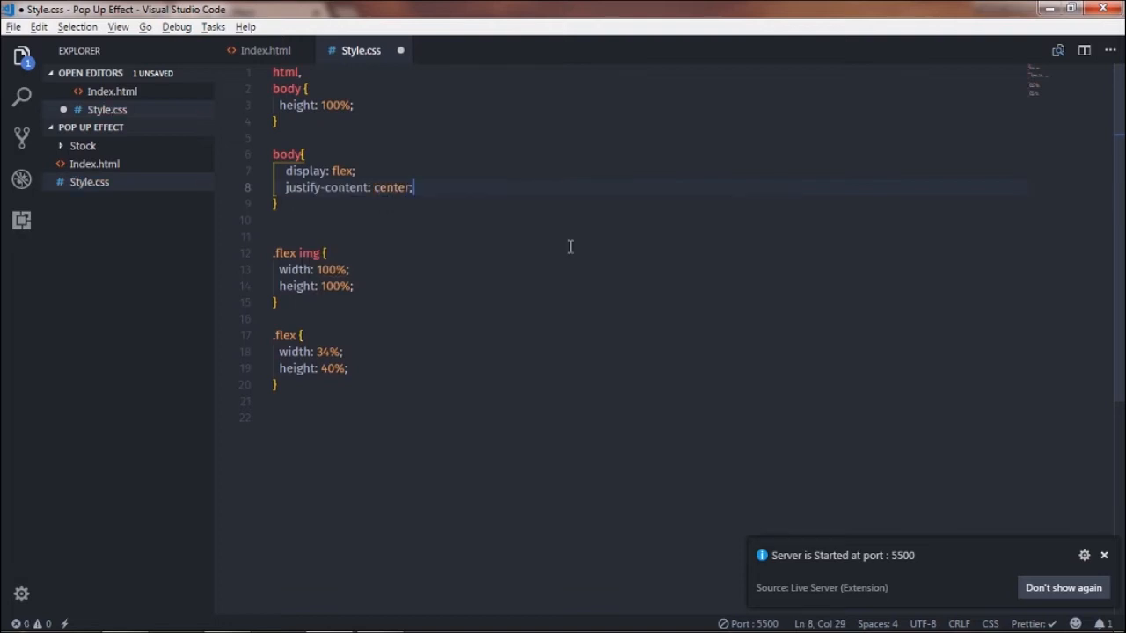
pyautogui.write('ali')
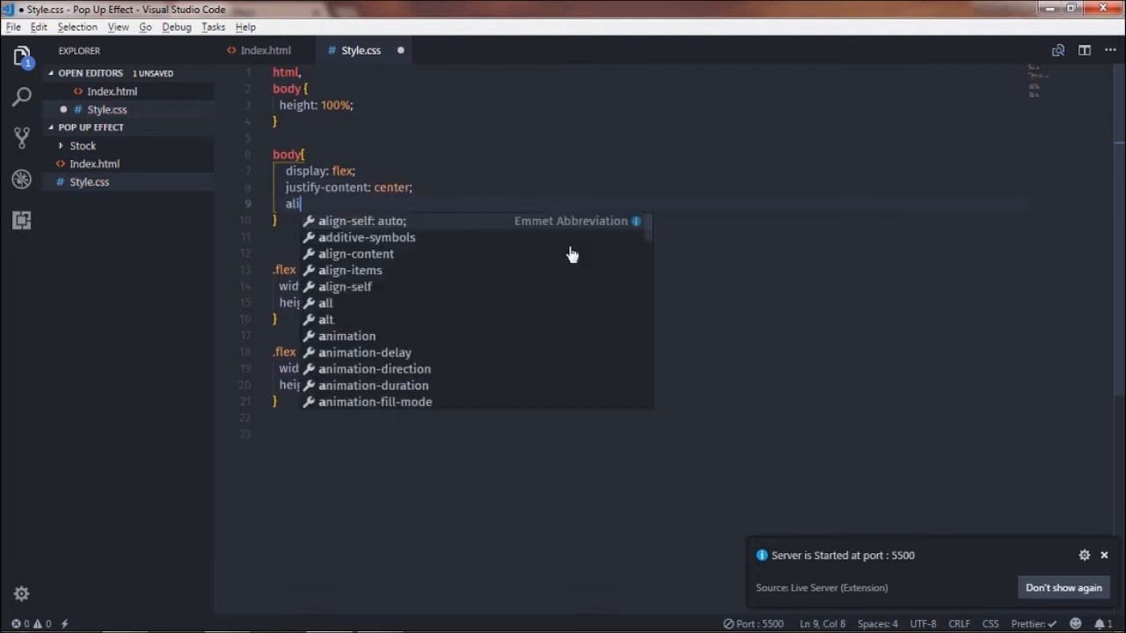
pyautogui.write('align-items: center')
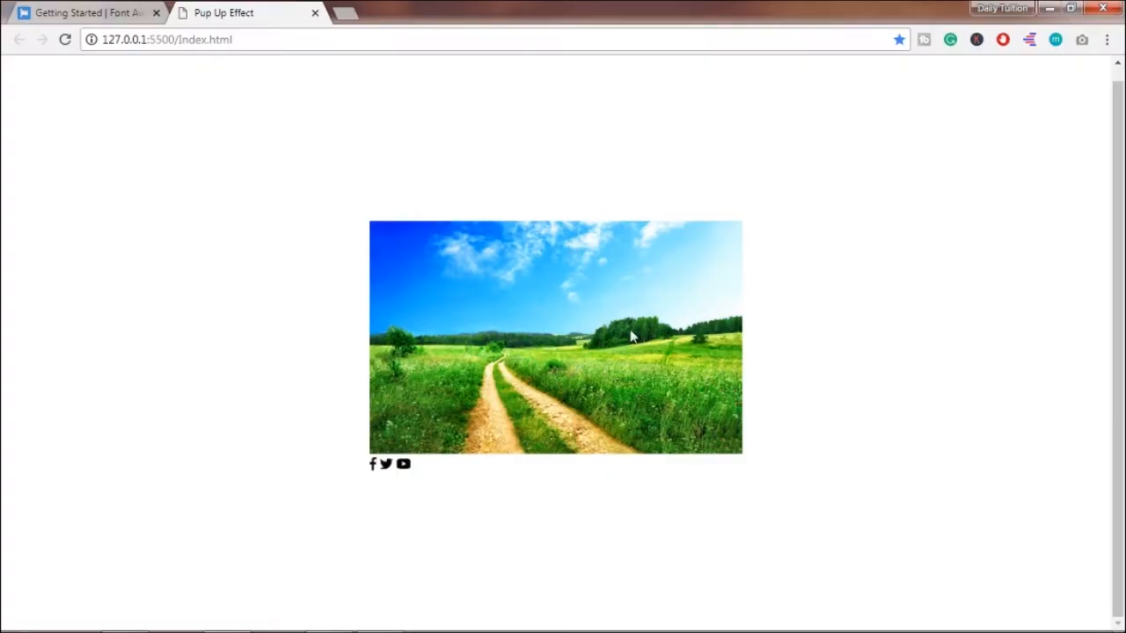
pyautogui.moveTo(553, 306)
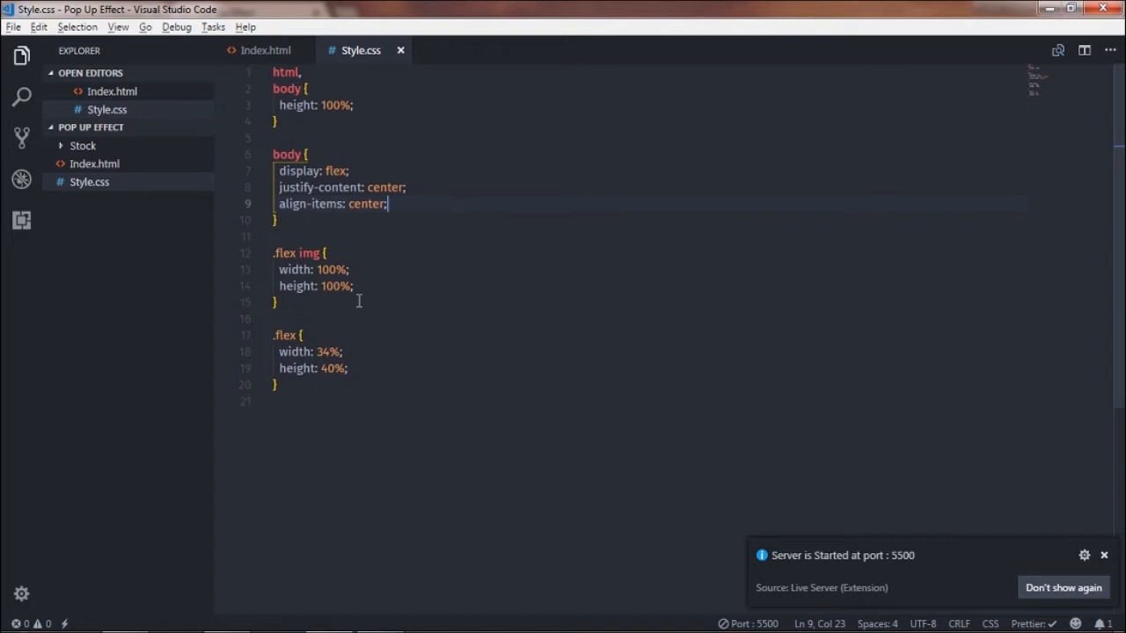
# Type 'over' while the centred photo and icons preview in Chrome
pyautogui.write('over')
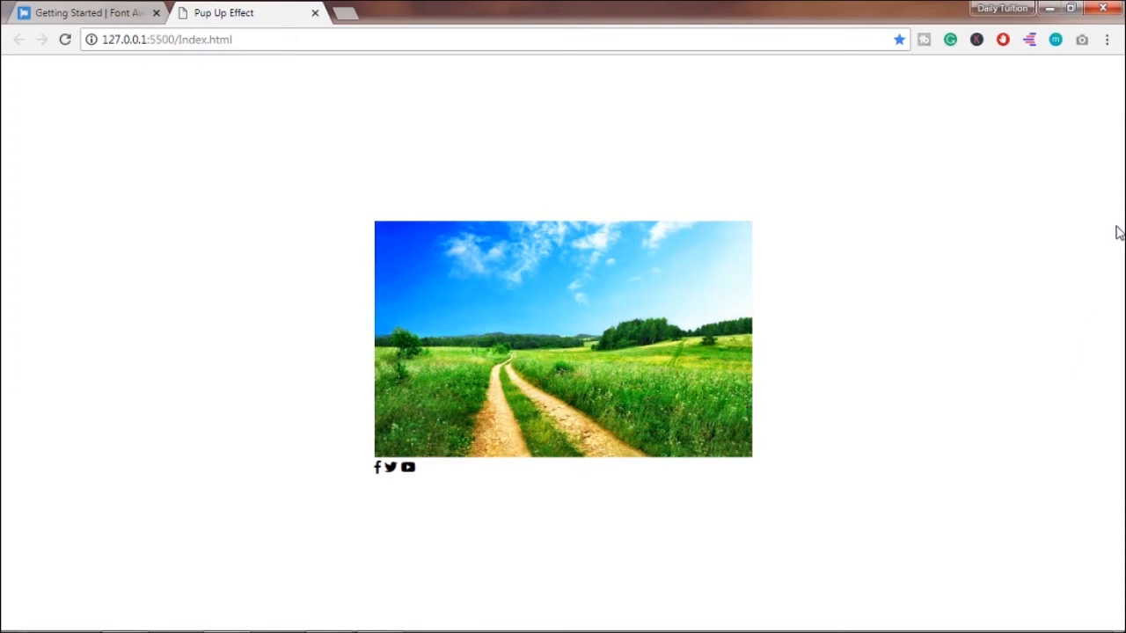
pyautogui.moveTo(477, 373)
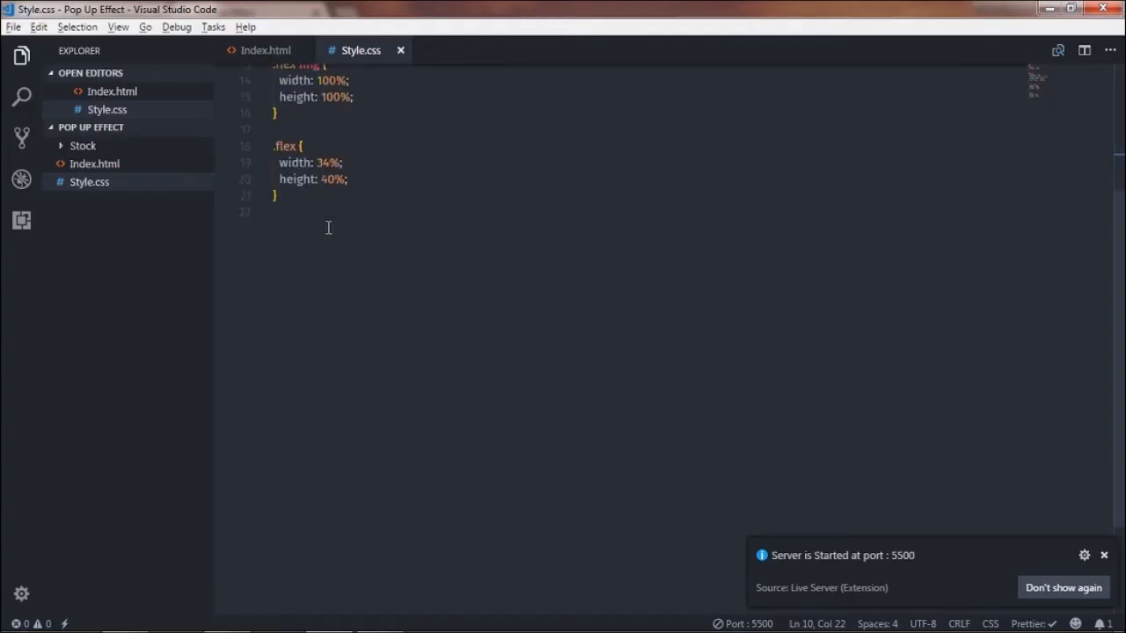
# Start a .flex .image rule with margin-right: .6em and position: relative
pyautogui.write('.flex')
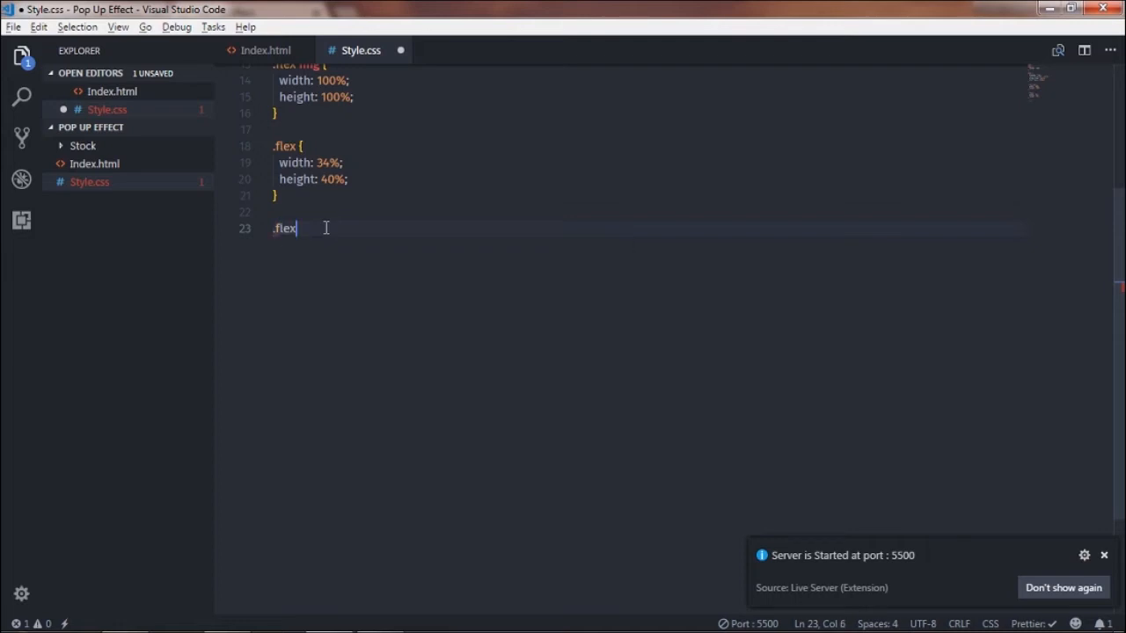
pyautogui.write('L')
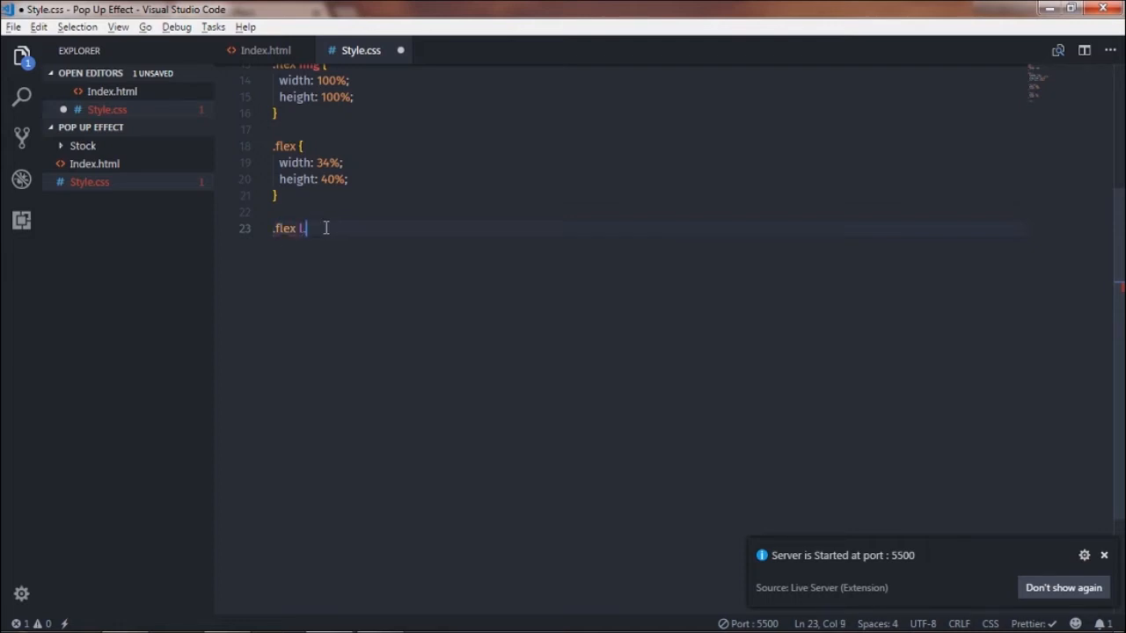
pyautogui.write('image{')
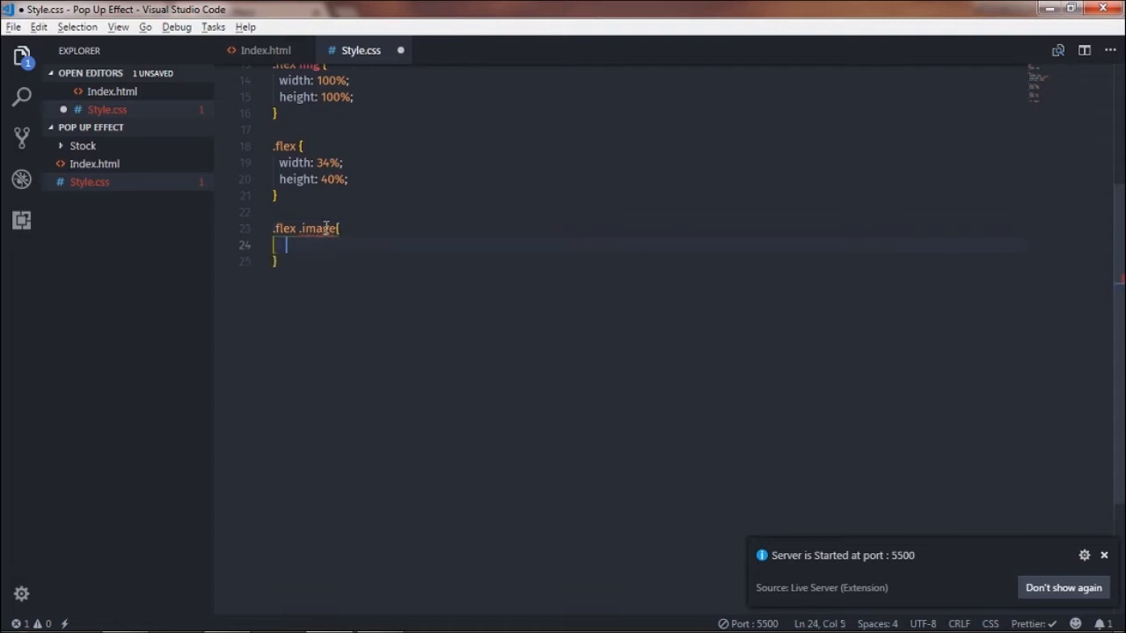
pyautogui.write('mar')
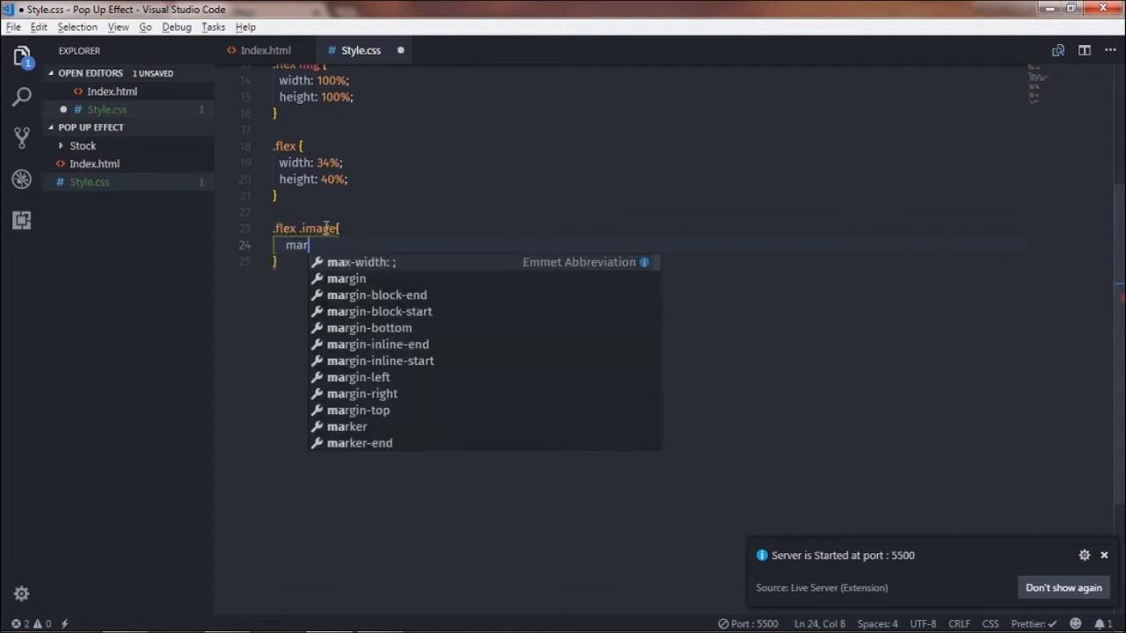
pyautogui.press('Backspace')
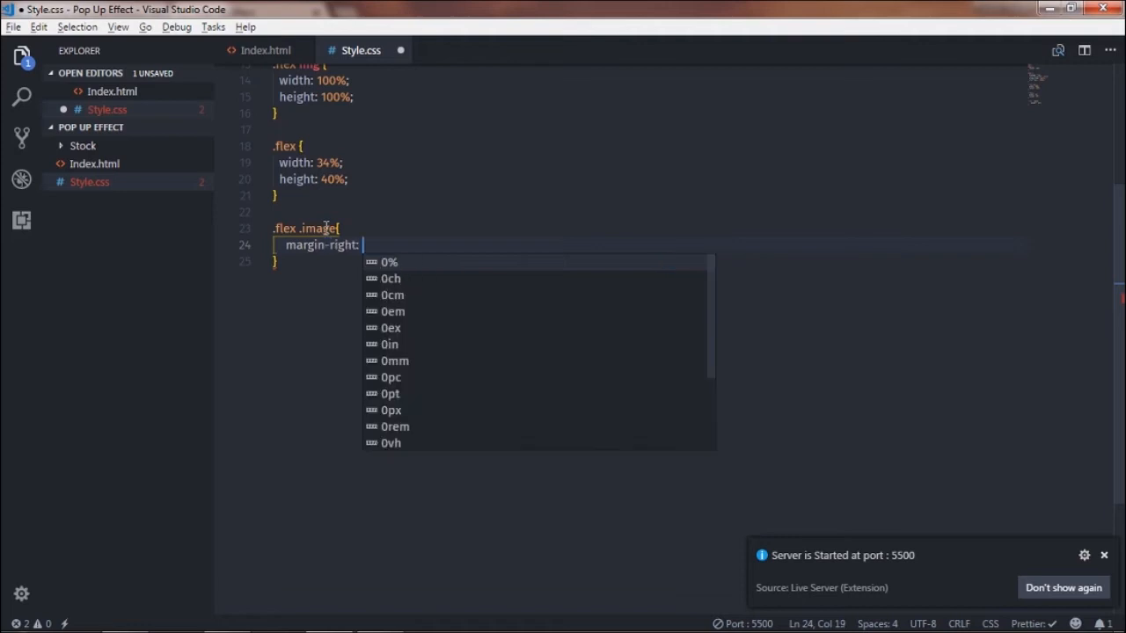
pyautogui.write('.')
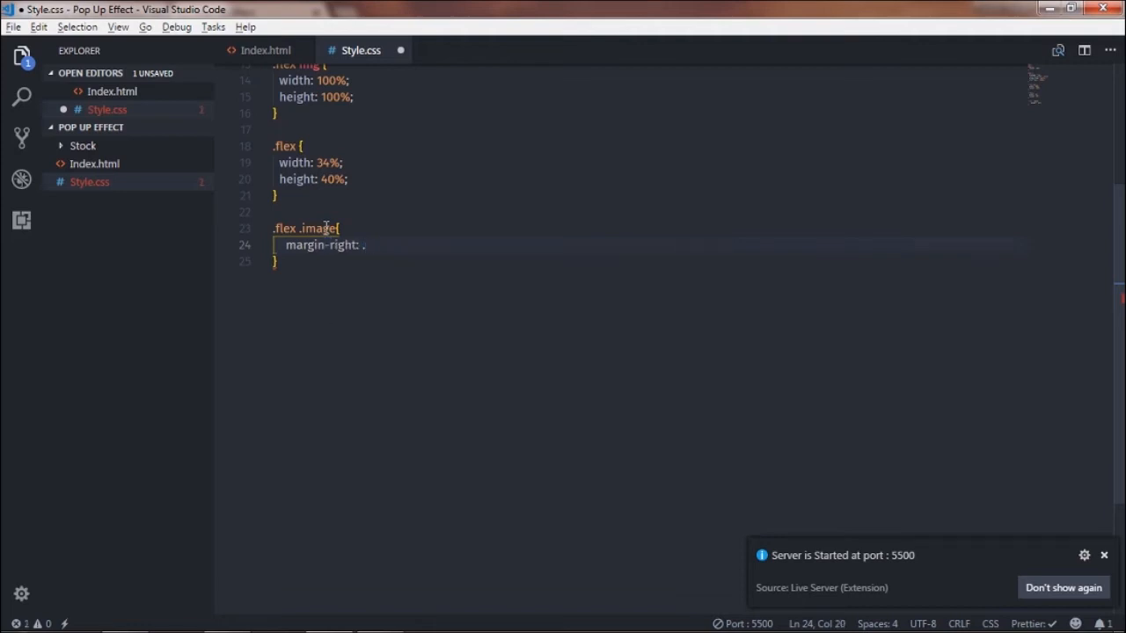
pyautogui.write('6em;')
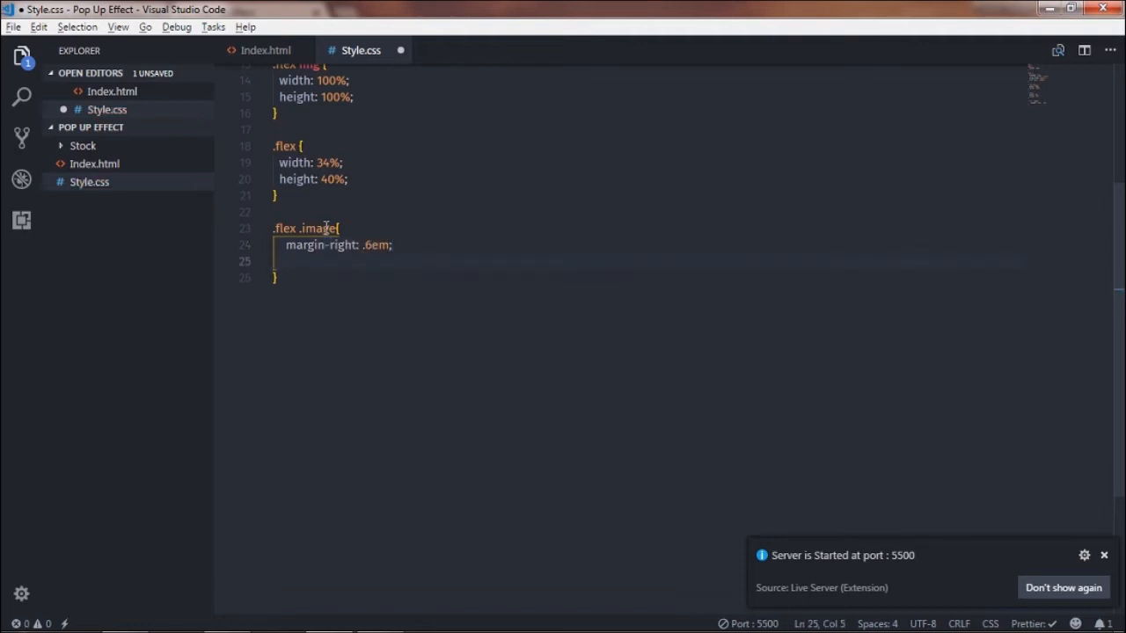
pyautogui.write('position: relative;')
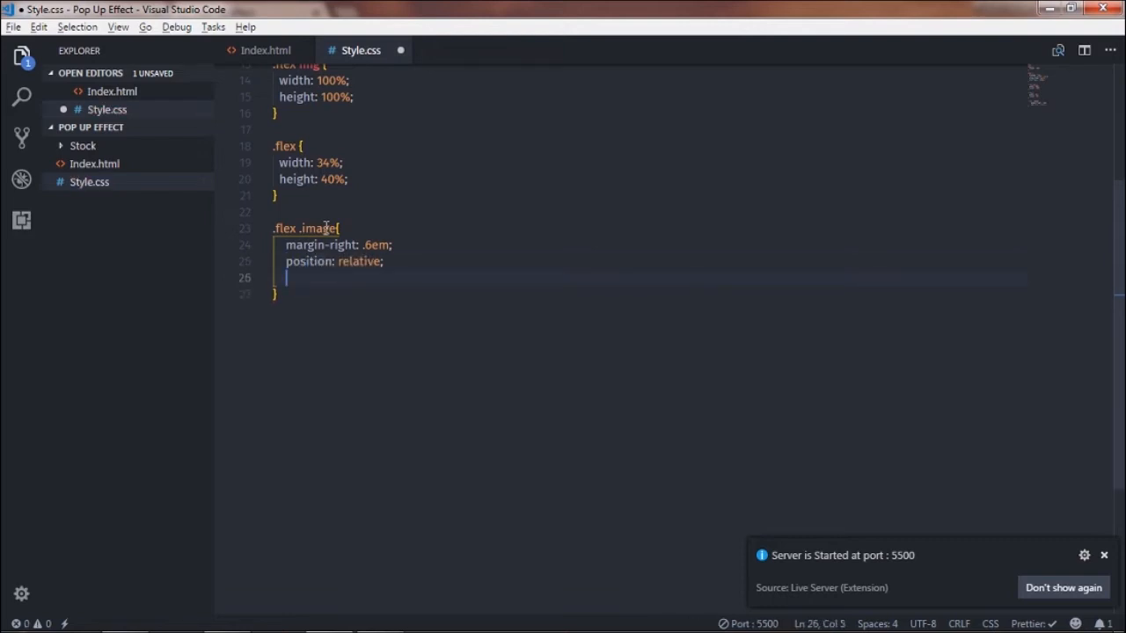
# Add background: #444 and box-shadow: 1px 2px 10px #444 to .flex .image
pyautogui.write('b')
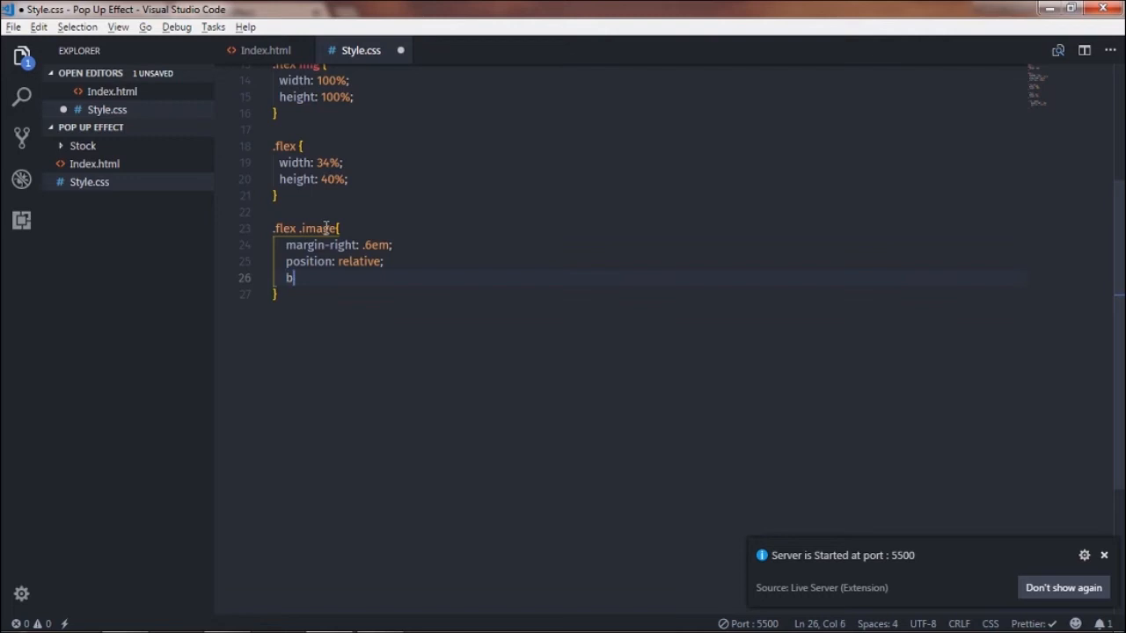
pyautogui.write('ackground:')
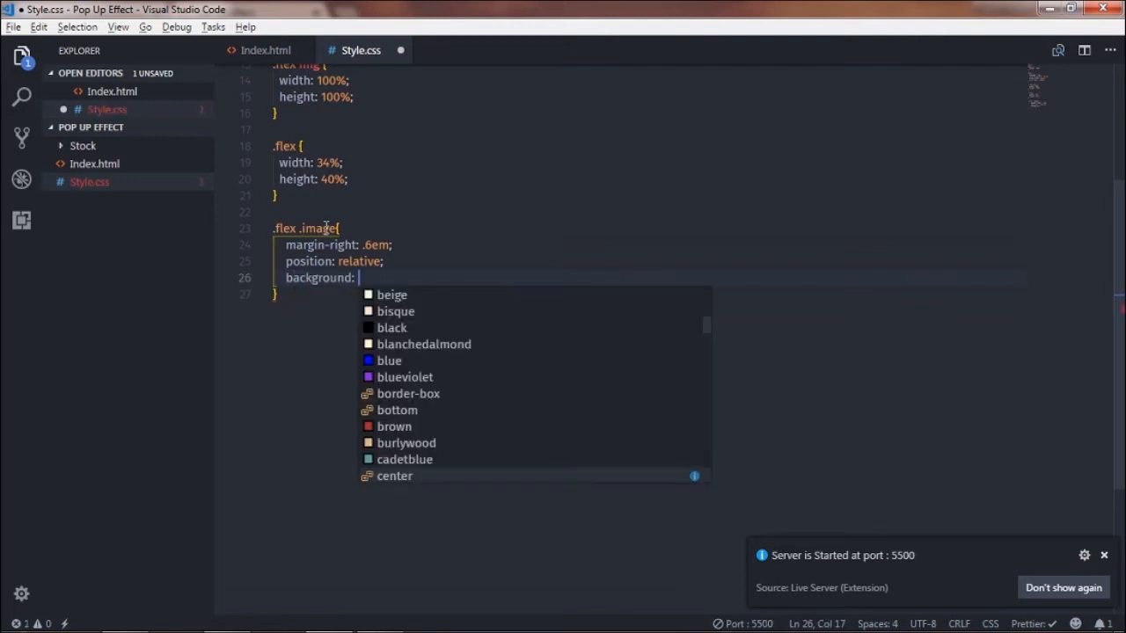
pyautogui.write('#444;')
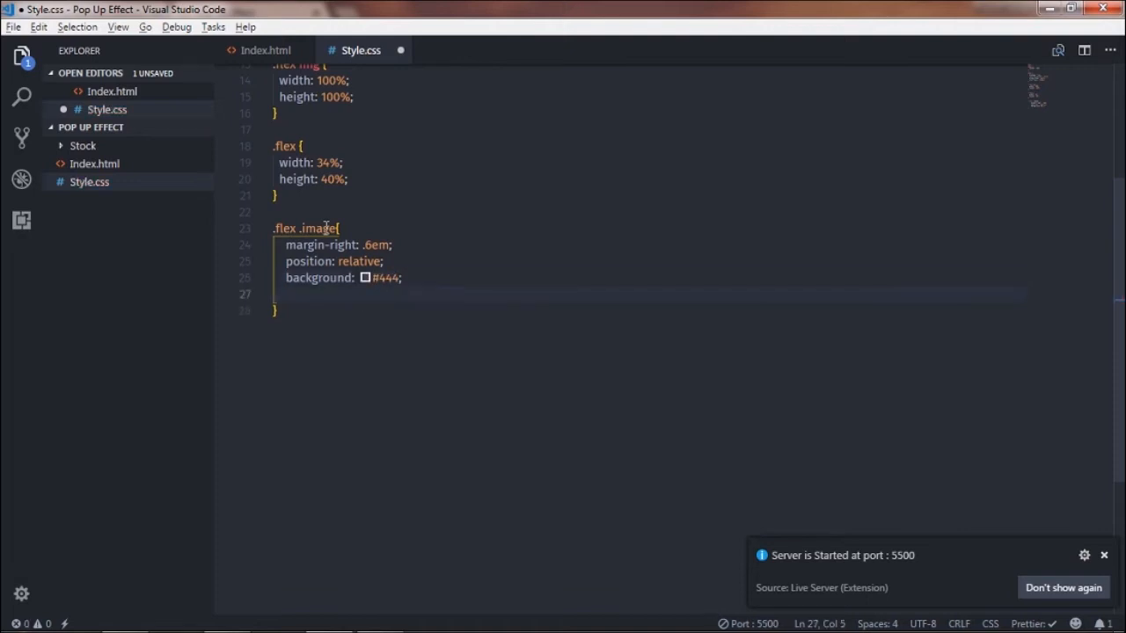
pyautogui.write('box-shadow:')
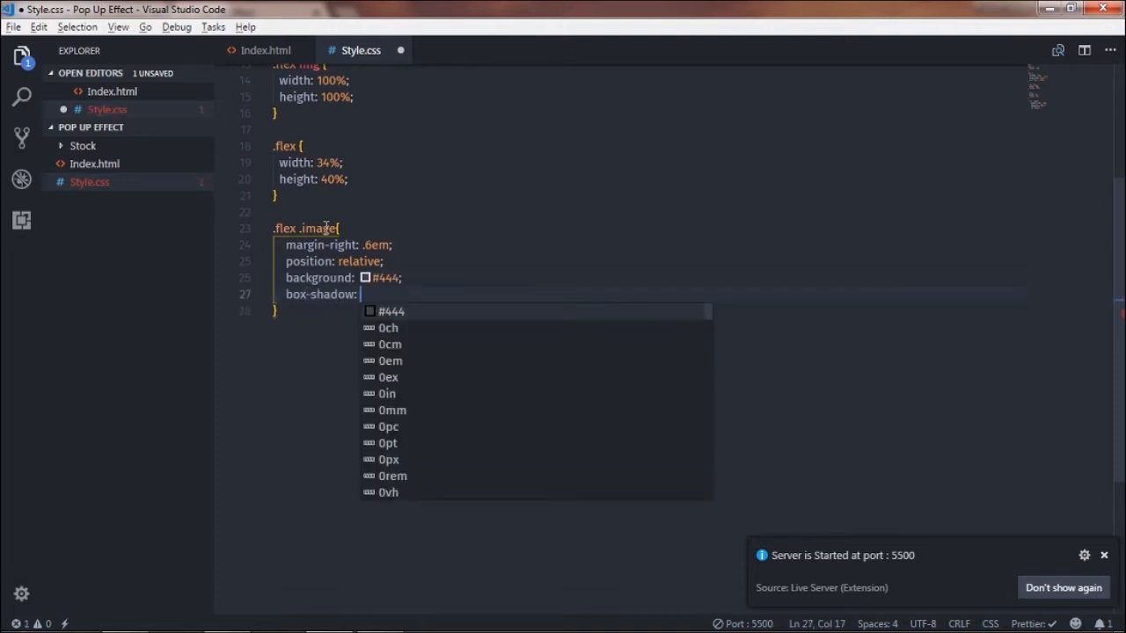
pyautogui.write('1x')
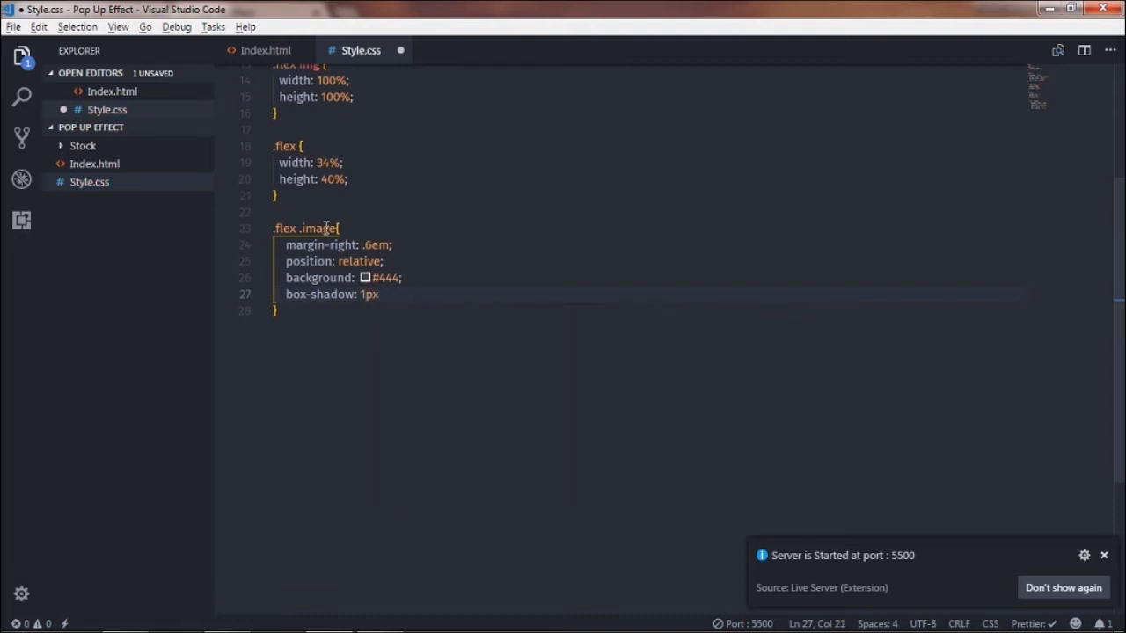
pyautogui.write('2px')
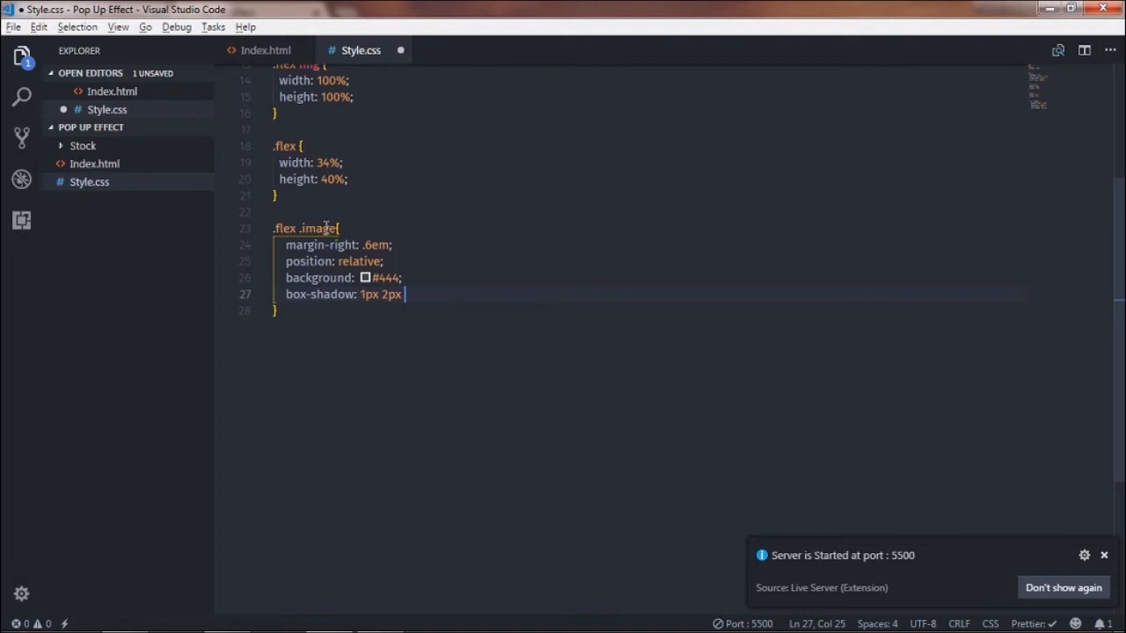
pyautogui.write('10px')
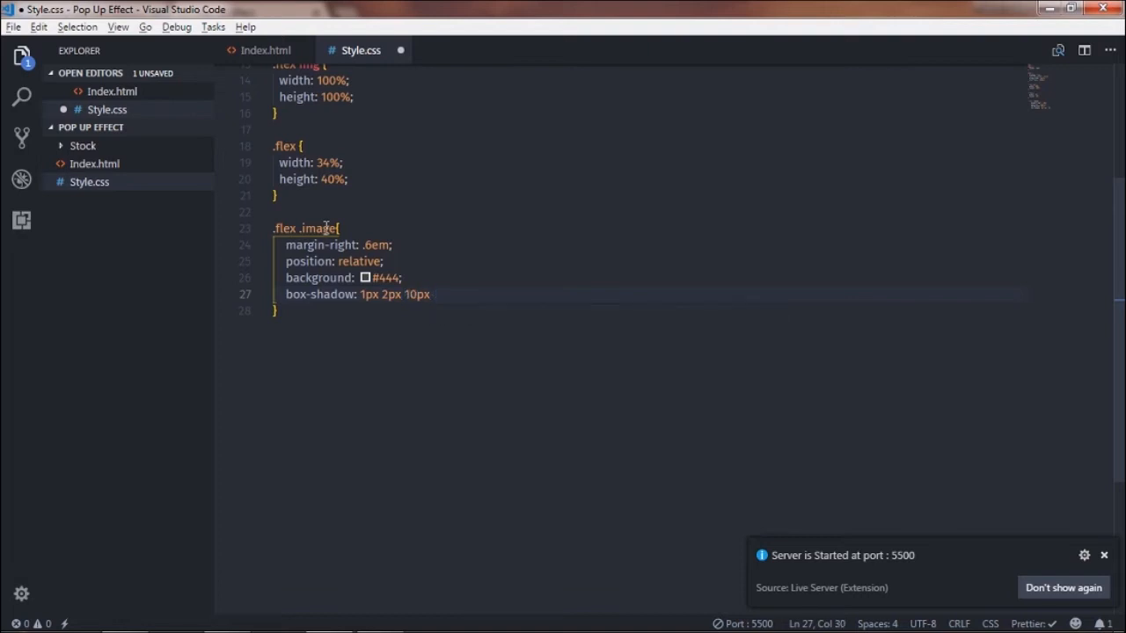
pyautogui.write('#')
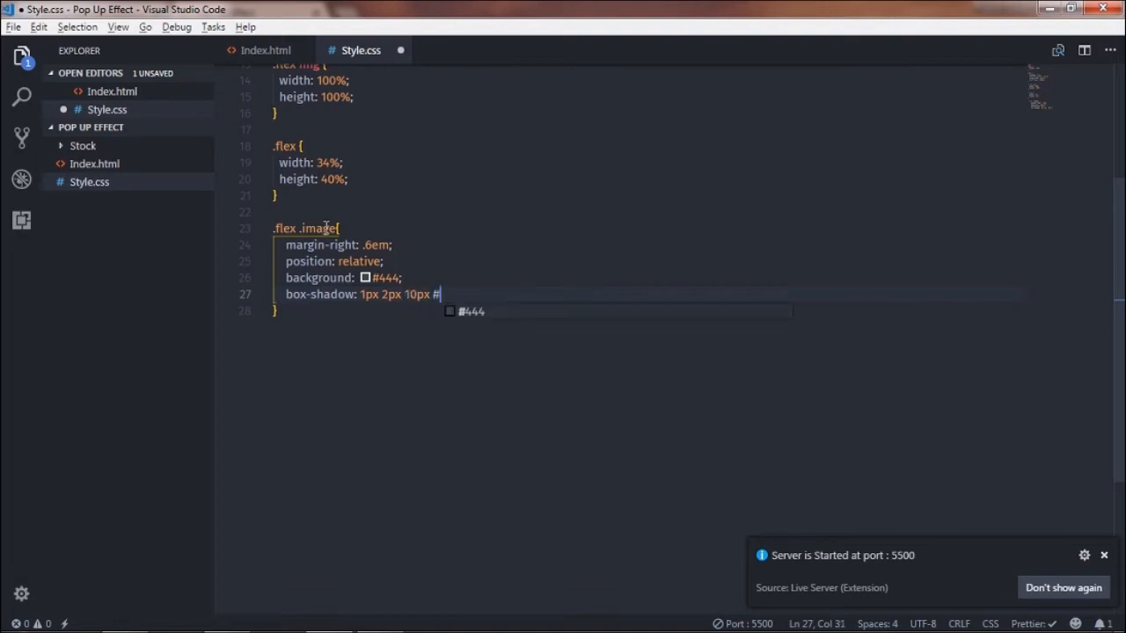
pyautogui.write('444;')
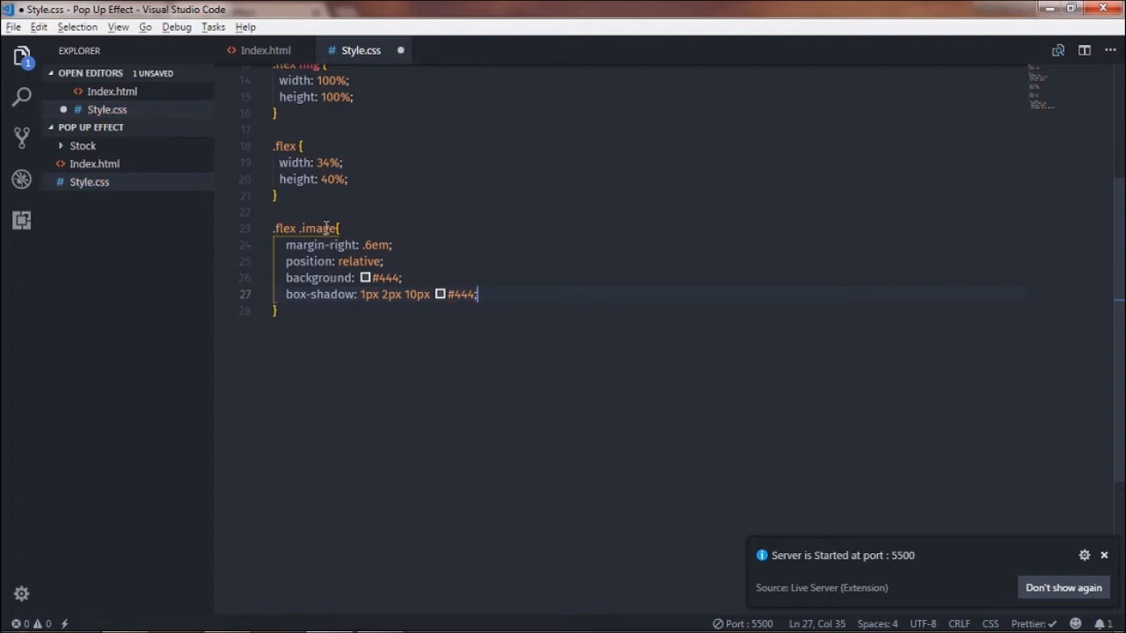
# Add transition: all .9s ease and check the markup's class names
pyautogui.press('Enter')
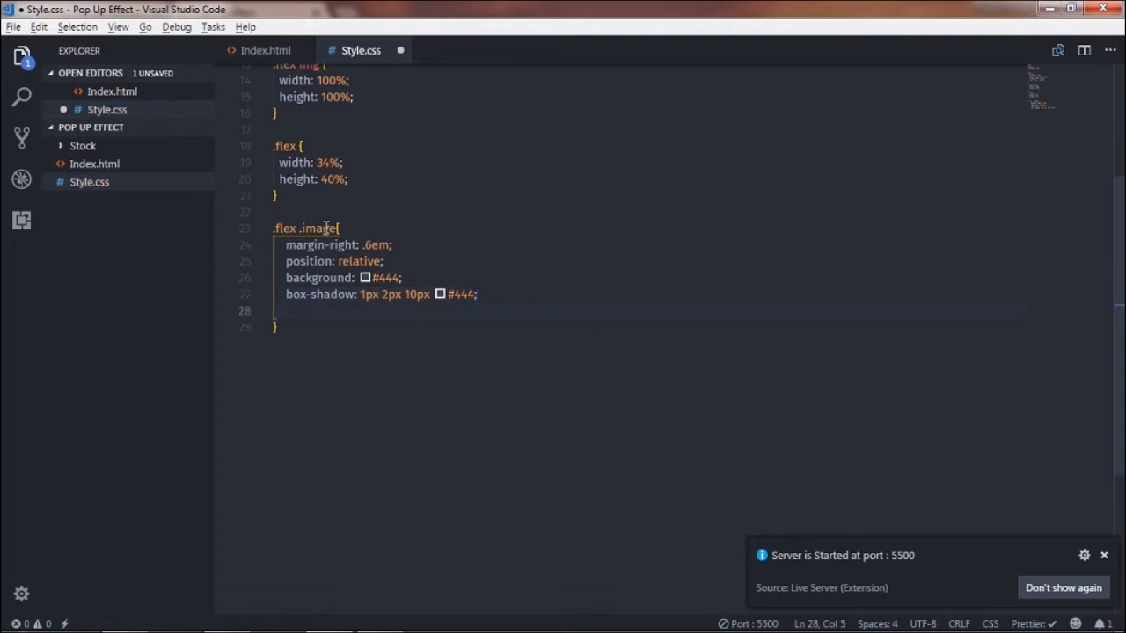
pyautogui.write('transition: a')
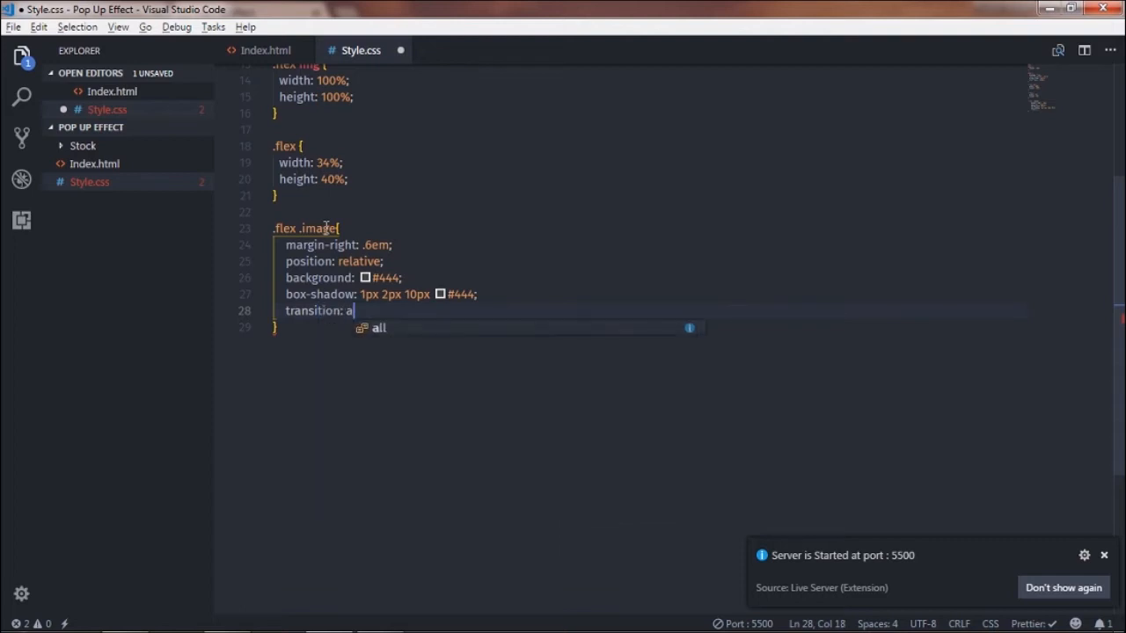
pyautogui.press('Tab')
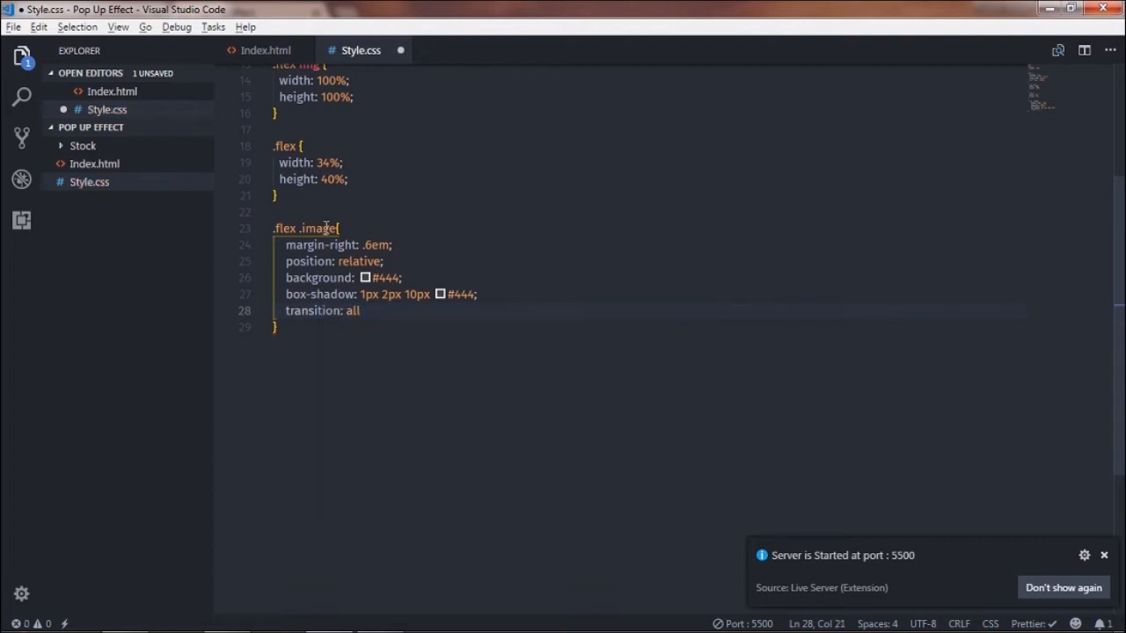
pyautogui.write('.9')
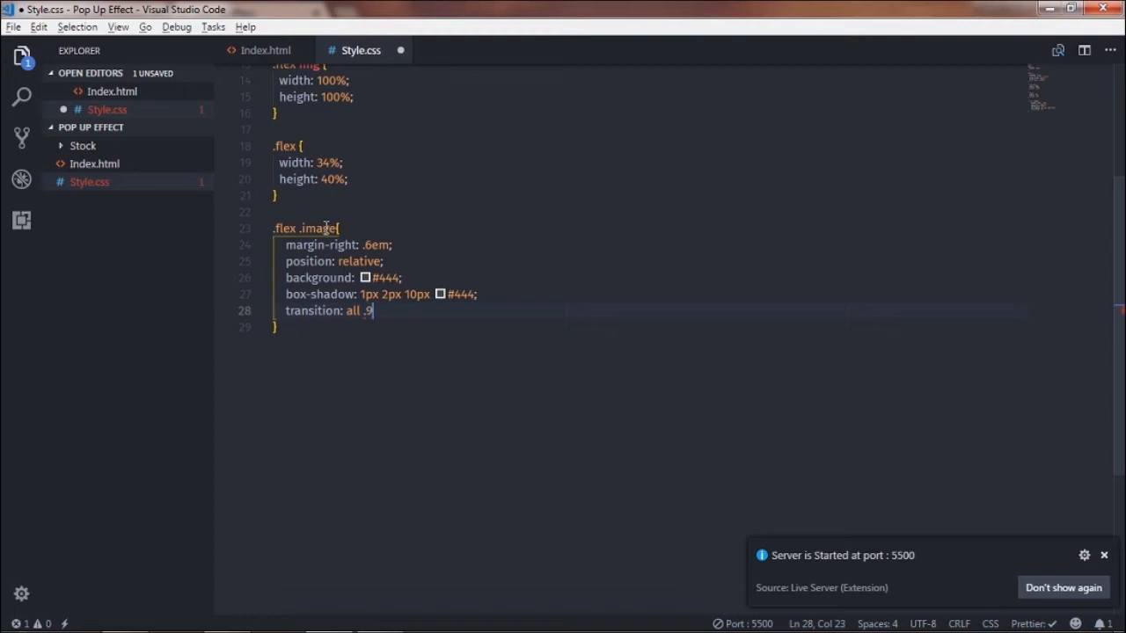
pyautogui.write('s')
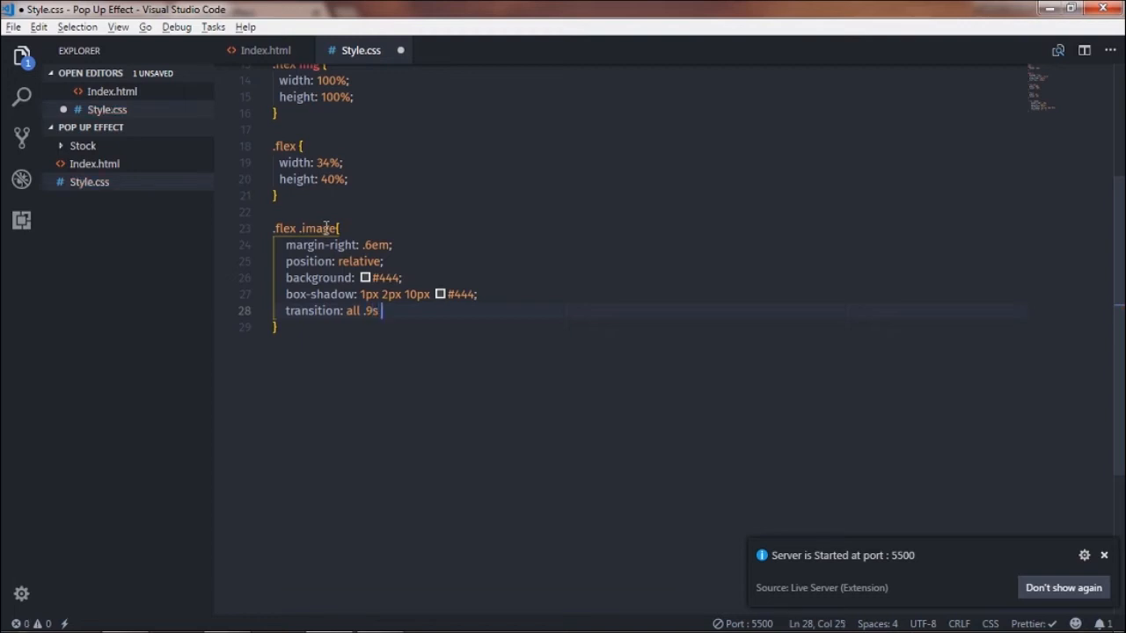
pyautogui.write('ease')
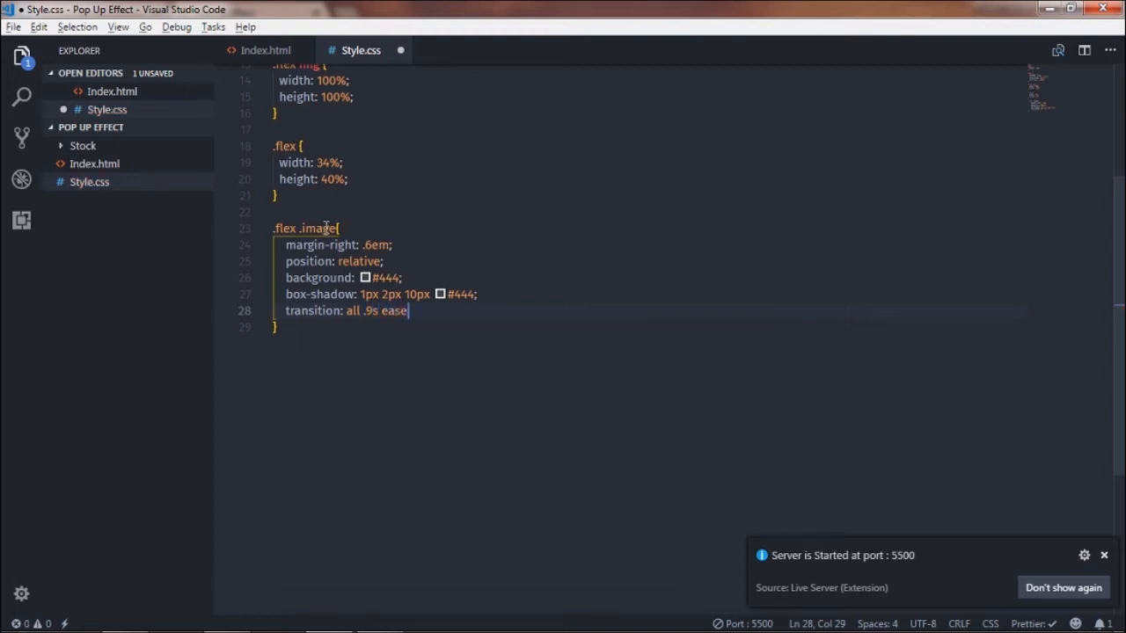
pyautogui.click(264, 49)
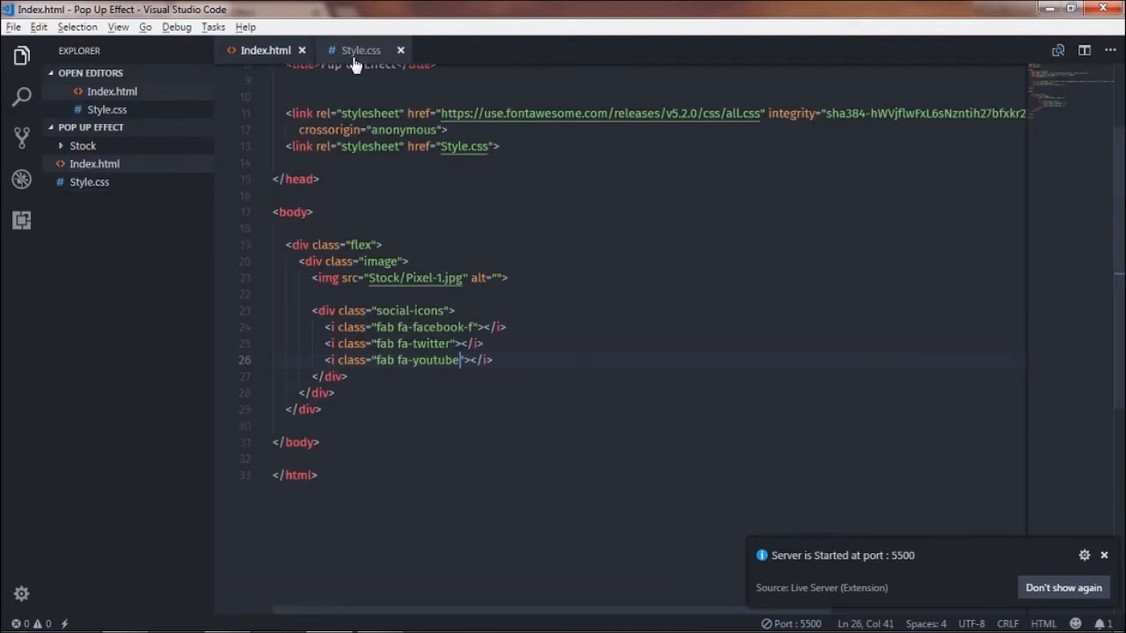
# Create a .social-icons rule positioned absolute at bottom: 0% and left: 0%
pyautogui.click(360, 49)
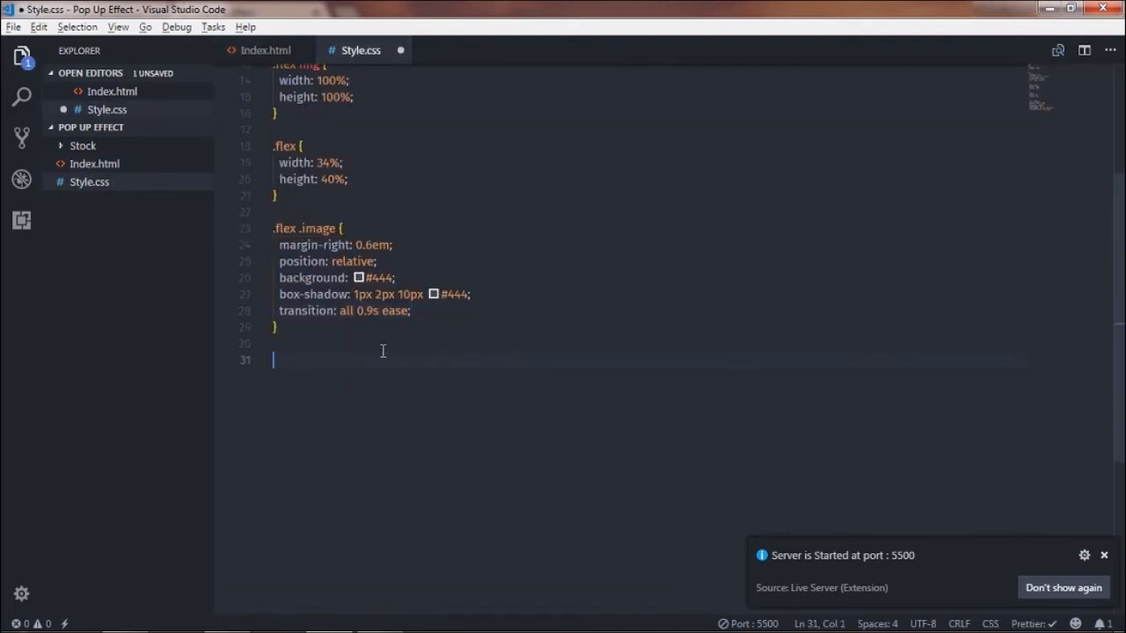
pyautogui.write('.soc')
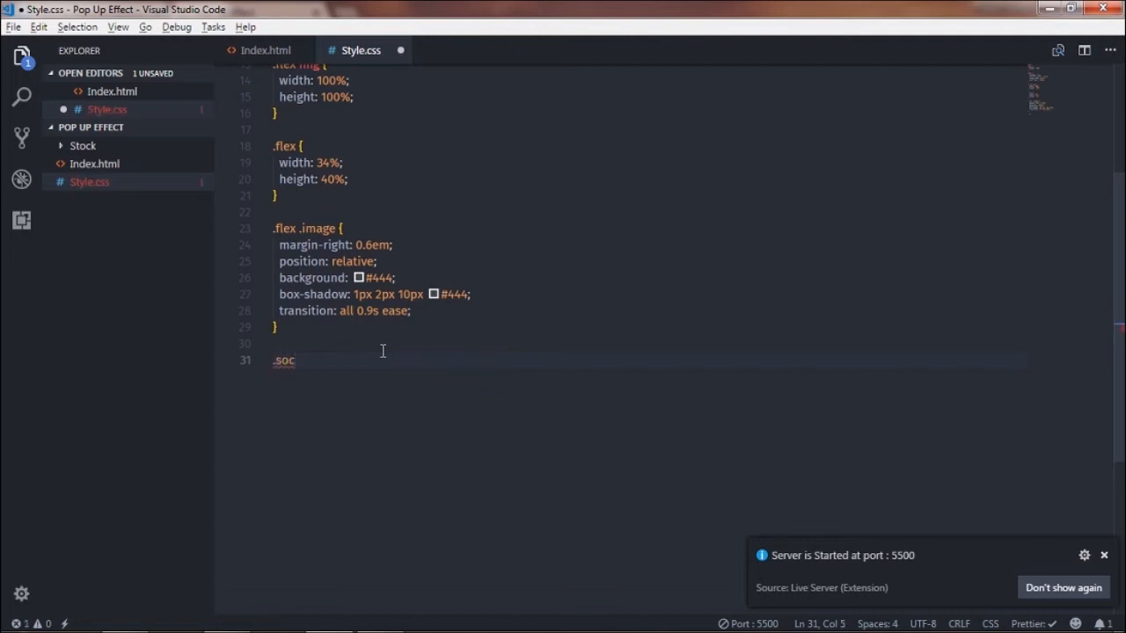
pyautogui.write('ial-icons')
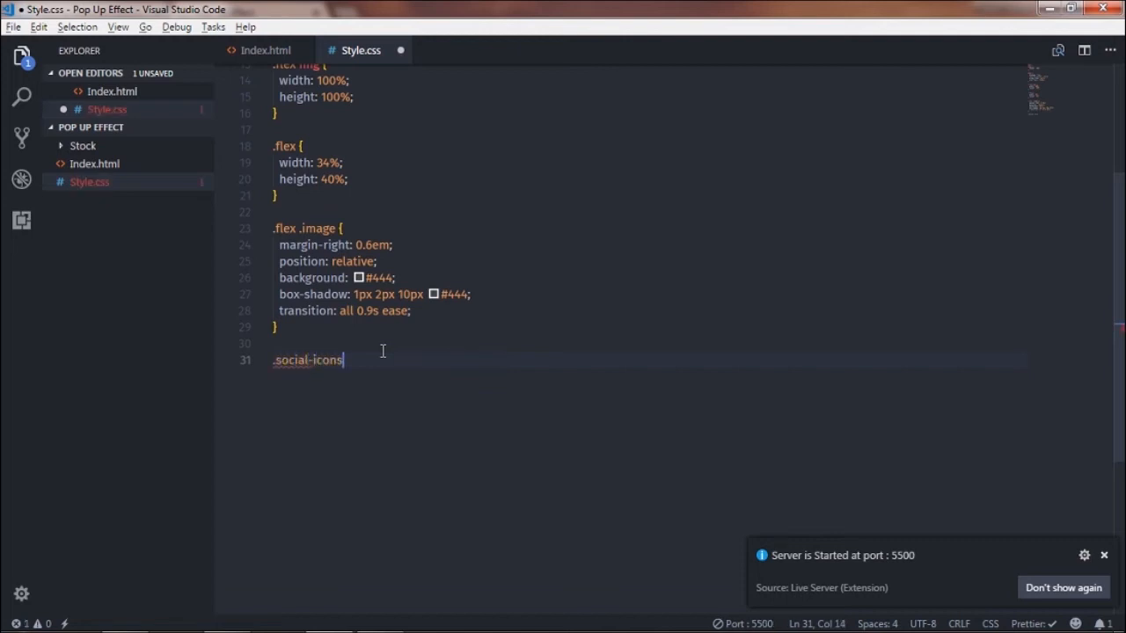
pyautogui.write('{')
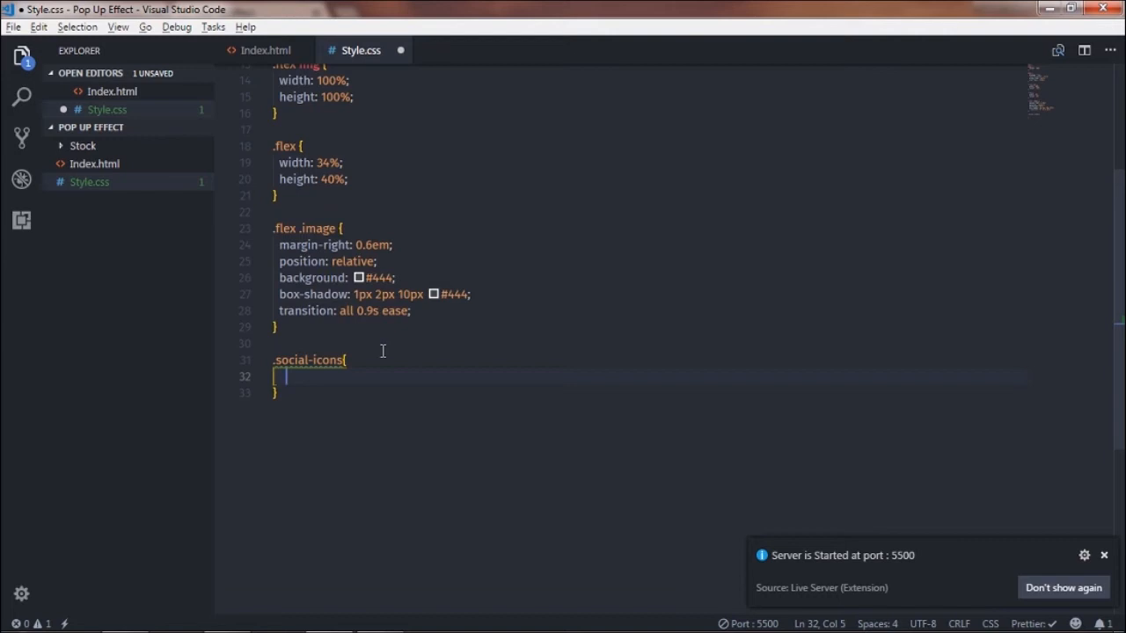
pyautogui.write('pos')
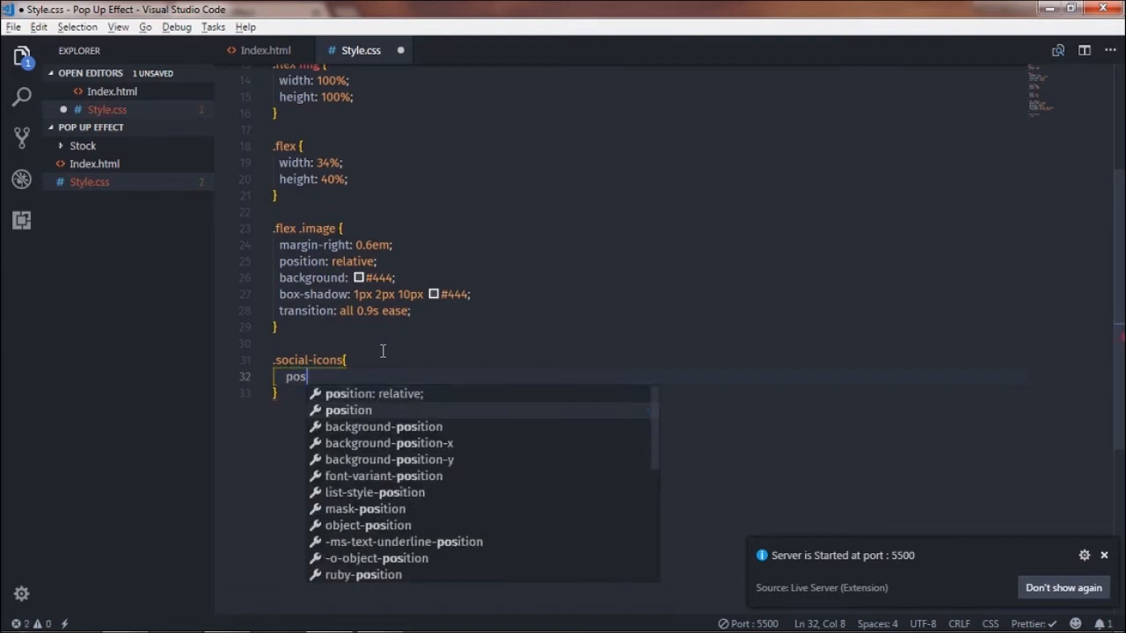
pyautogui.write('position: absolute;')
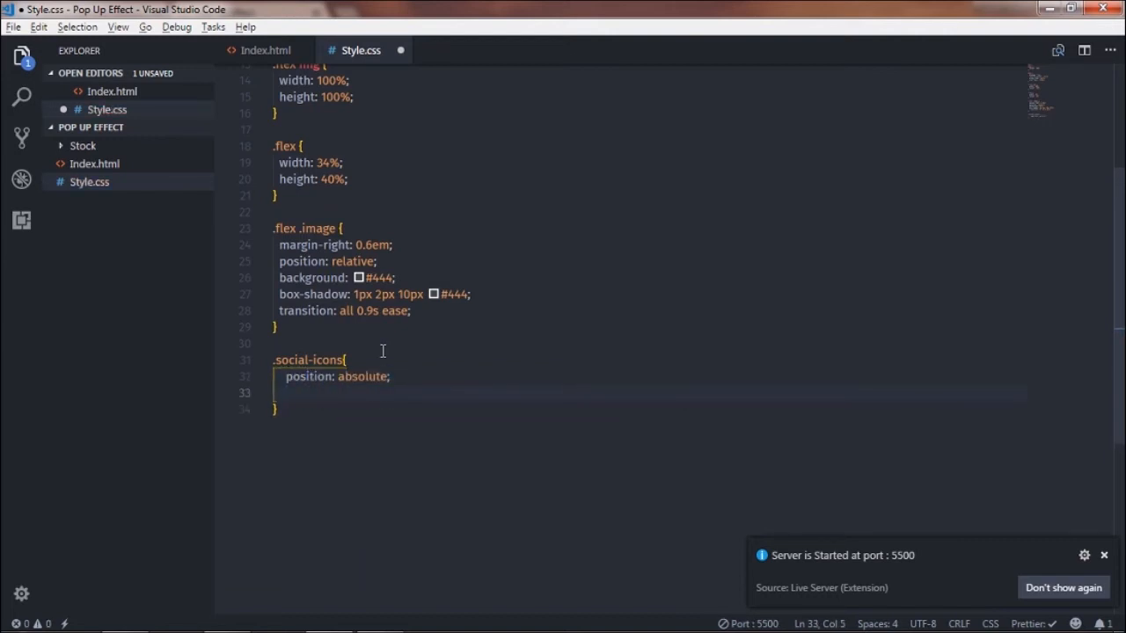
pyautogui.write('bottom: 0%;')
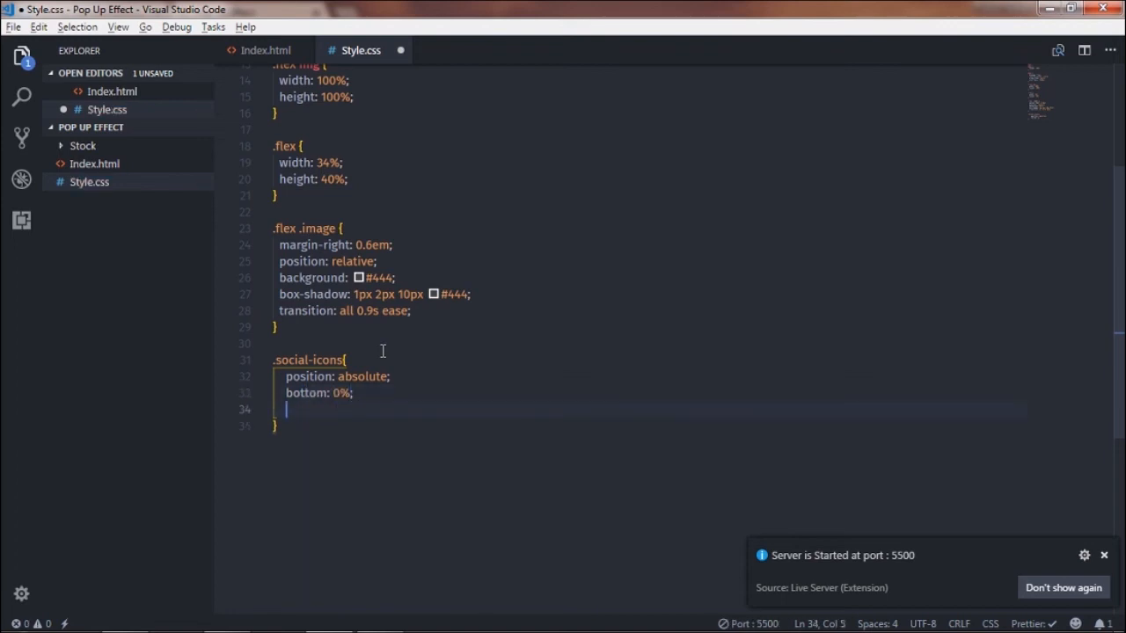
pyautogui.write('left: 0')
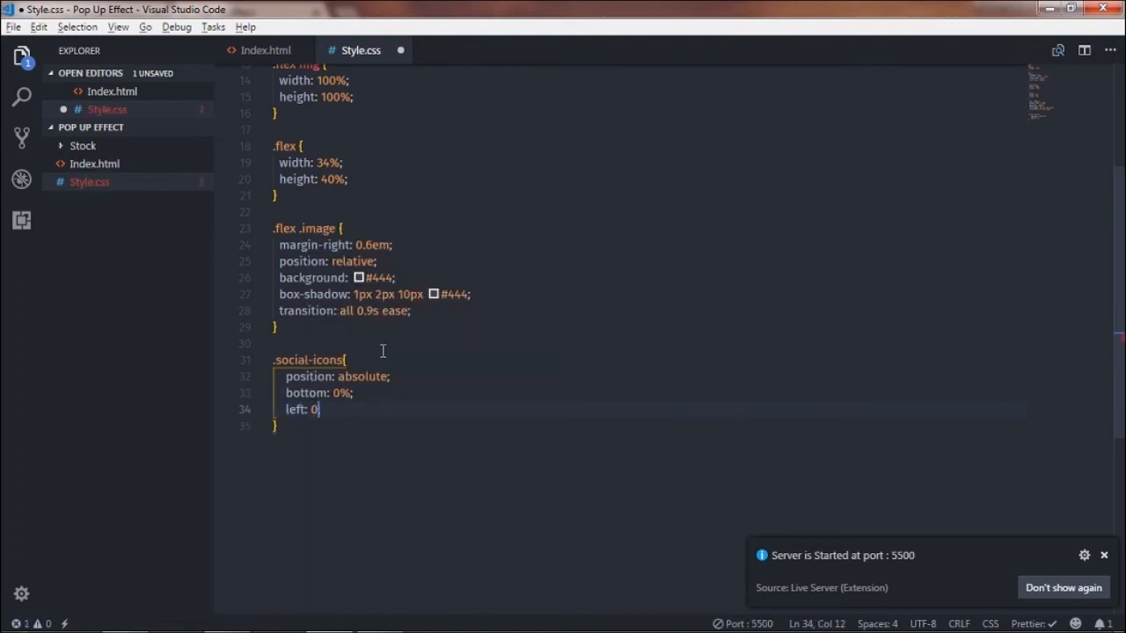
pyautogui.write(';')
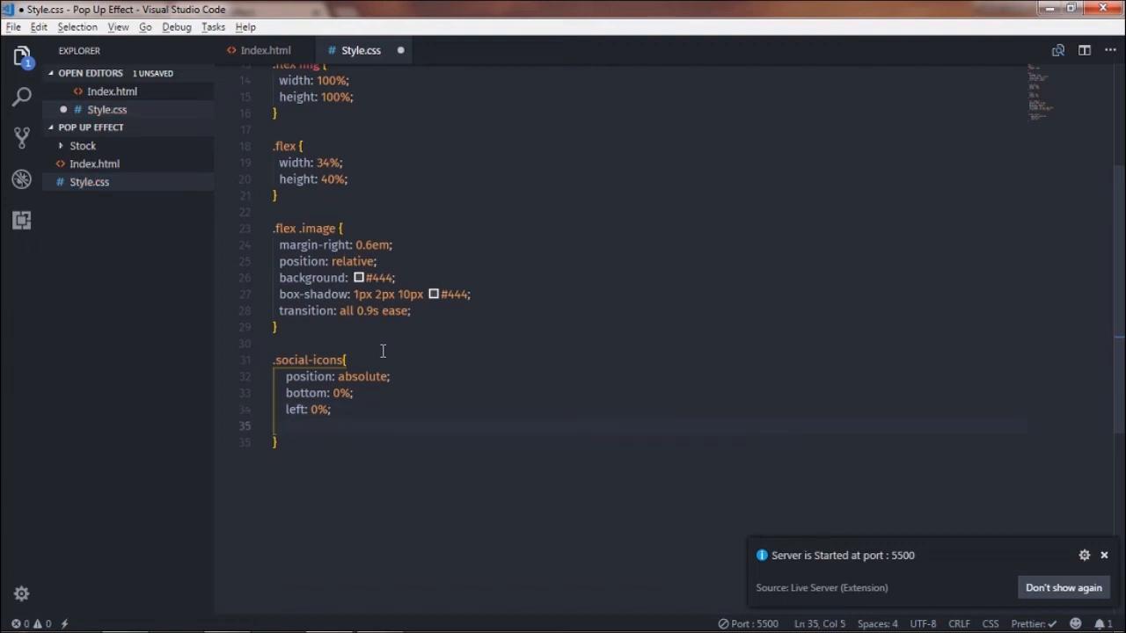
# Give .social-icons width: 100%, height: 30% and padding-right: 1.4em
pyautogui.write('width: 100%;')
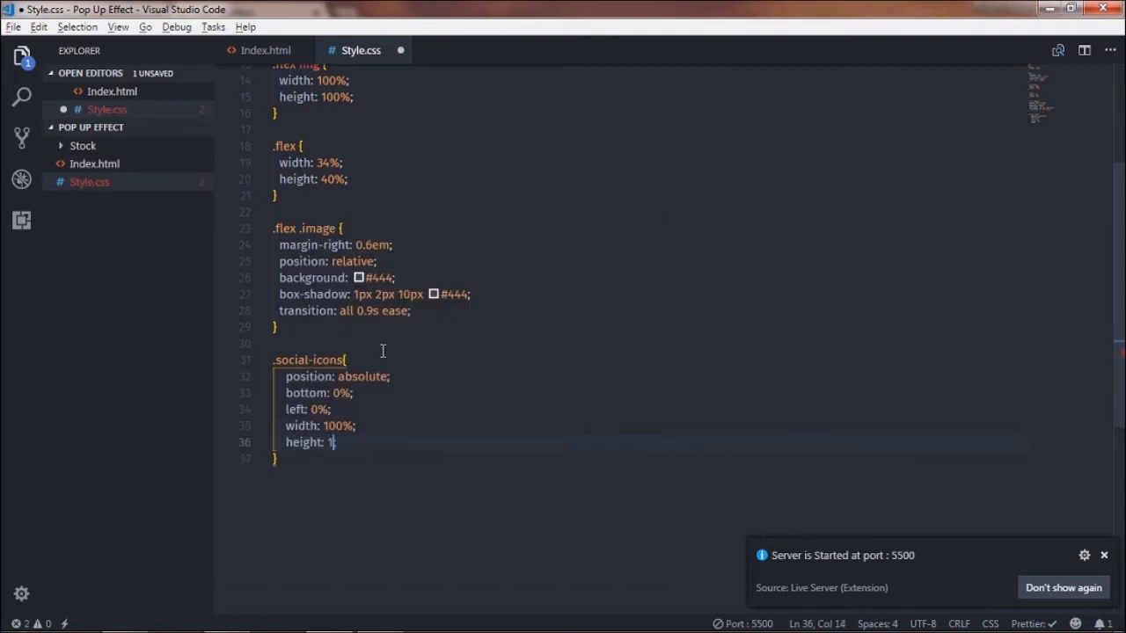
pyautogui.write('30;')
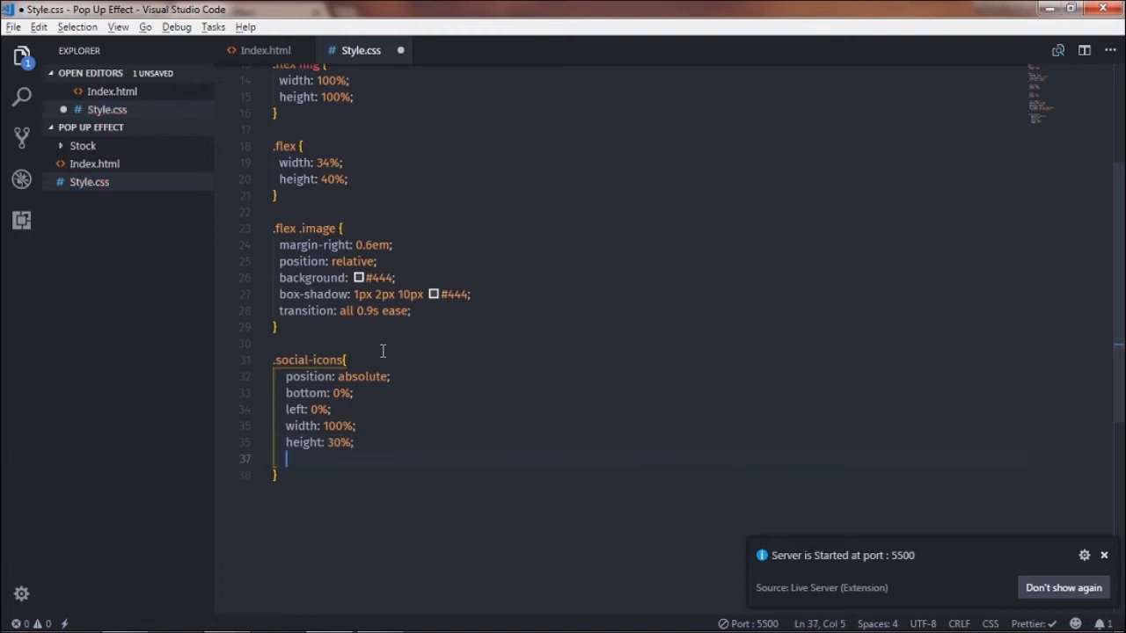
pyautogui.write('padr')
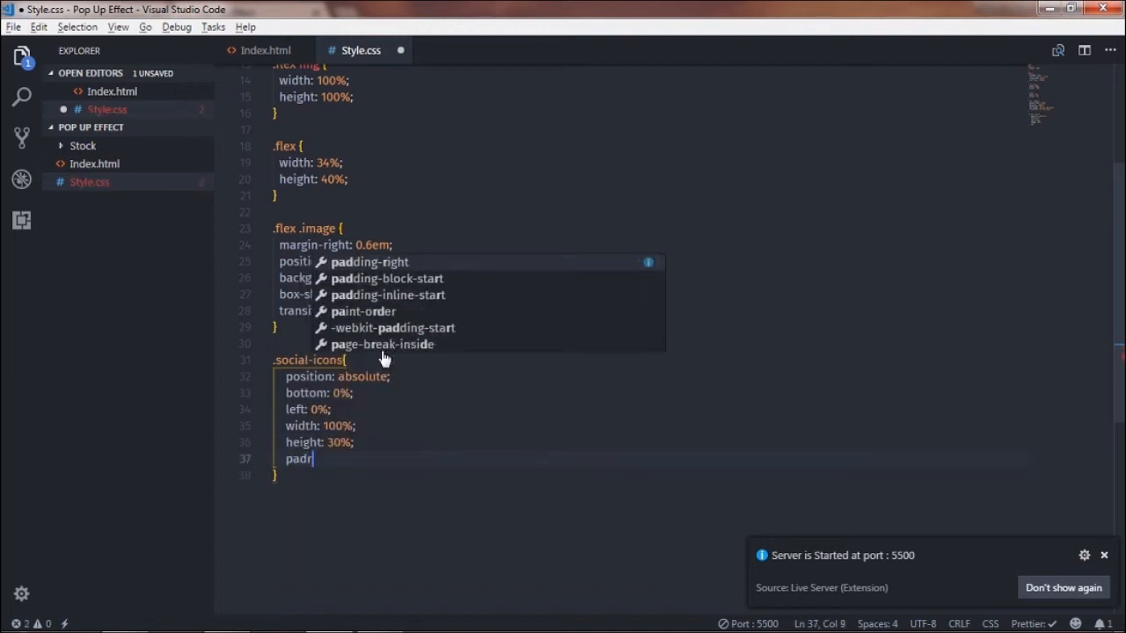
pyautogui.write('padding-right: 1.')
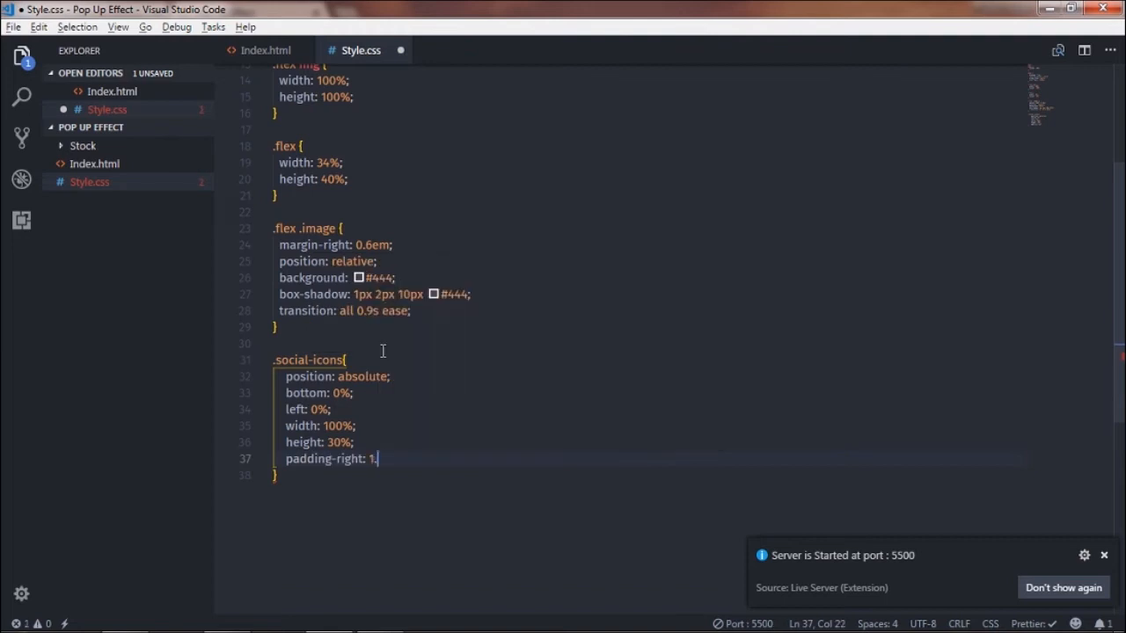
pyautogui.write('4em;')
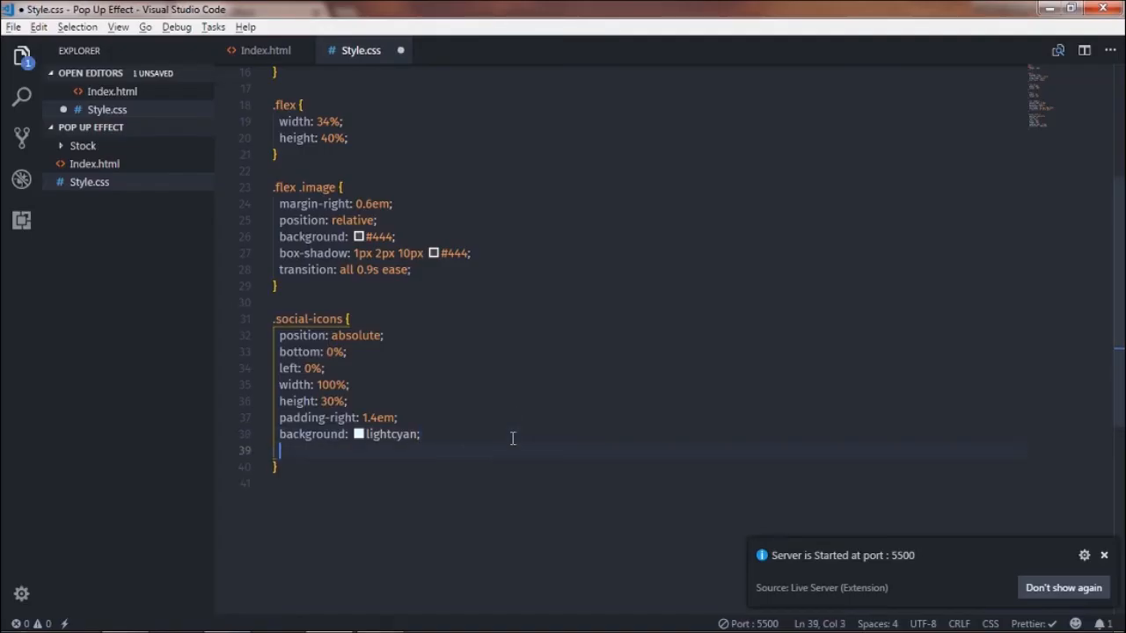
# Add transform: translateY(100px) and transition: transform .8s ease to .social-icons
pyautogui.write('transform:')
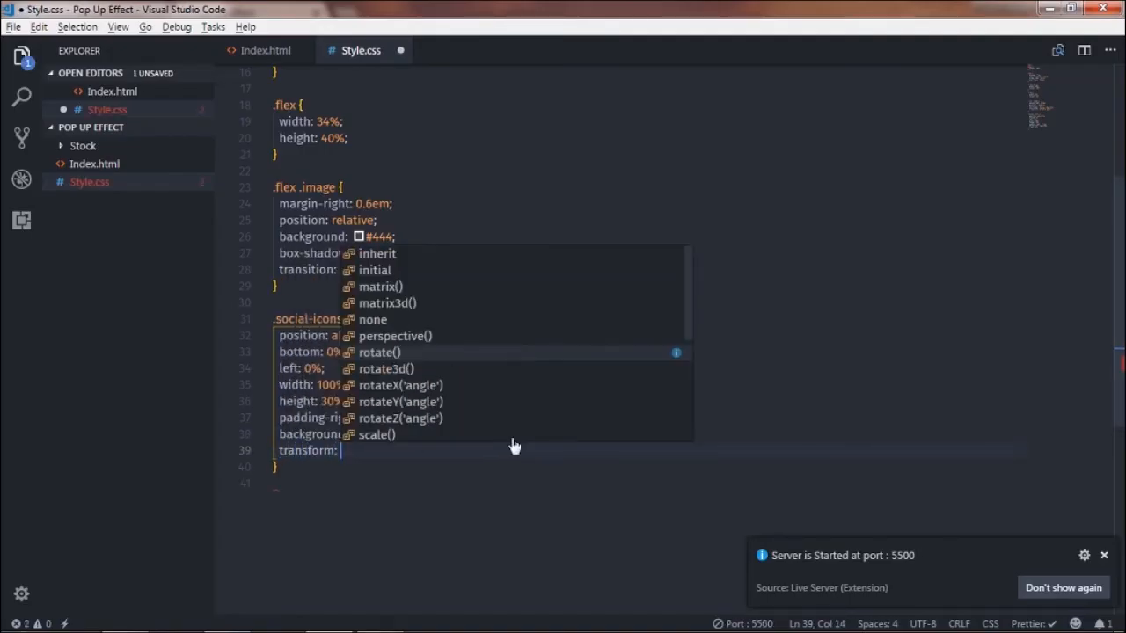
pyautogui.write('tra')
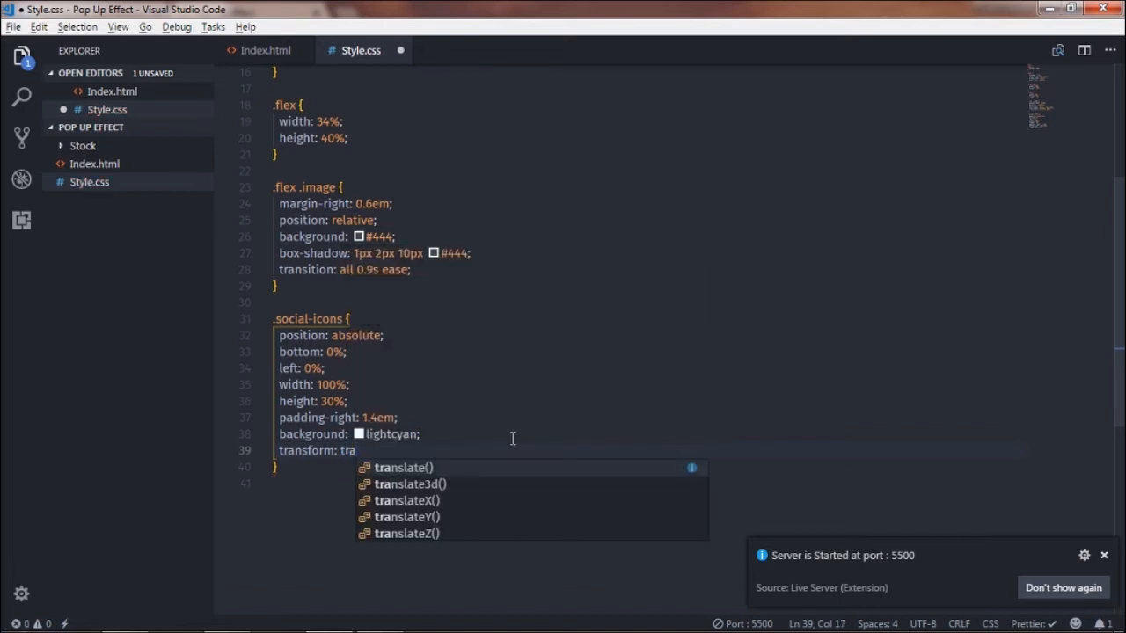
pyautogui.click(408, 517)
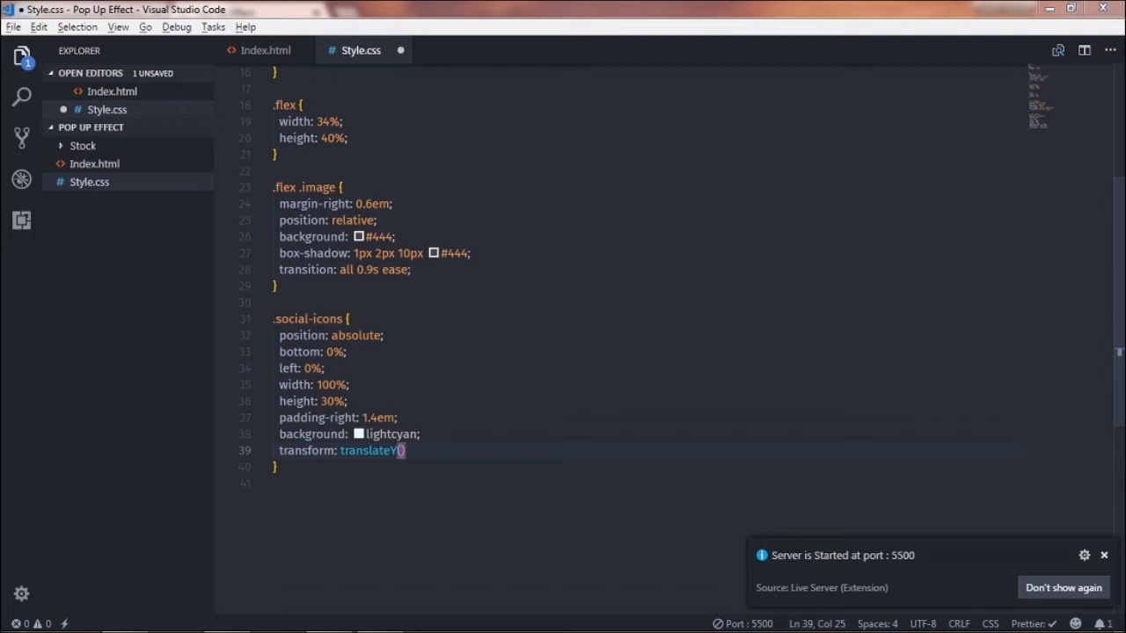
pyautogui.write('100px')
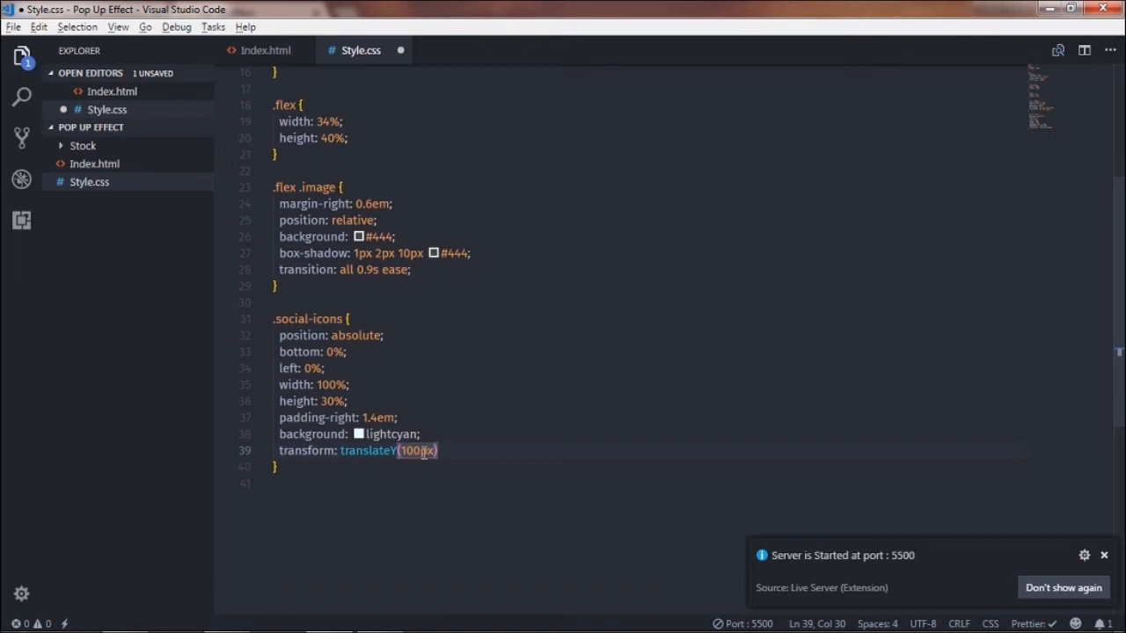
pyautogui.write('transition: transform')
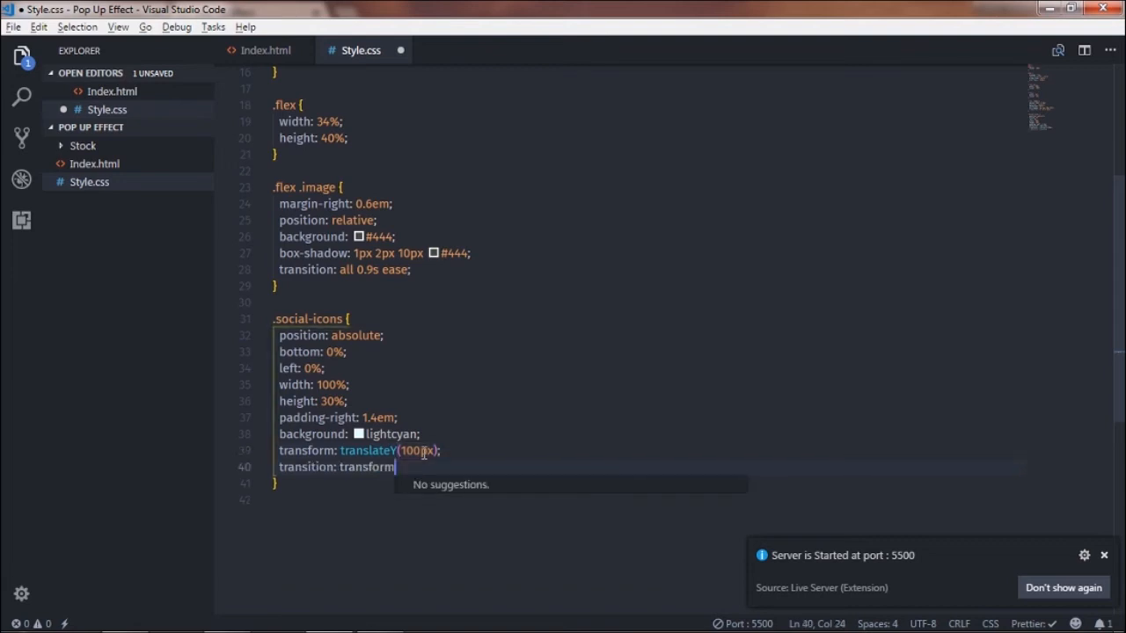
pyautogui.write('.8s ease;')
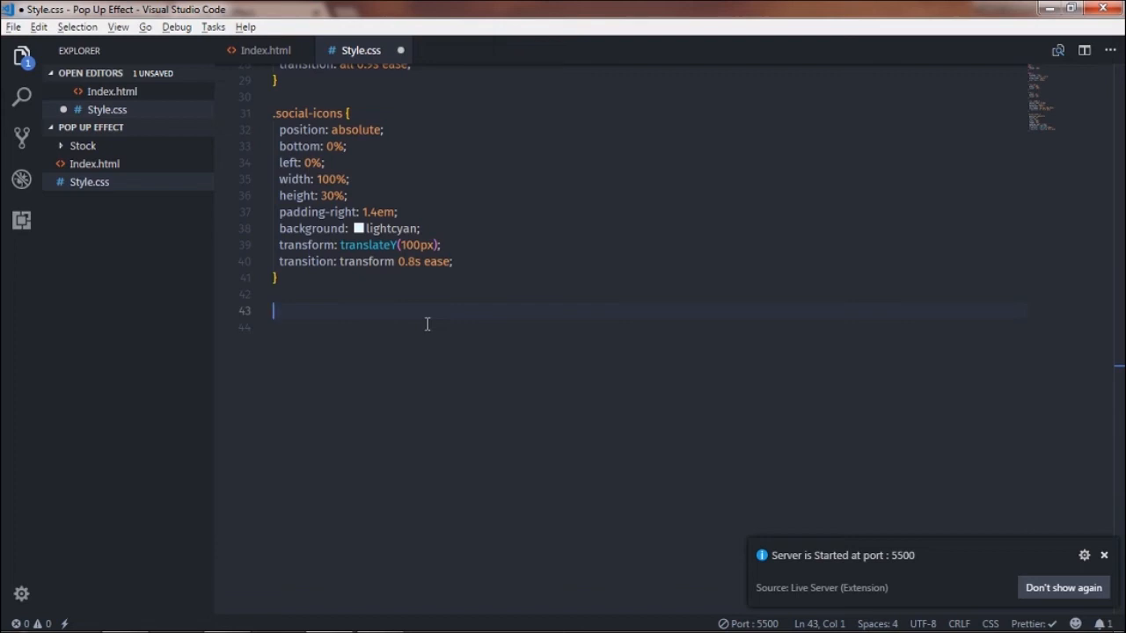
# Start a .social-icons i rule with font-size: 25px and padding: 0.4em
pyautogui.write('.social-icons')
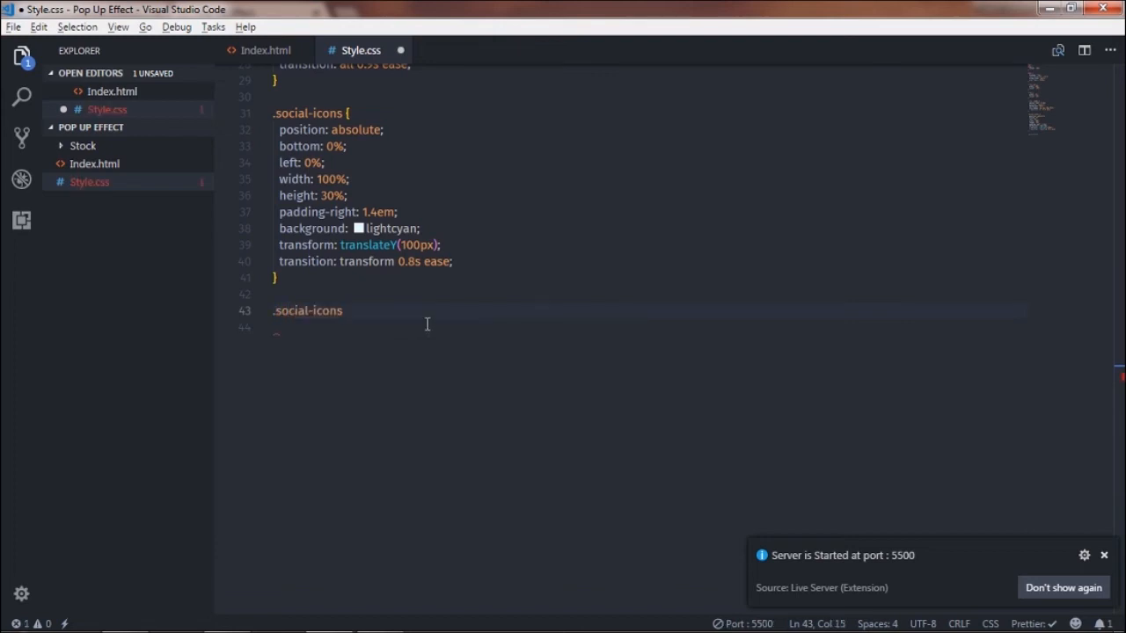
pyautogui.write('i{')
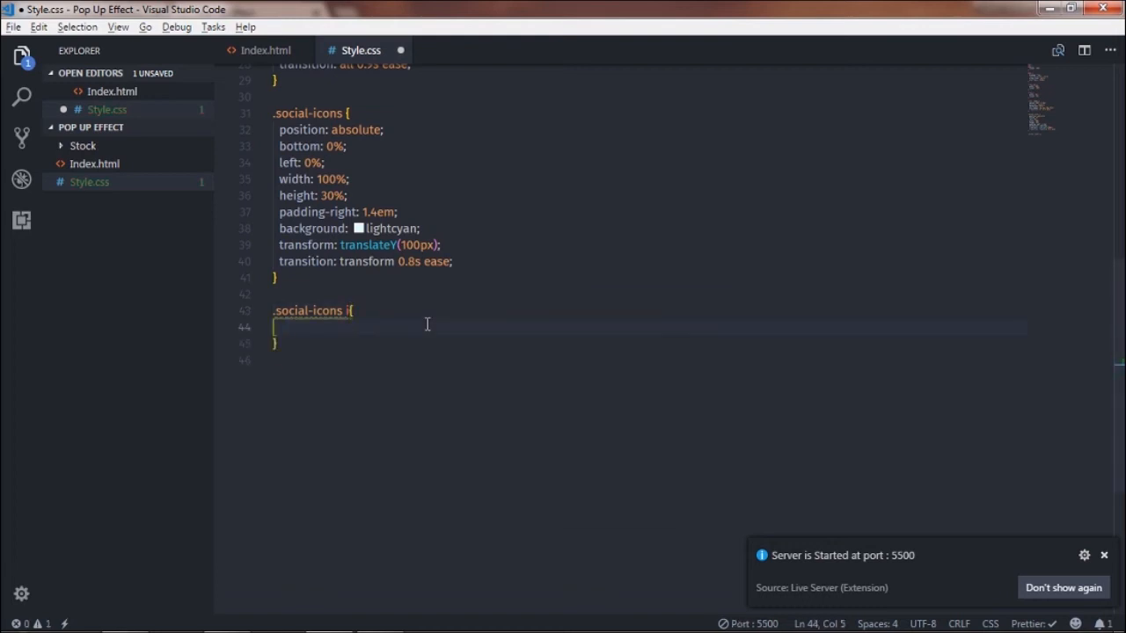
pyautogui.write('font-size:')
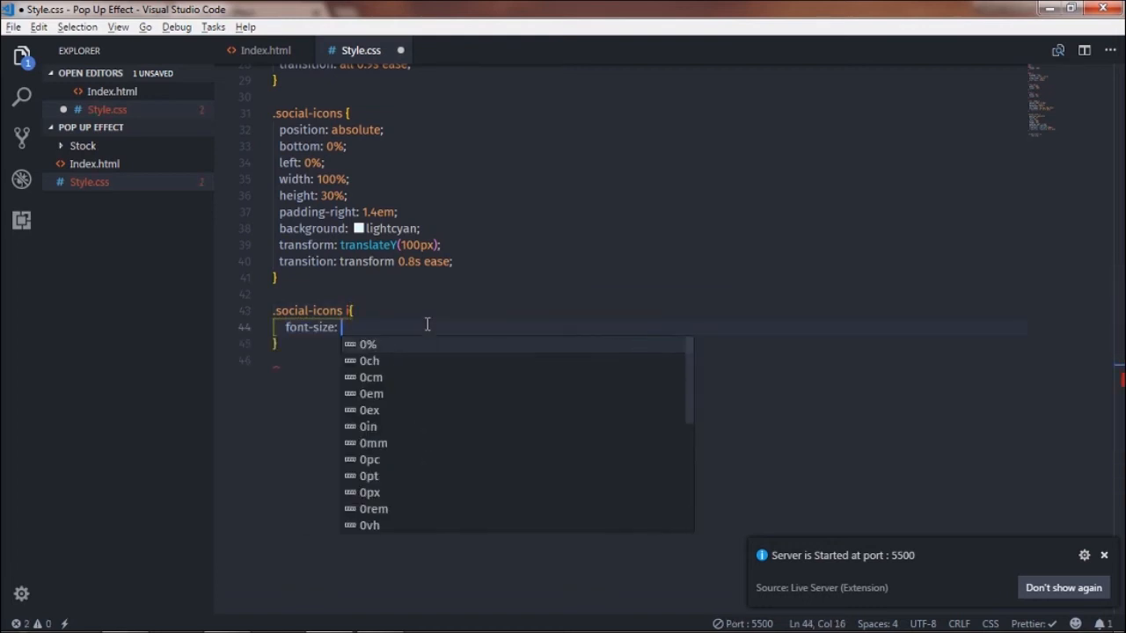
pyautogui.write('25px;')
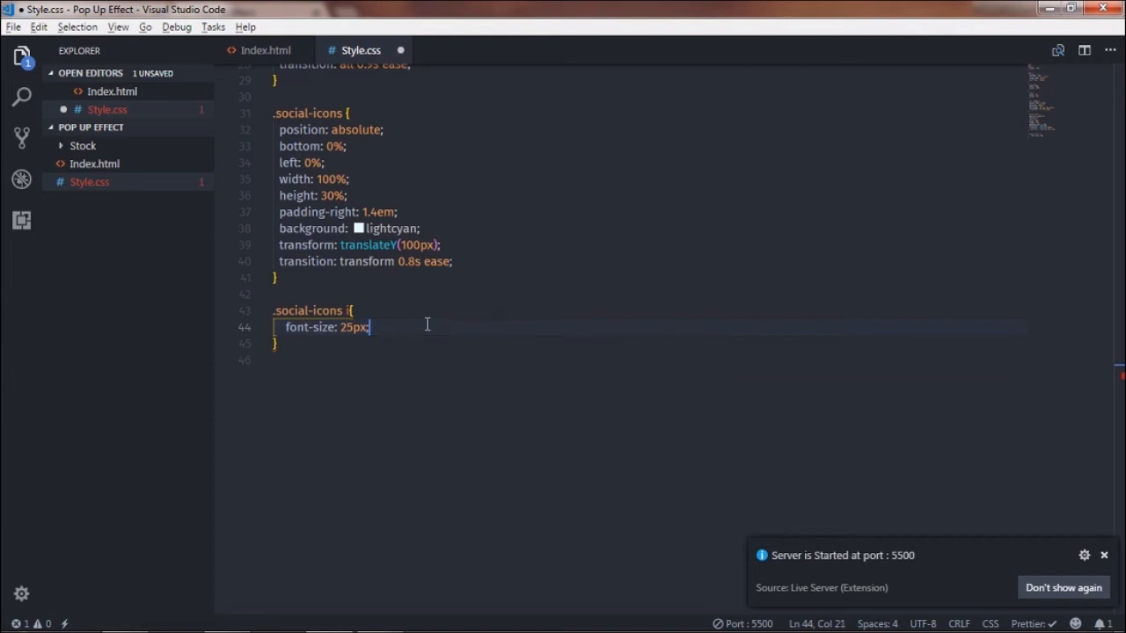
pyautogui.write('padding:')
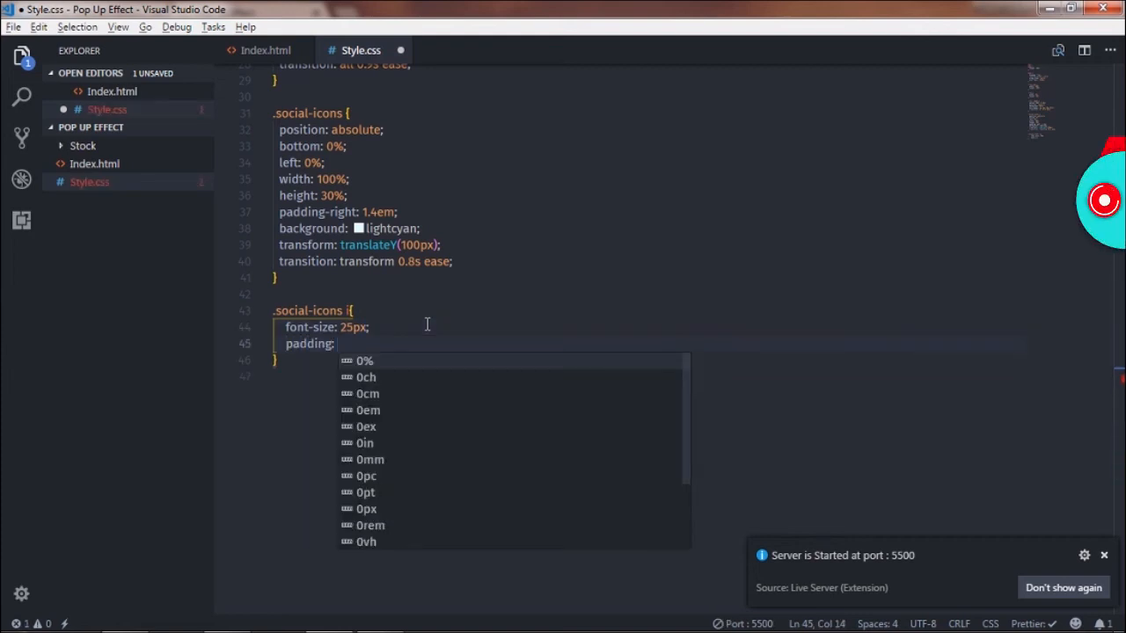
pyautogui.write('0.4em;')
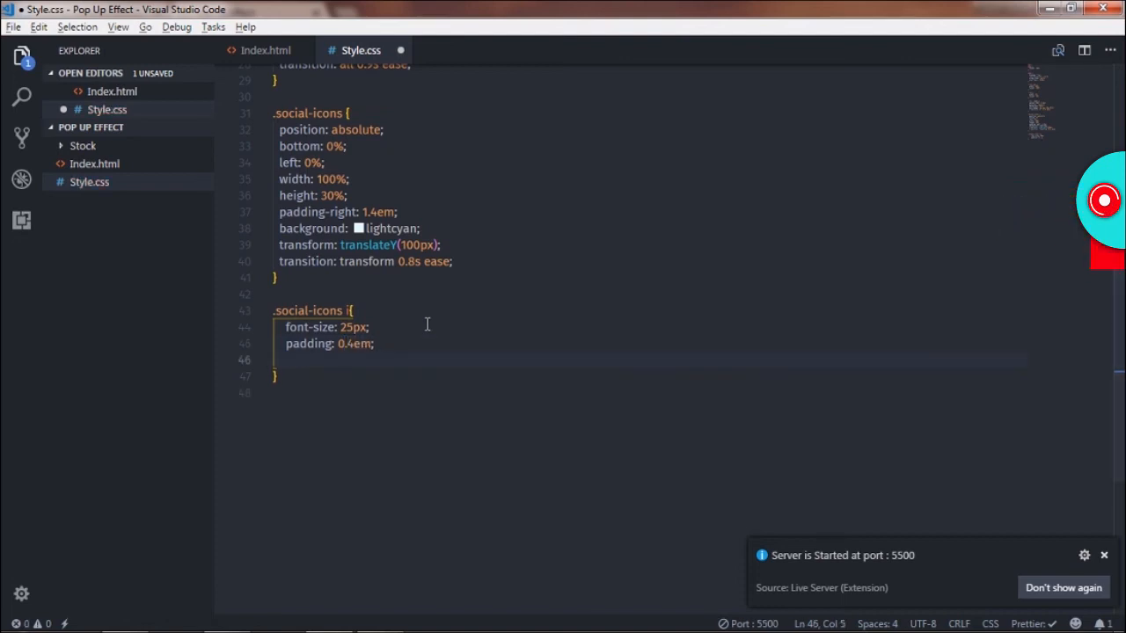
# Add float: right and color: #444 to the icon rule
pyautogui.write('for')
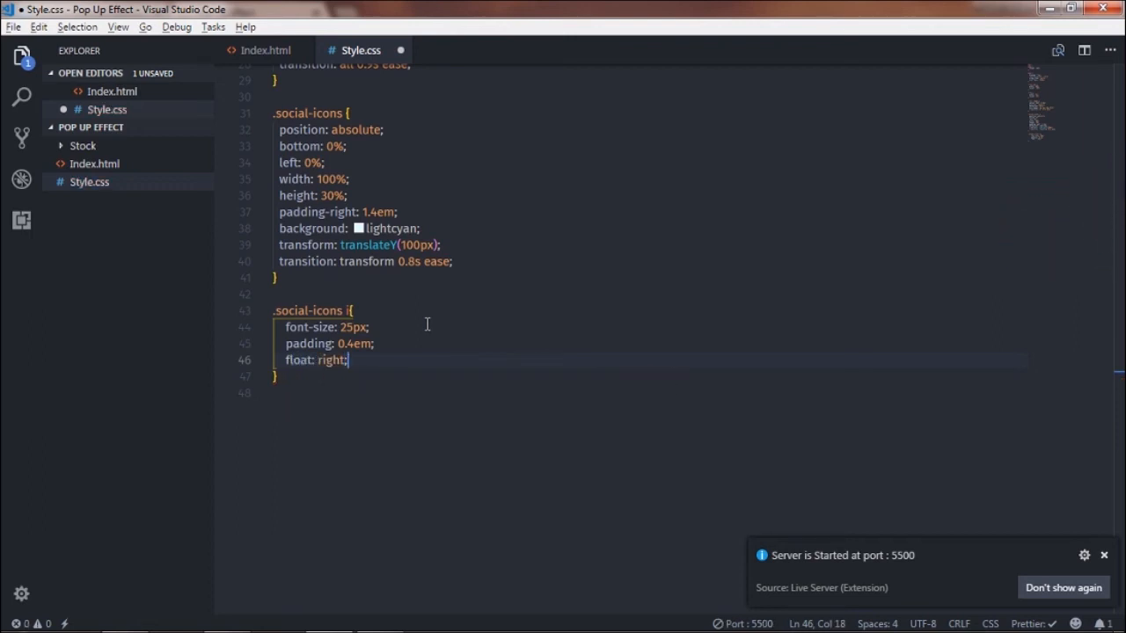
pyautogui.write('col')
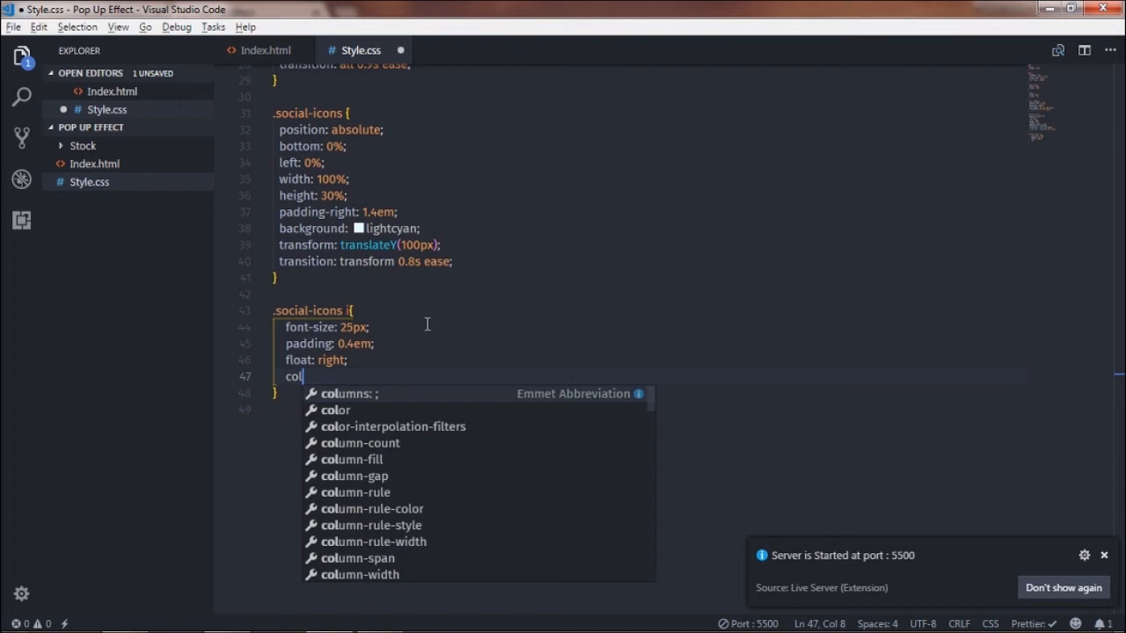
pyautogui.write('or:')
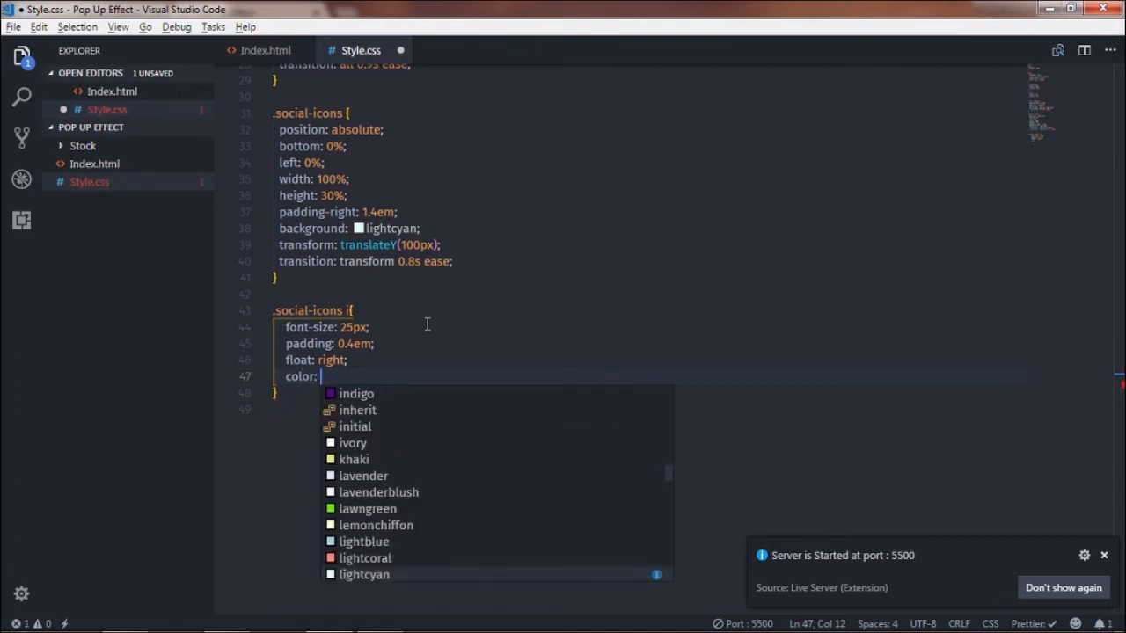
pyautogui.press('Escape')
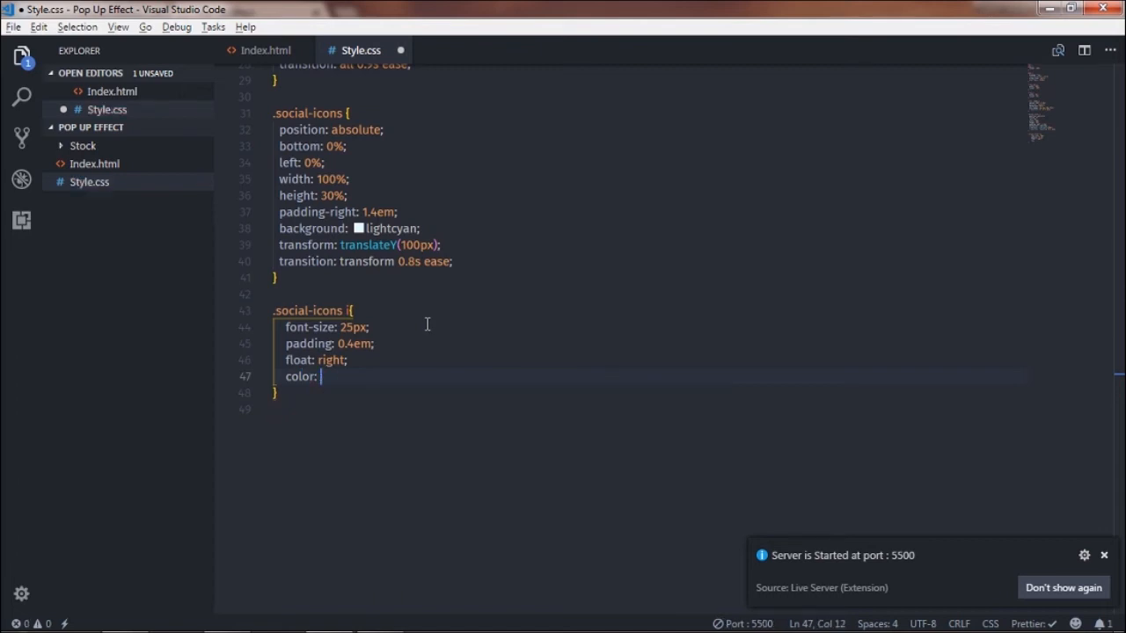
pyautogui.write('#444;')
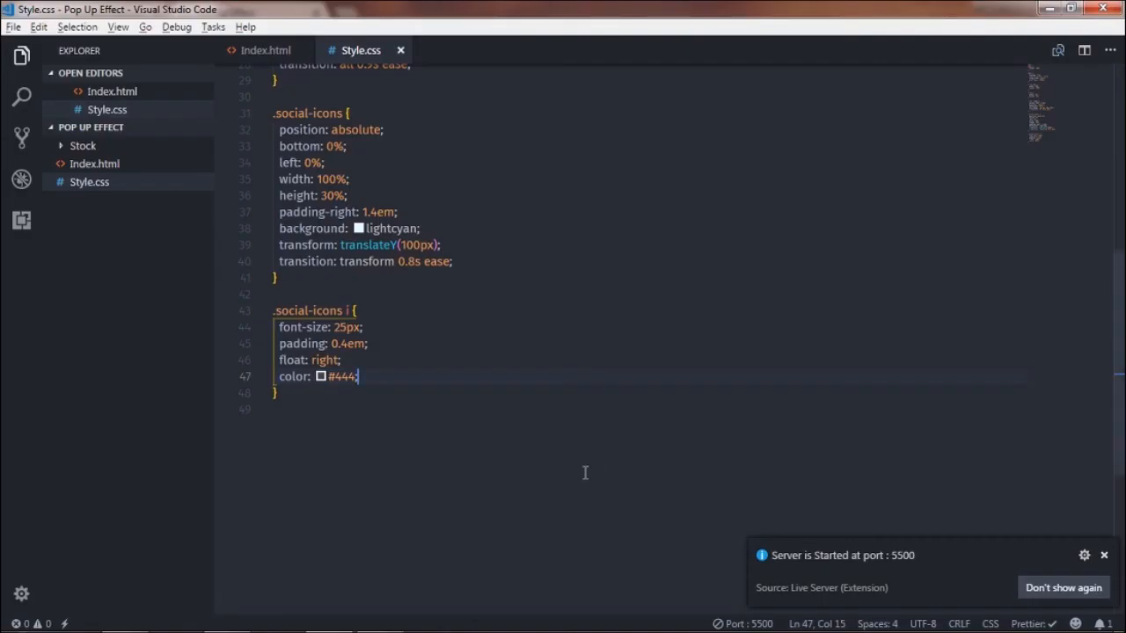
pyautogui.press('Enter')
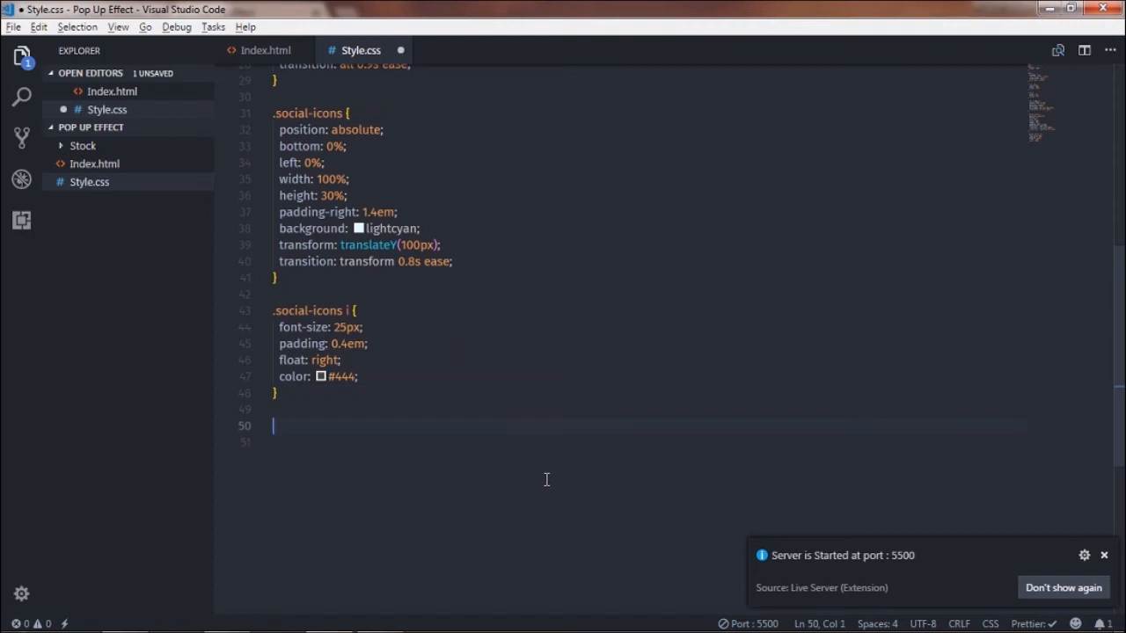
# Add a .social-icons i:hover rule with color: lightcoral
pyautogui.press('Space')
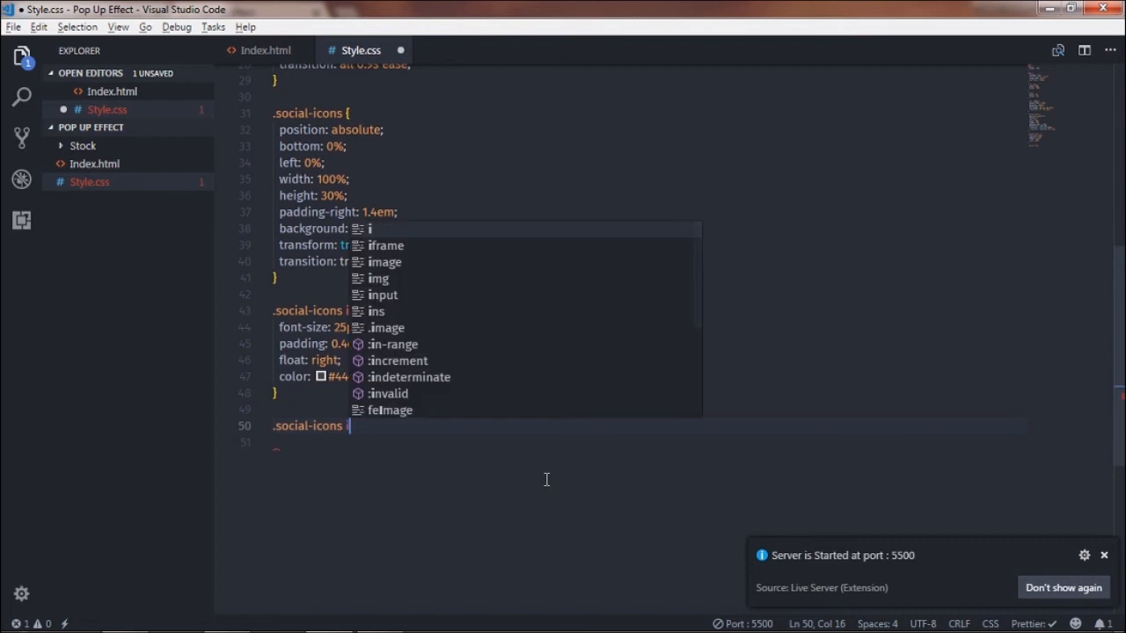
pyautogui.write(':ho')
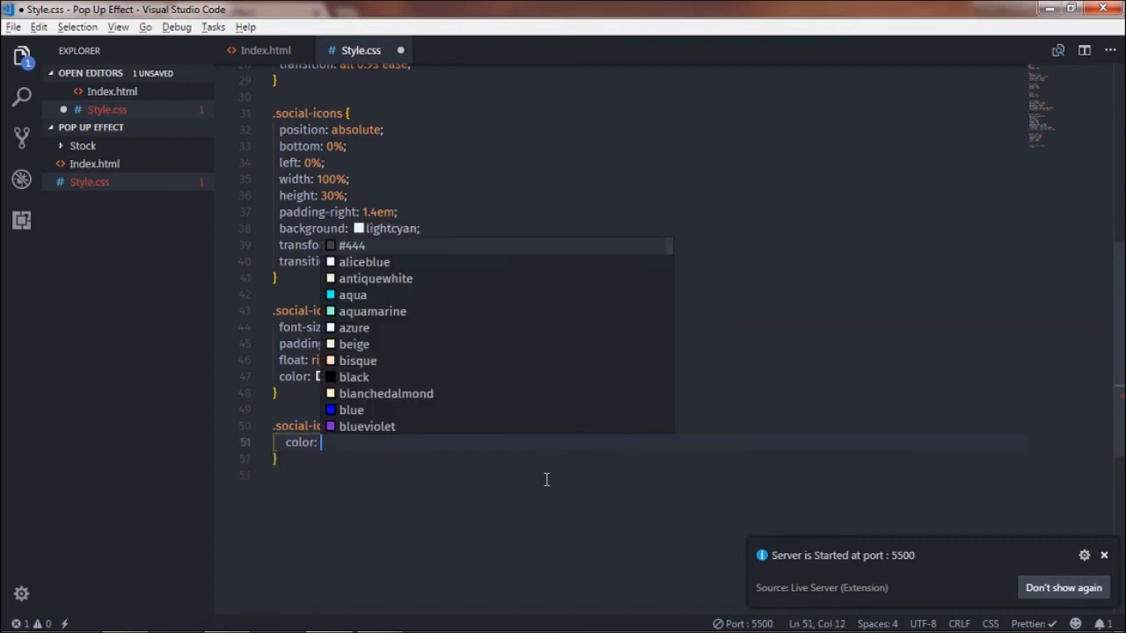
pyautogui.write('lightcoral;')
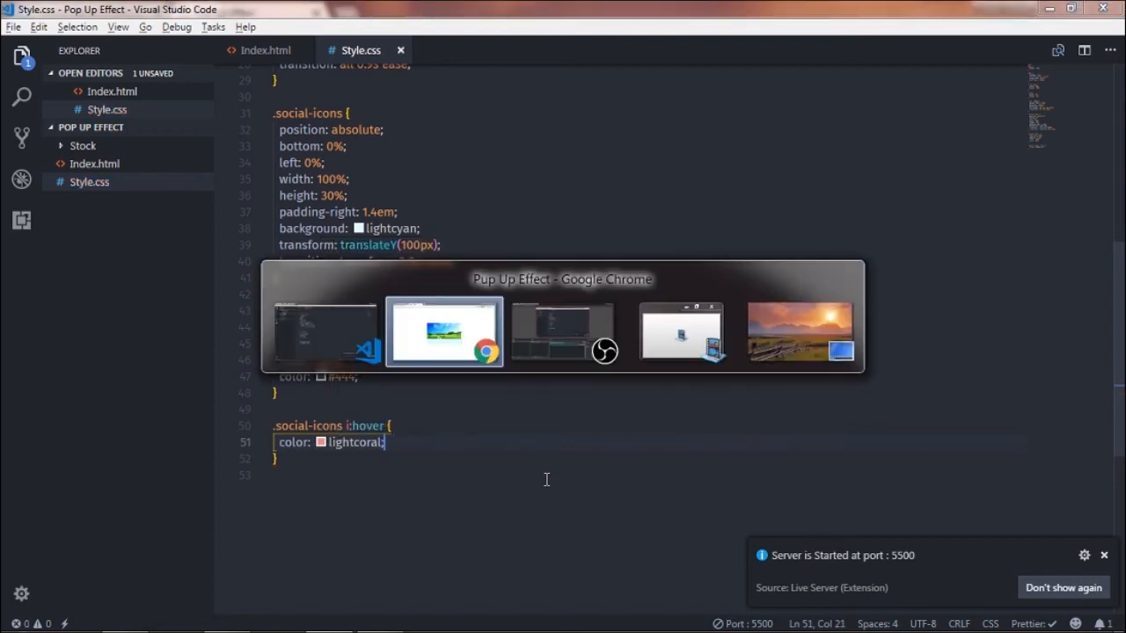
pyautogui.click(444, 331)
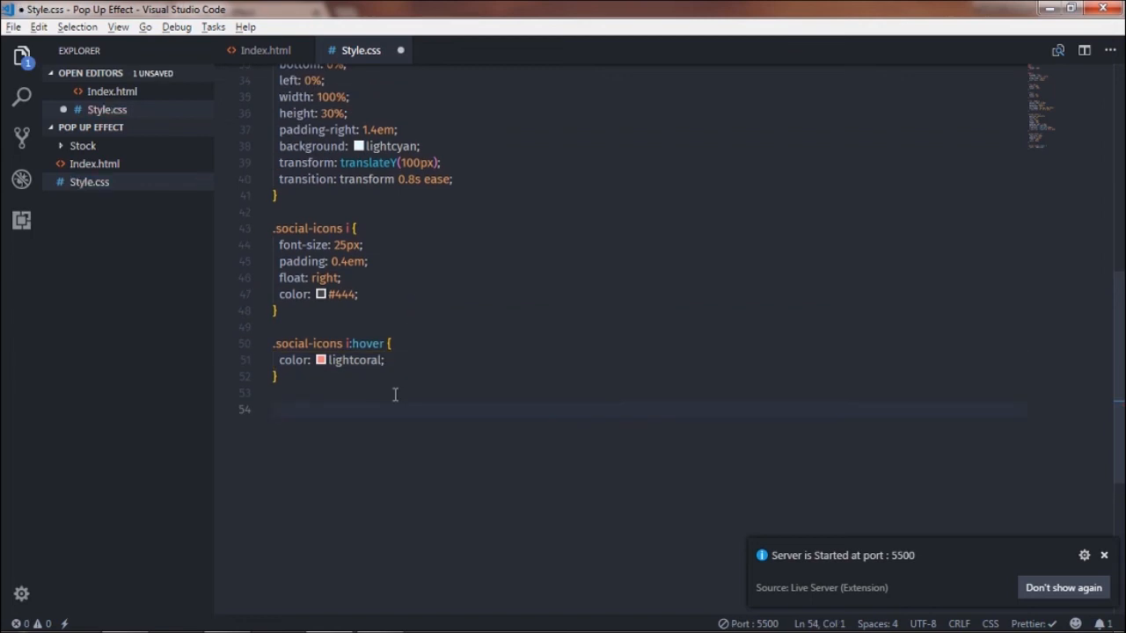
# Write the .flex .image:hover .social-icons selector
pyautogui.write('.l')
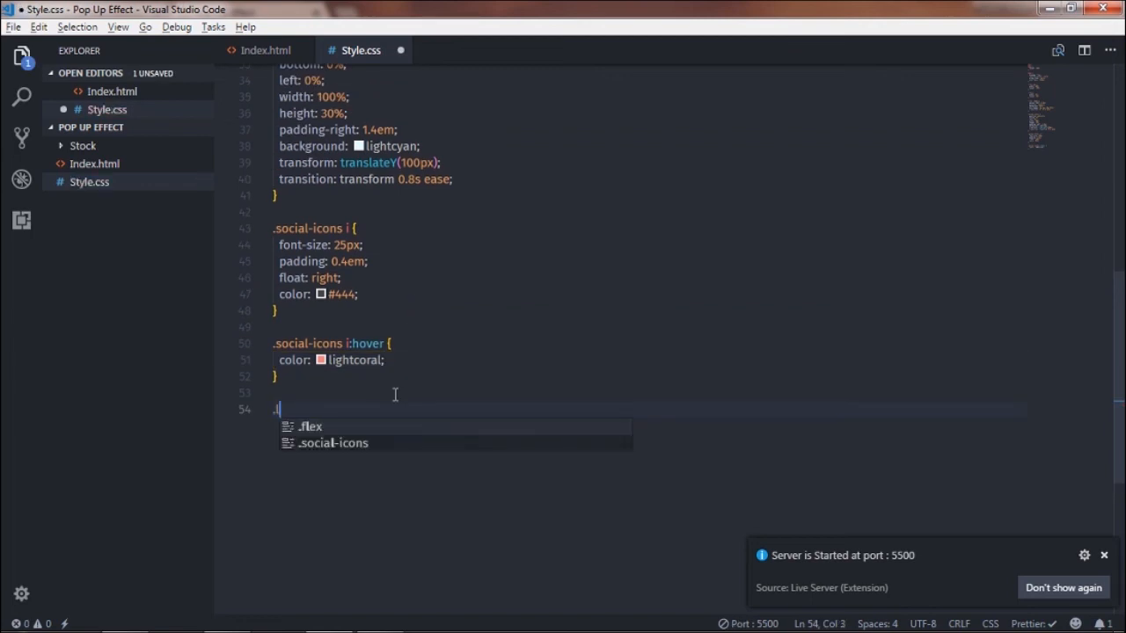
pyautogui.write('.flex .')
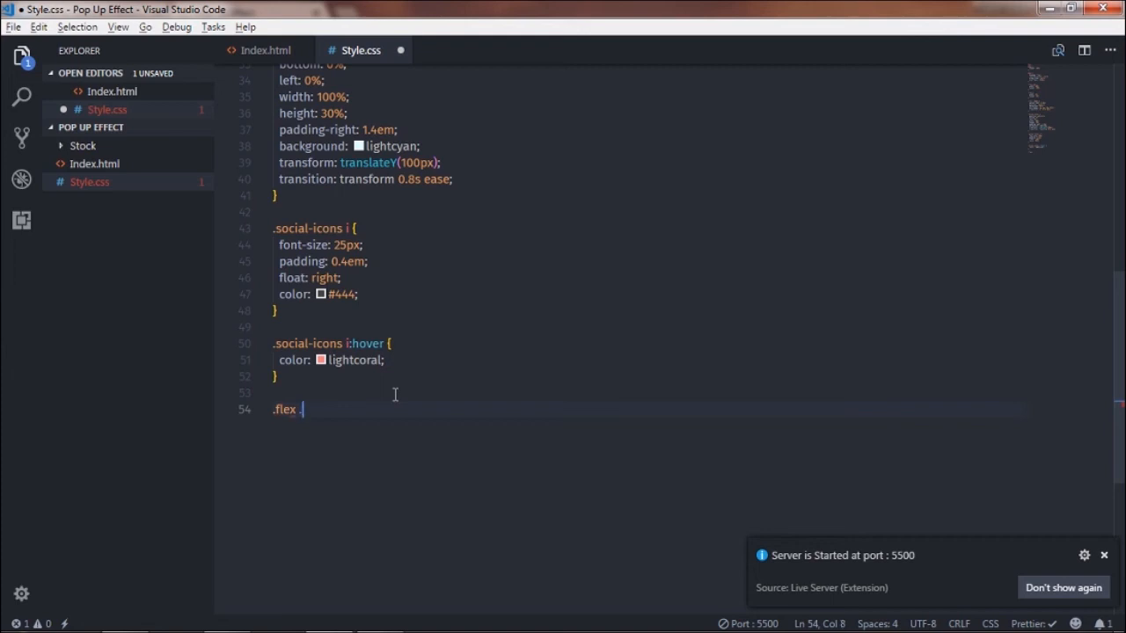
pyautogui.write('image >')
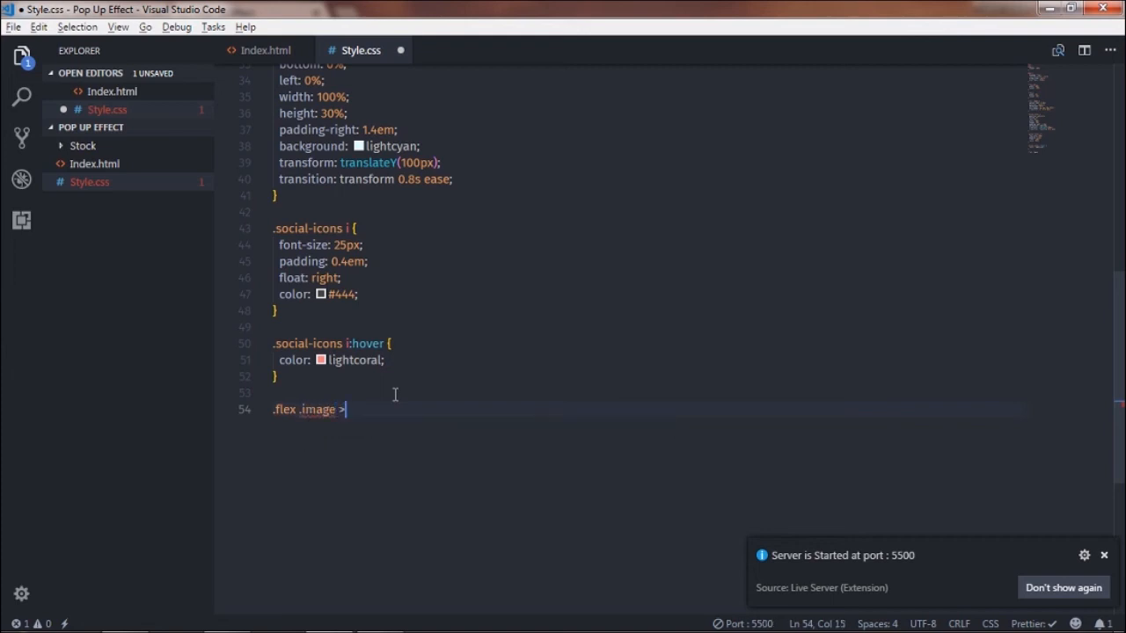
pyautogui.write(':hov')
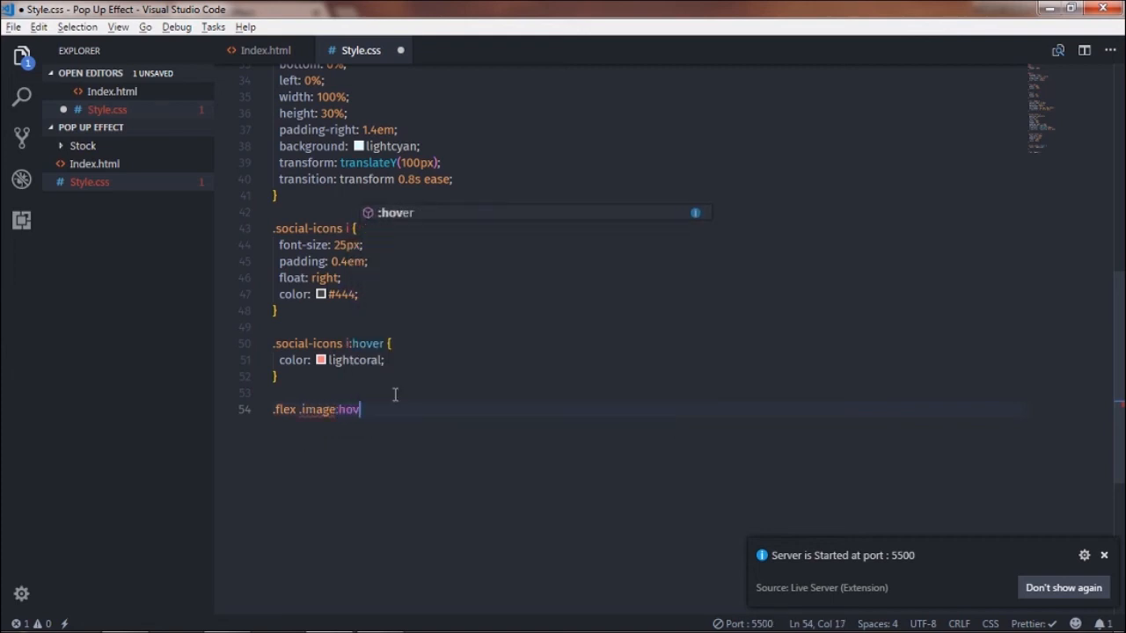
pyautogui.write('er{')
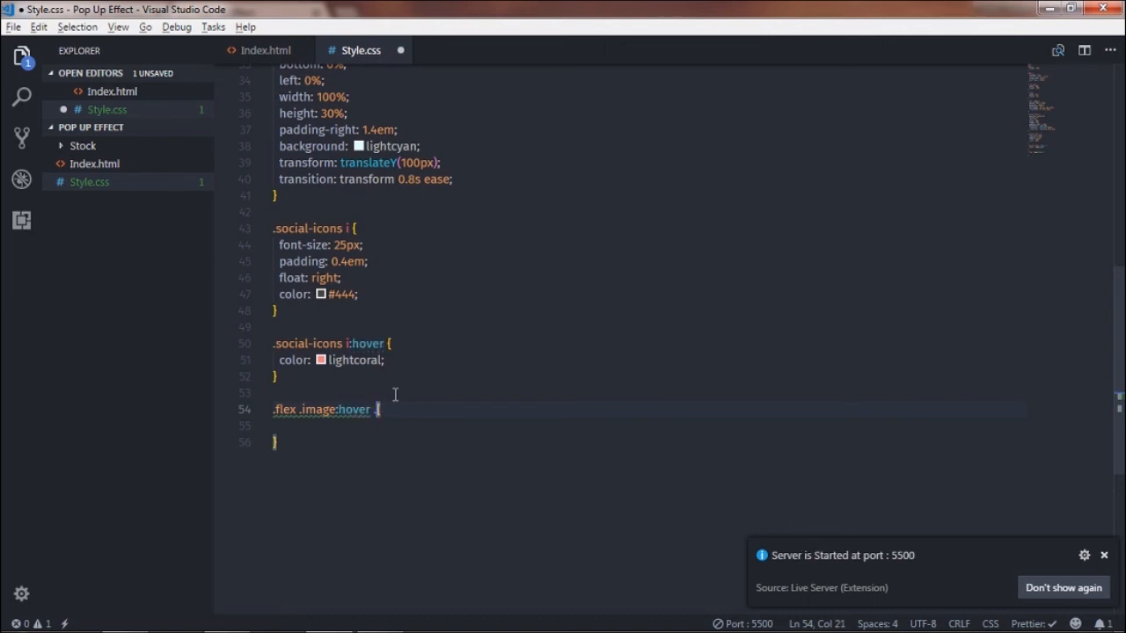
pyautogui.write('.social-icons{')
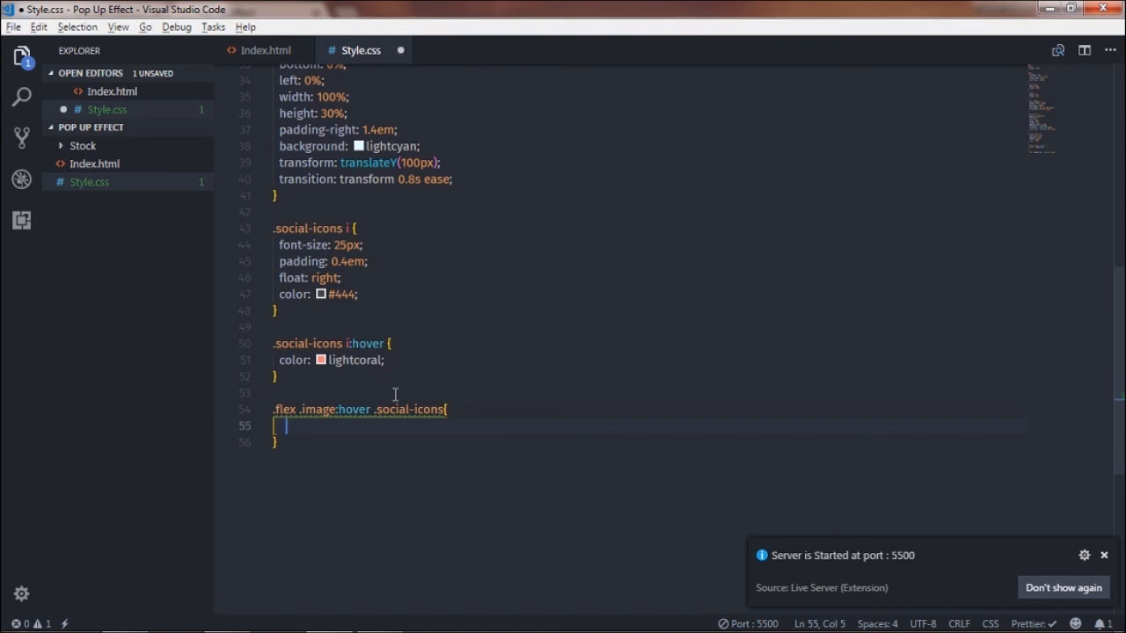
# Set its transform to rotate(-10deg) translateY(40px)
pyautogui.write('transform: rotate(')
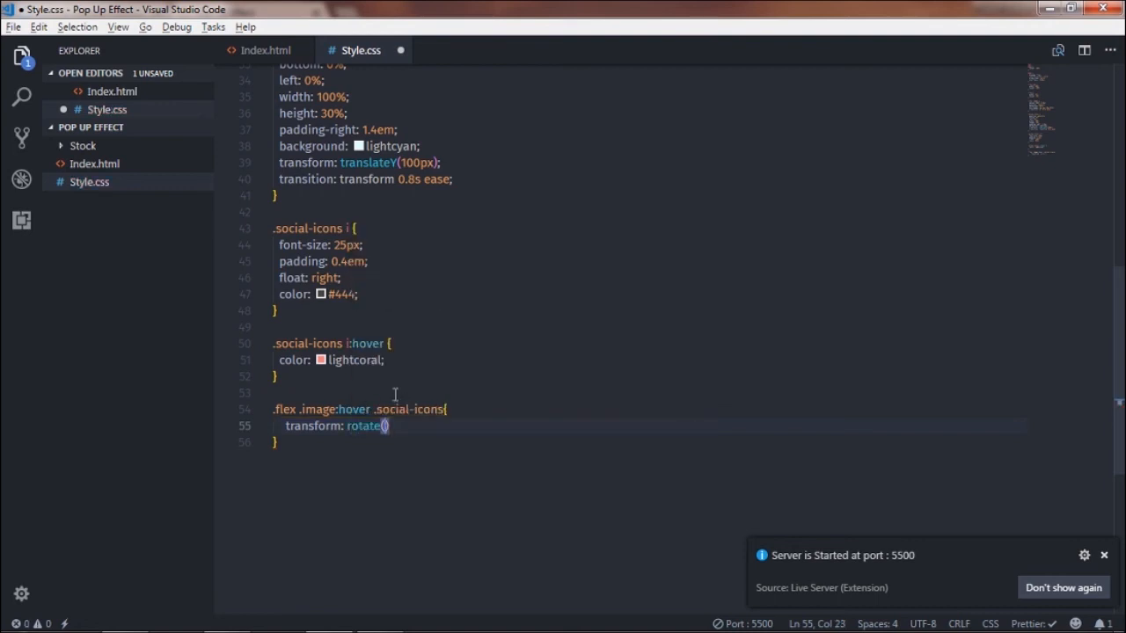
pyautogui.write('-10')
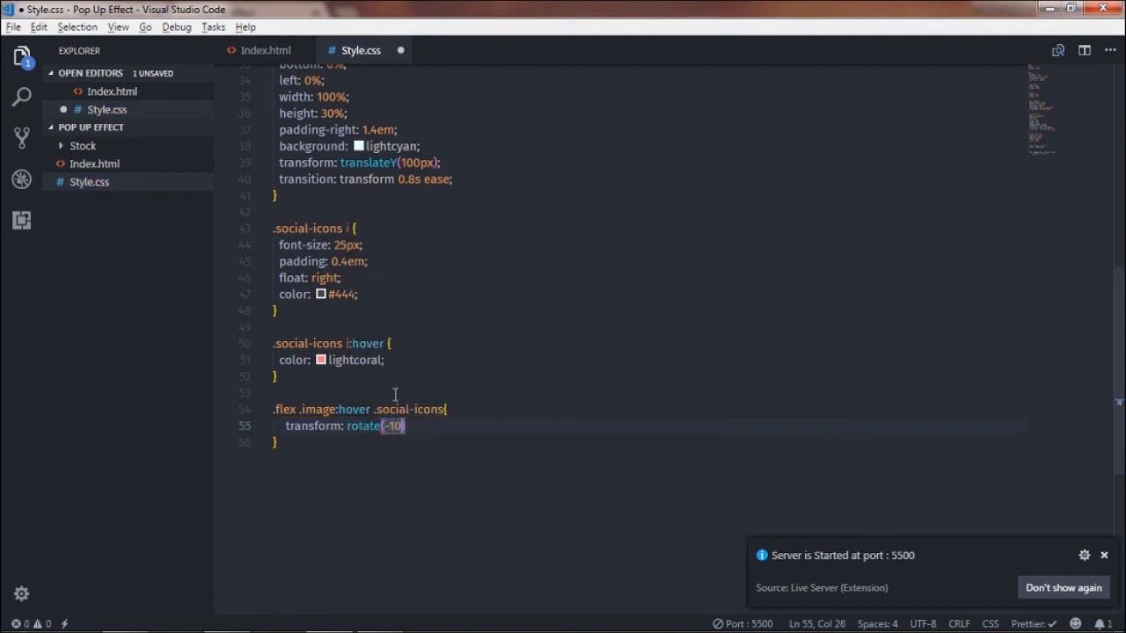
pyautogui.write('deg)')
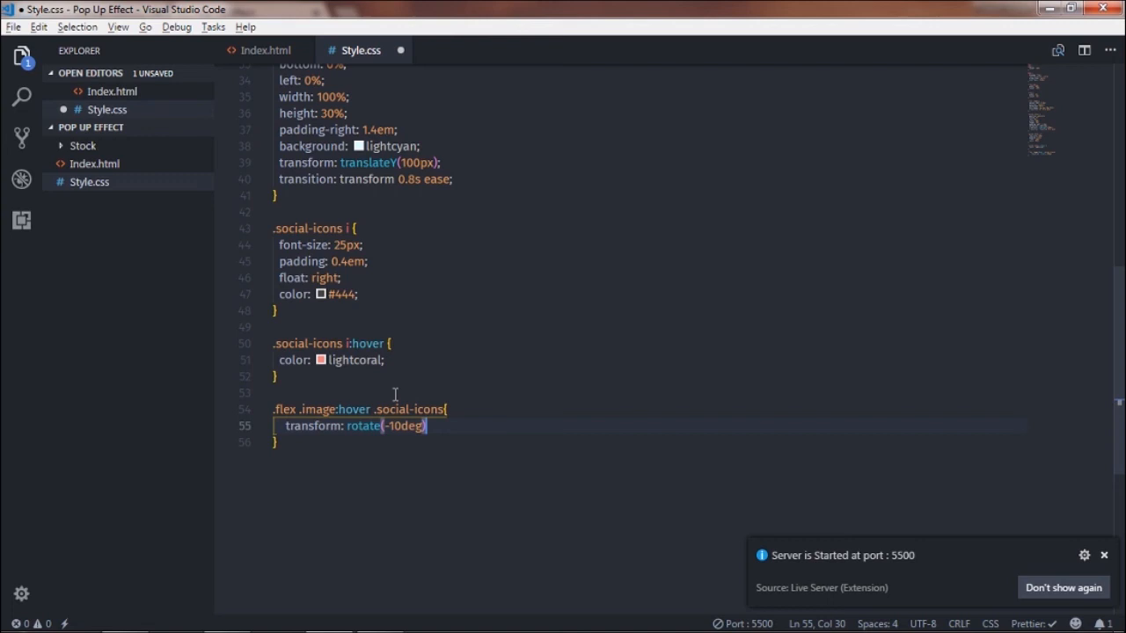
pyautogui.write('translateY()')
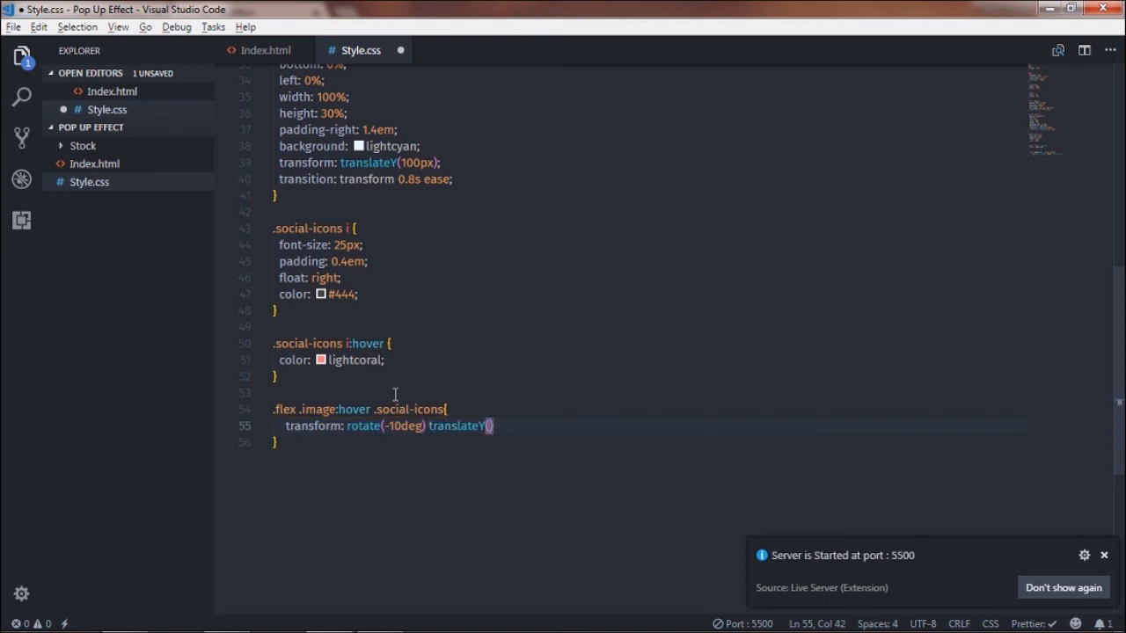
pyautogui.write('40px')
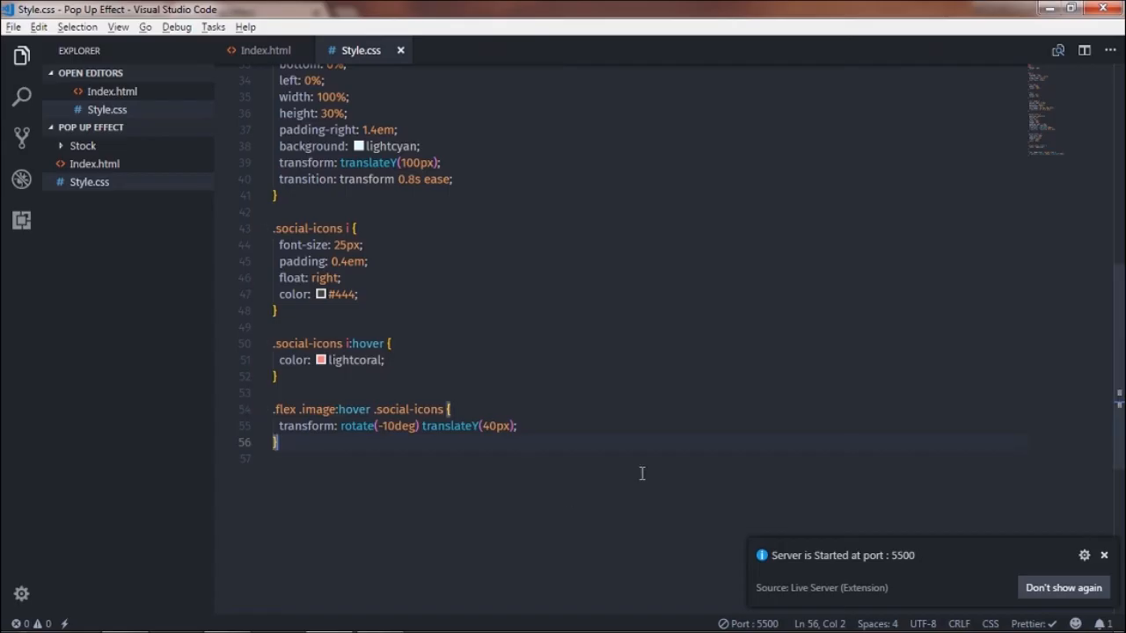
pyautogui.scroll(-3)
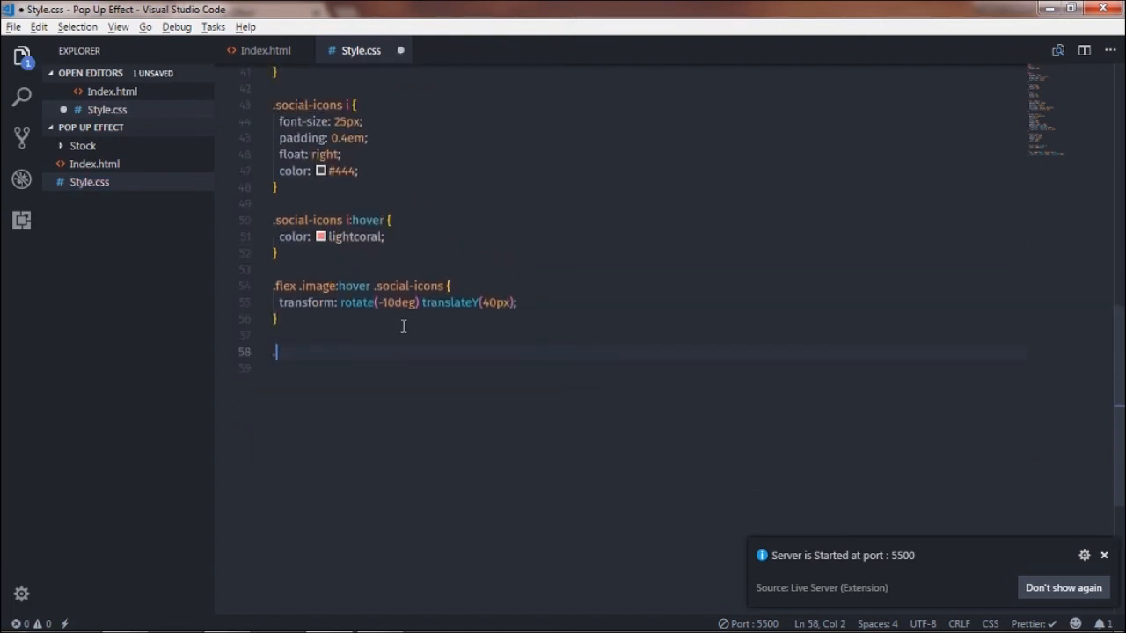
# Add an .image:hover img rule with mix-blend-mode: soft-light and transform: scale(1.2)
pyautogui.write('.image:')
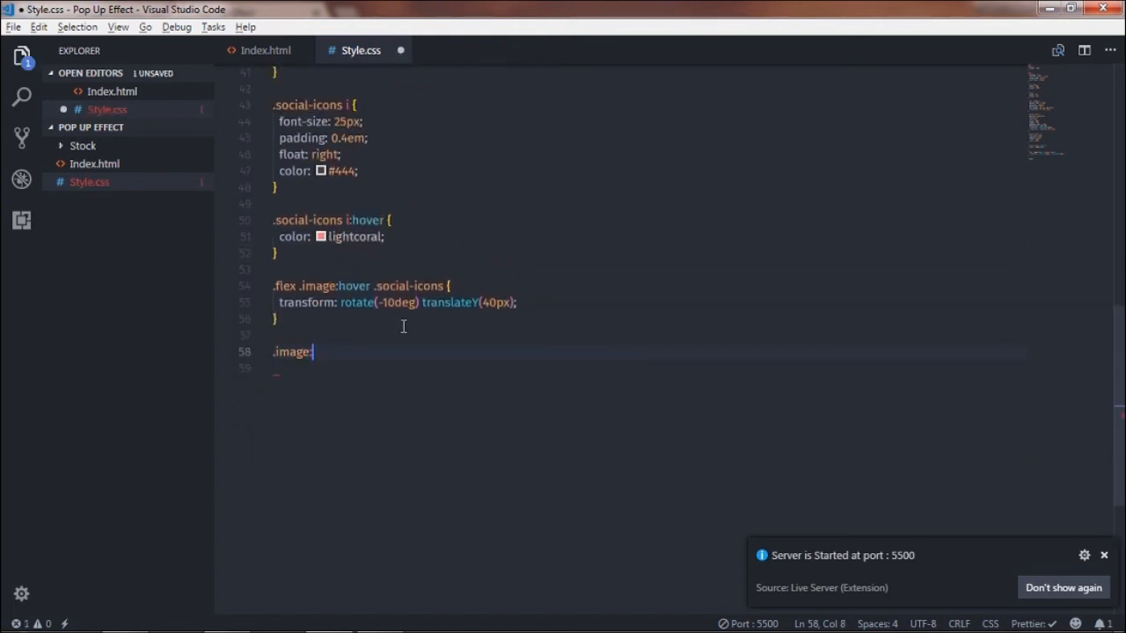
pyautogui.write('hover')
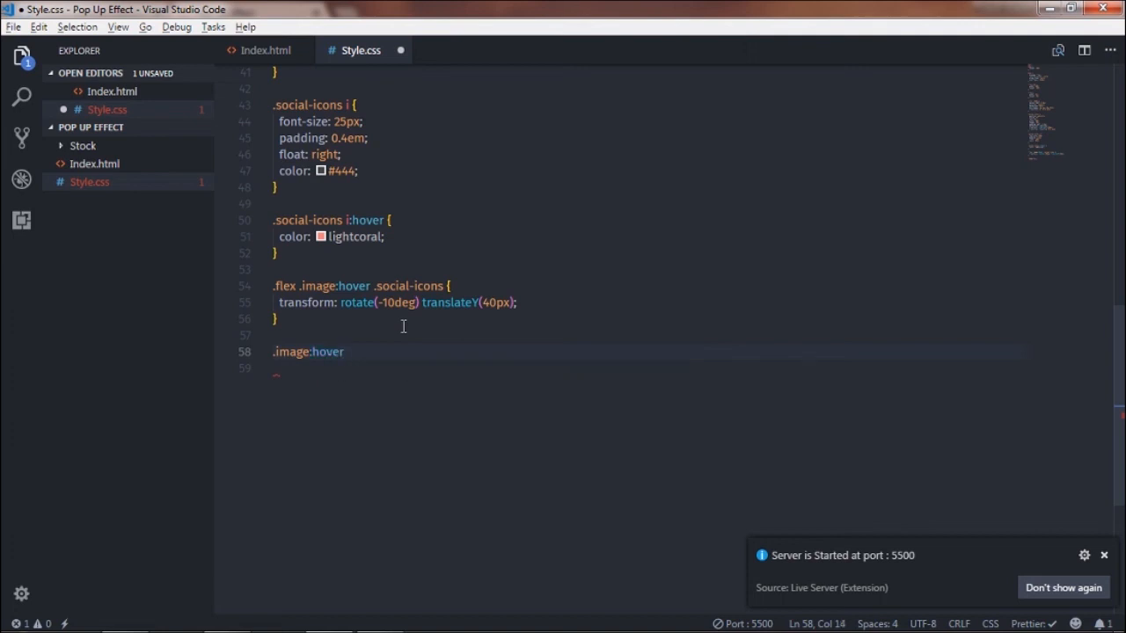
pyautogui.write('img')
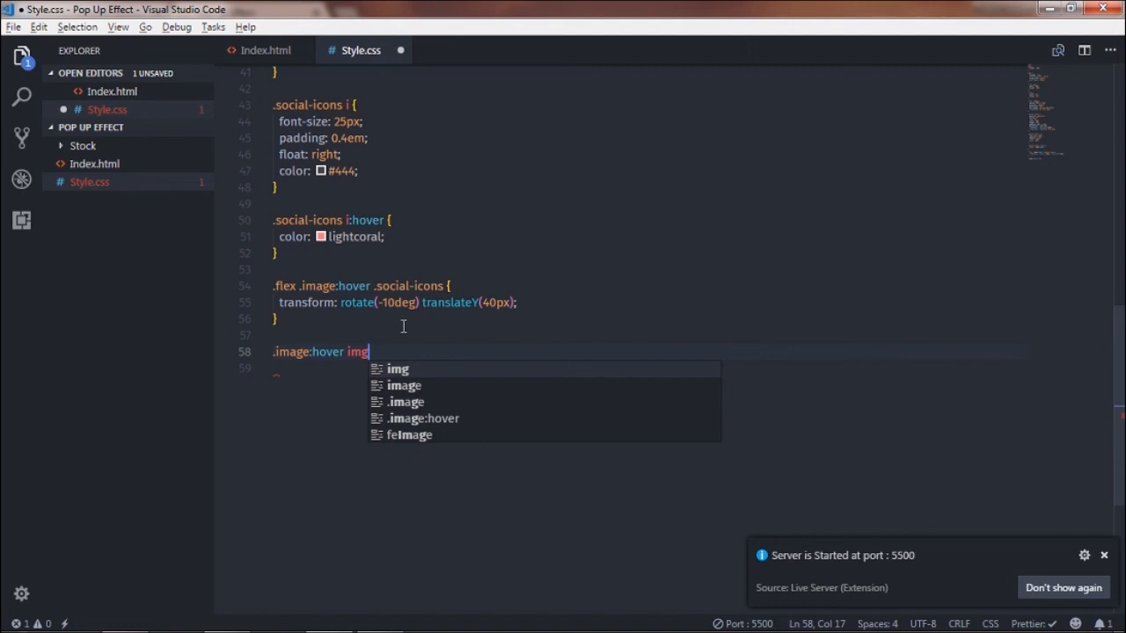
pyautogui.write('{')
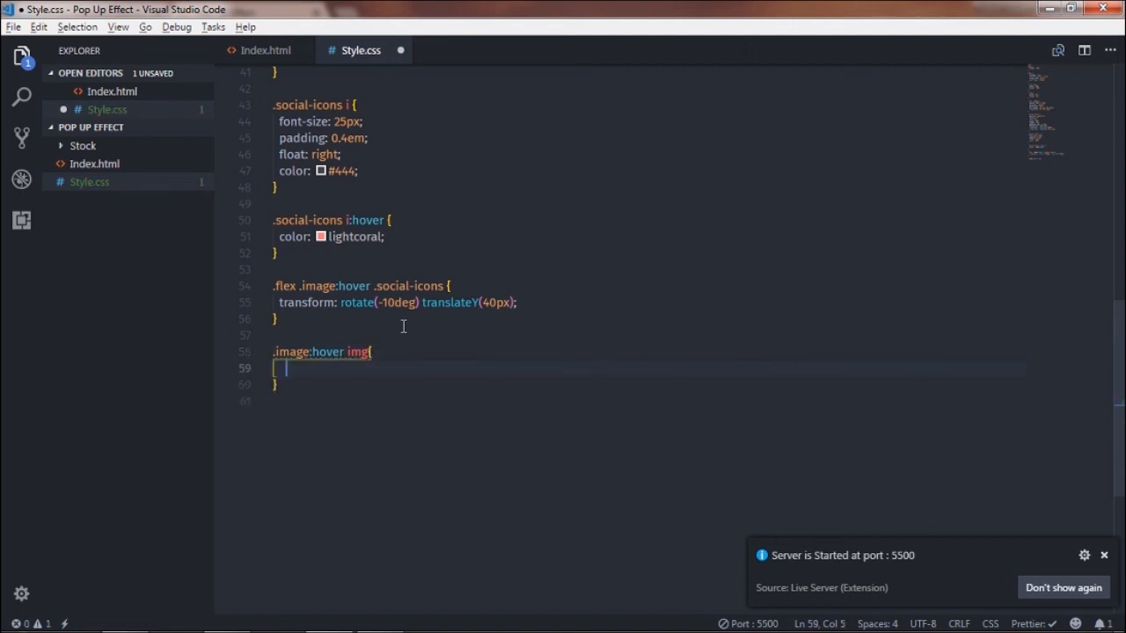
pyautogui.write('mix-blend-mode:')
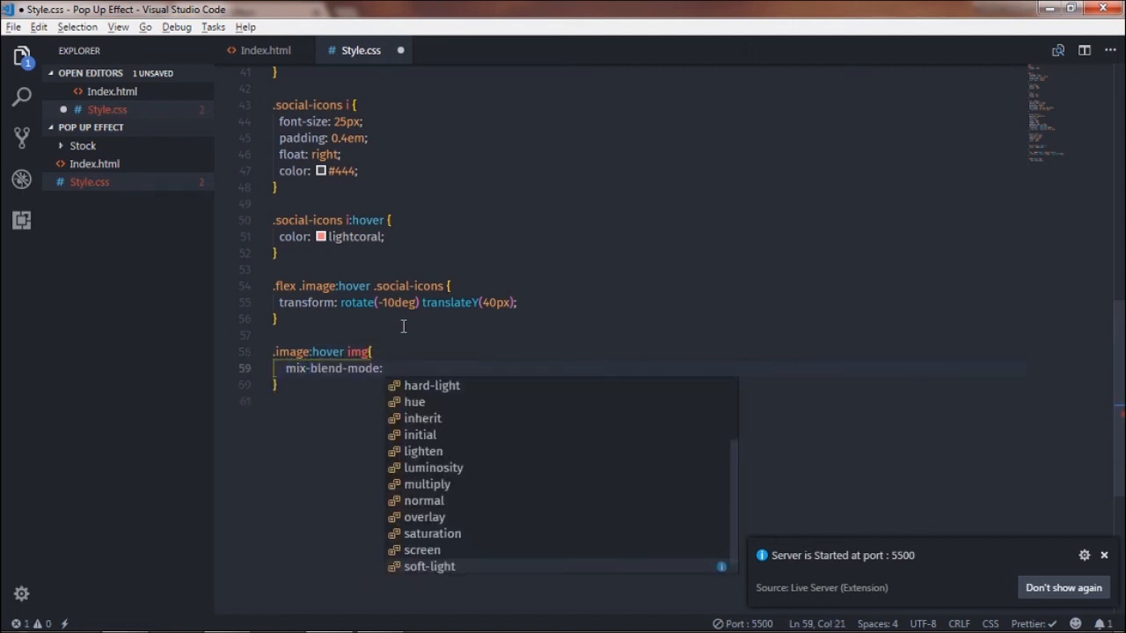
pyautogui.write('soft-light;')
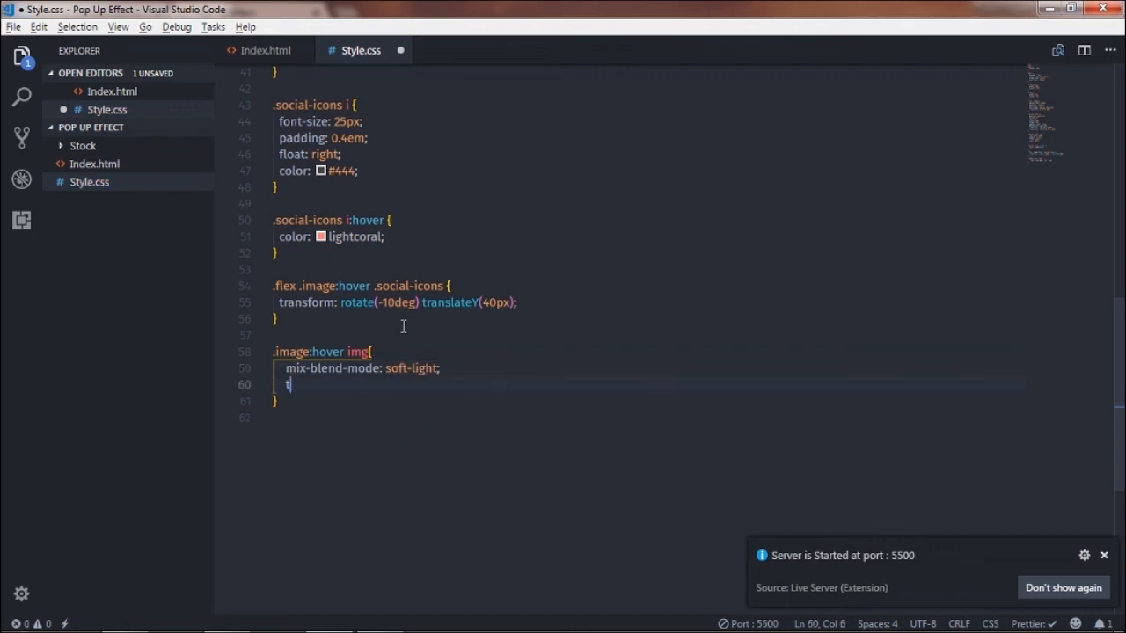
pyautogui.write('ransform: scale(1.')
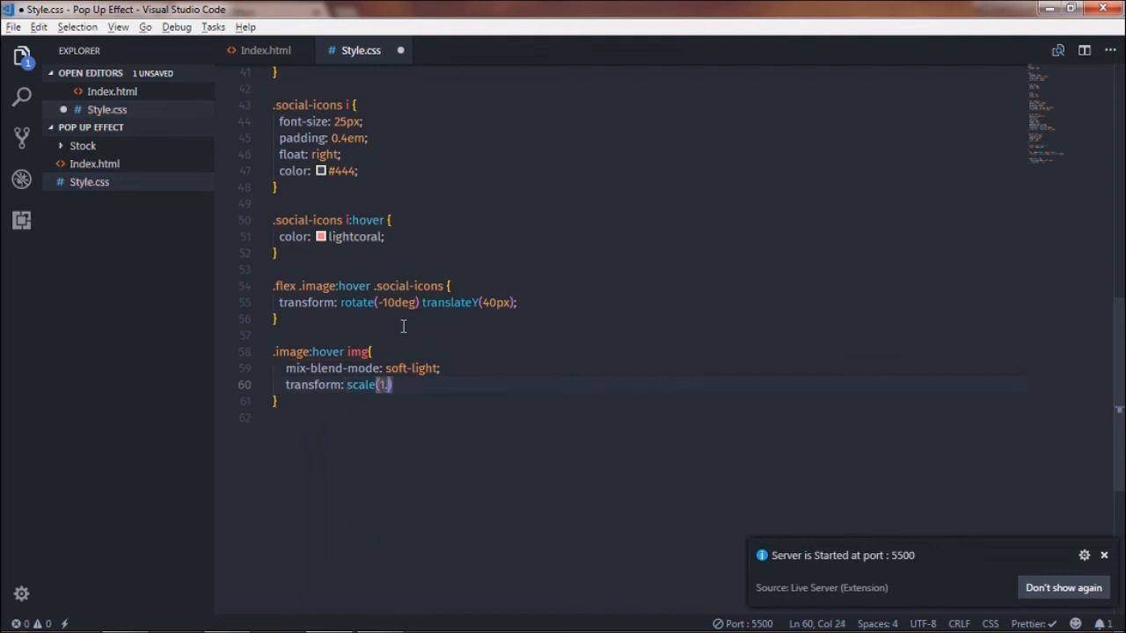
pyautogui.write('2);')
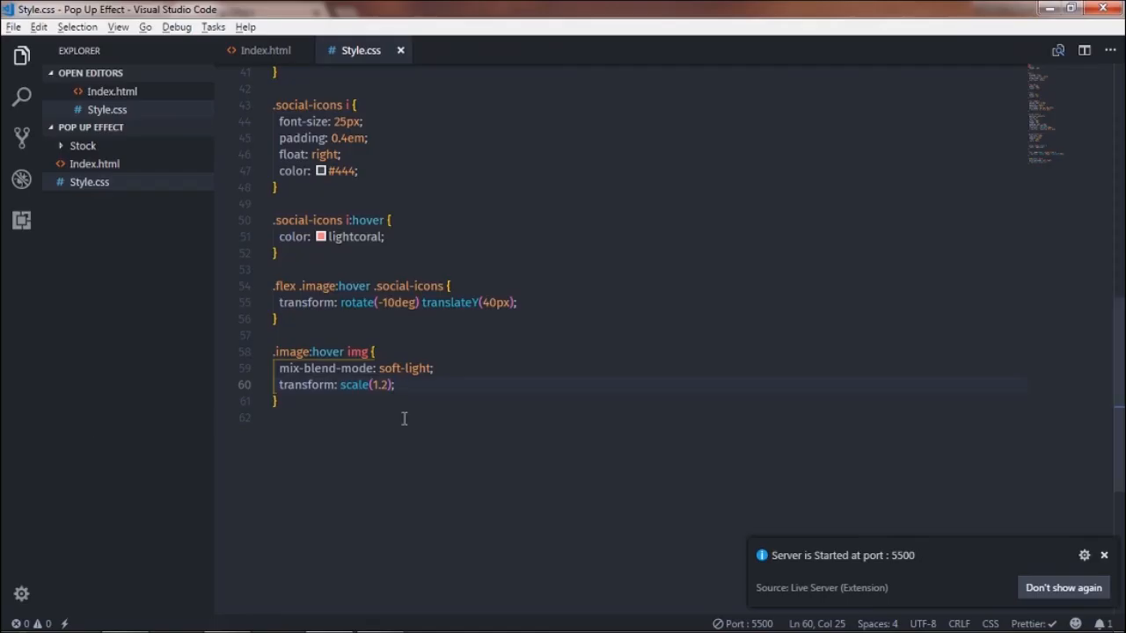
pyautogui.scroll(3)
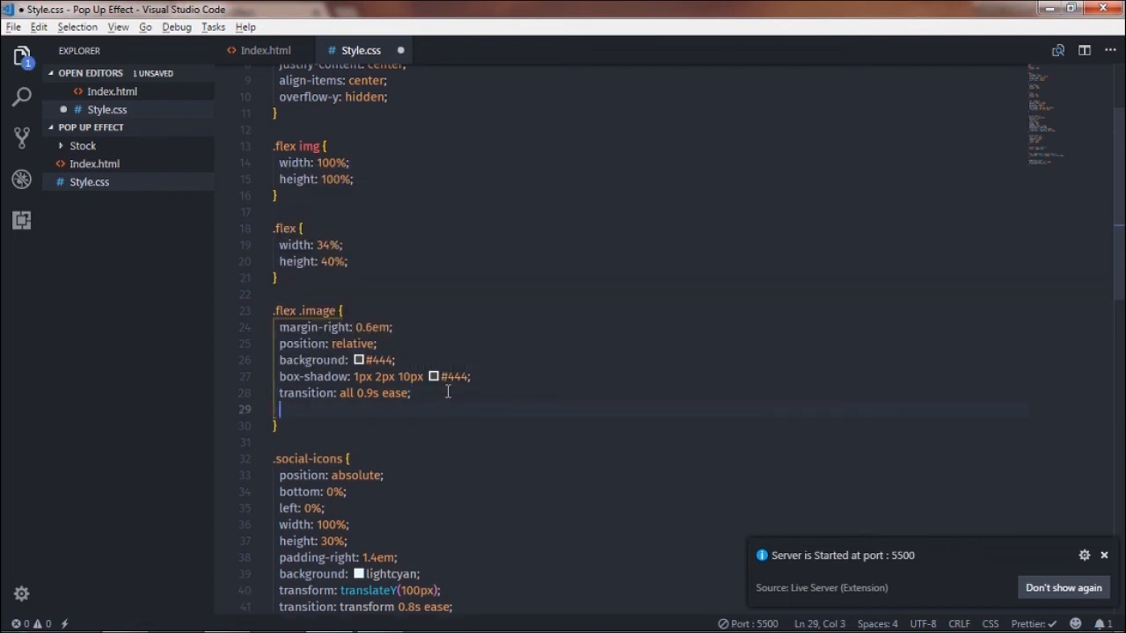
# Add overflow: hidden to the .flex .image rule
pyautogui.write('overflow: hidden;')
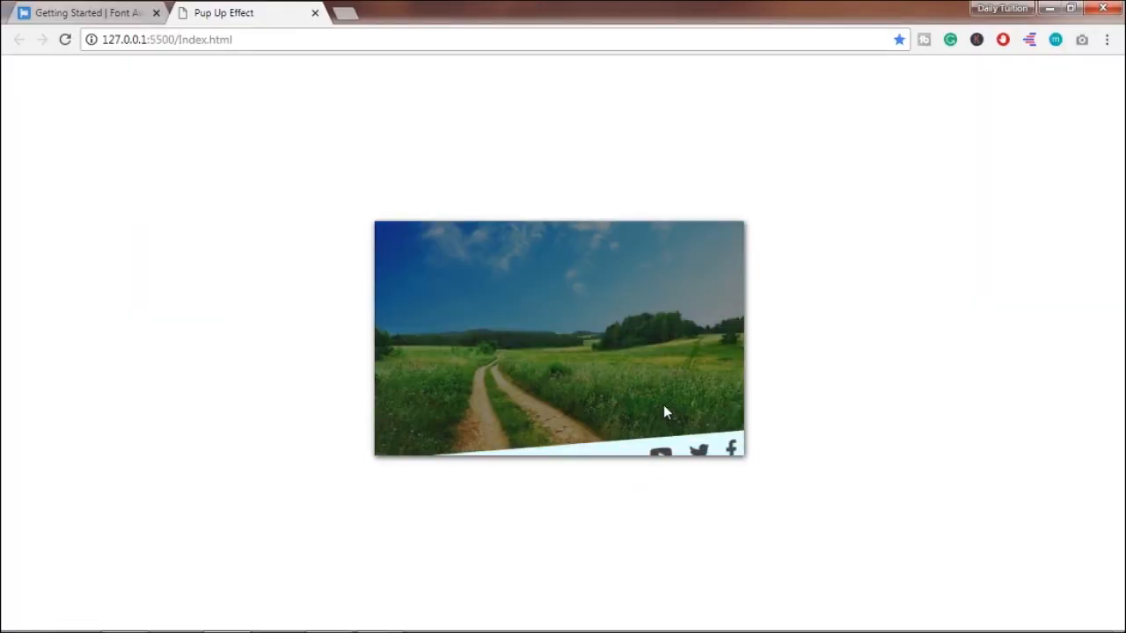
pyautogui.moveTo(688, 424)
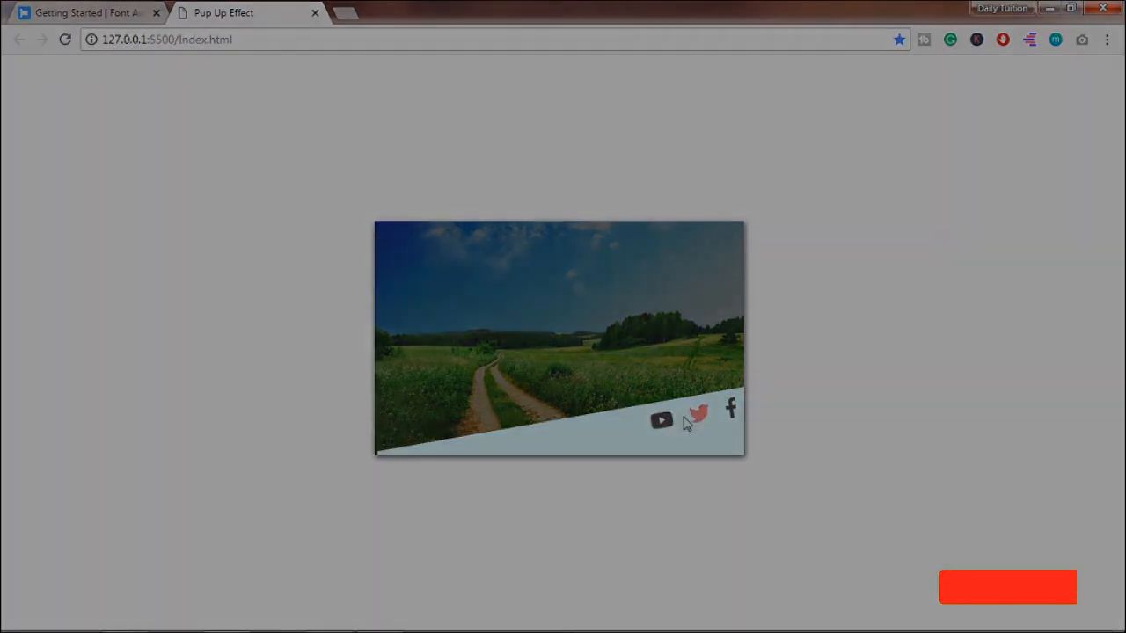